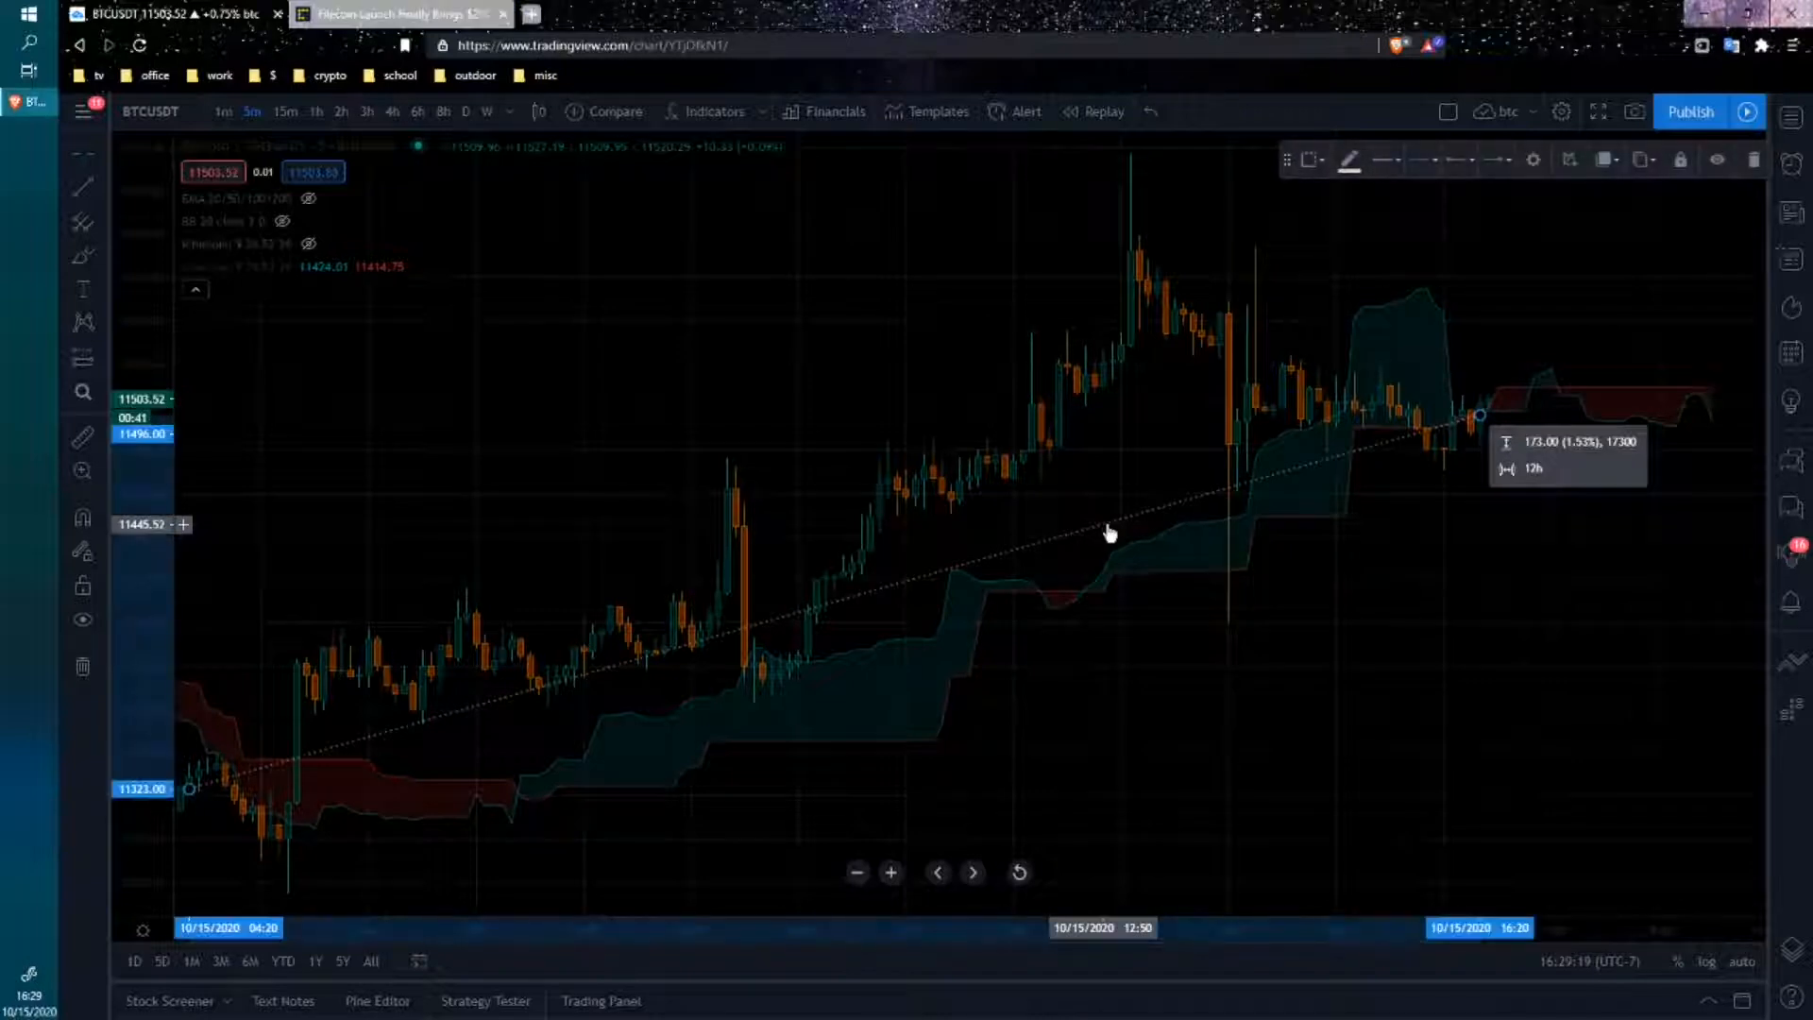
{"action": "mouse_move", "coordinate": [1411, 597]}
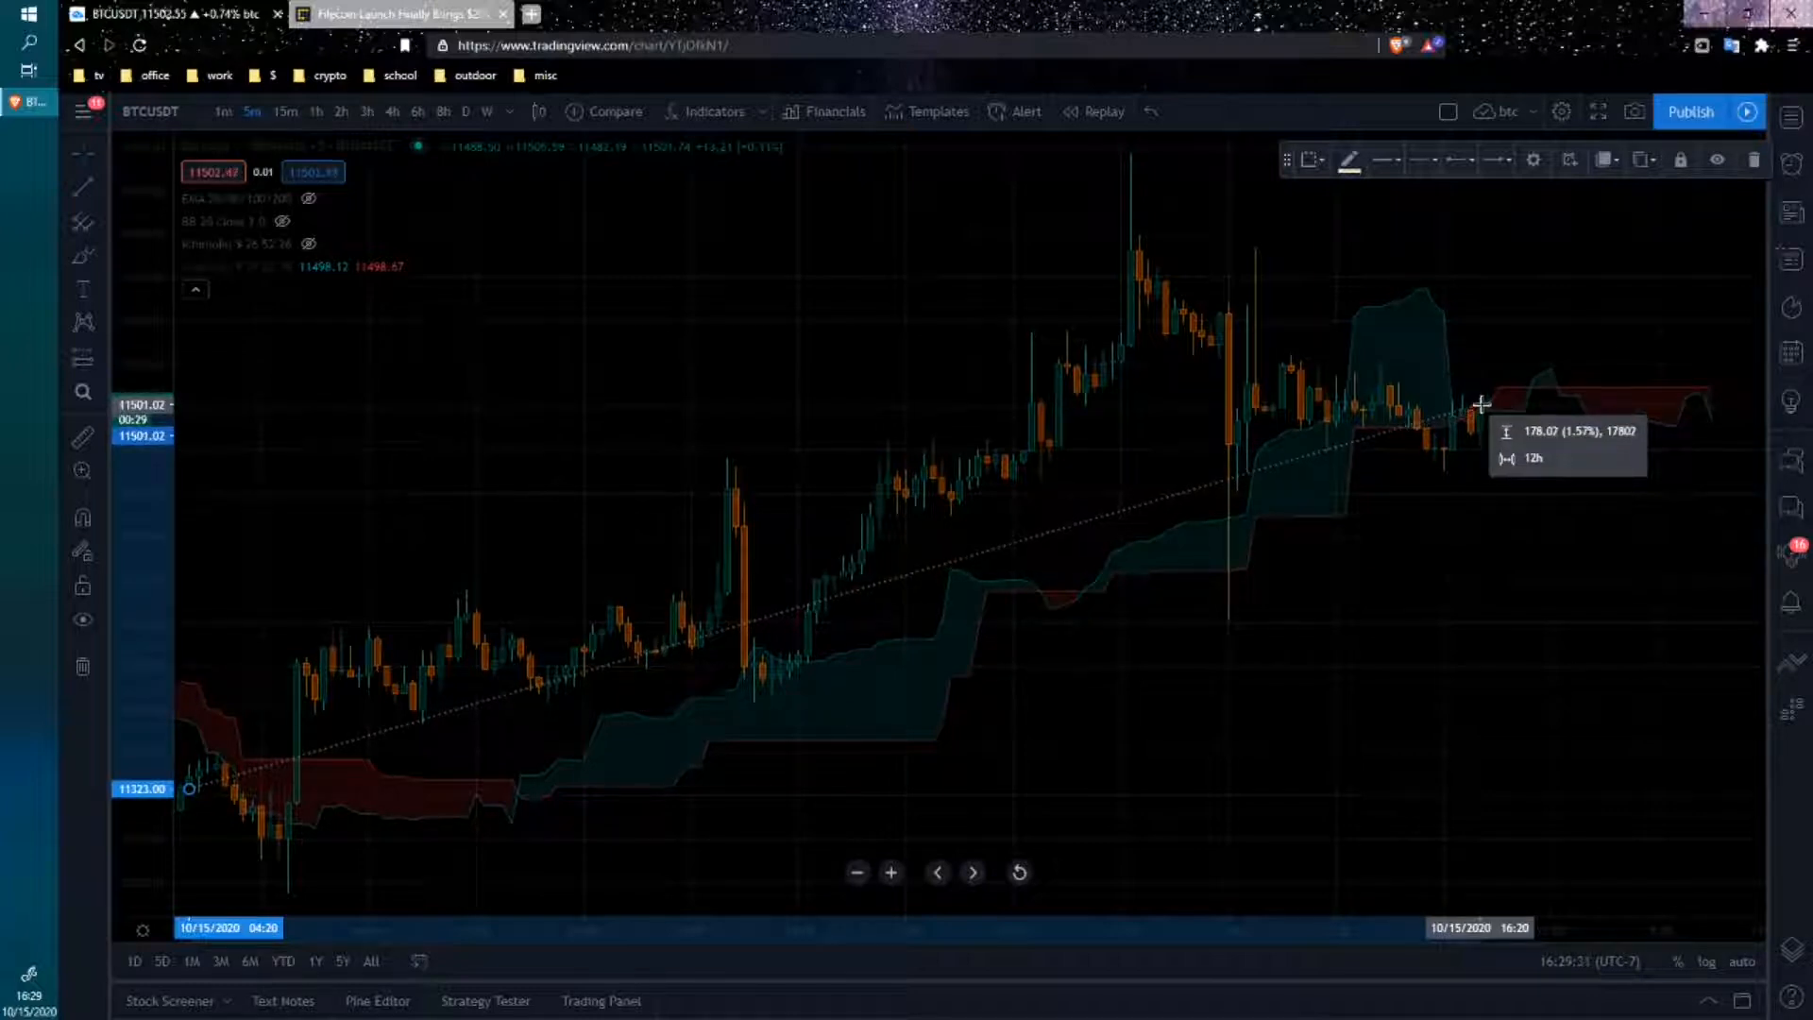
{"action": "mouse_move", "coordinate": [1605, 587]}
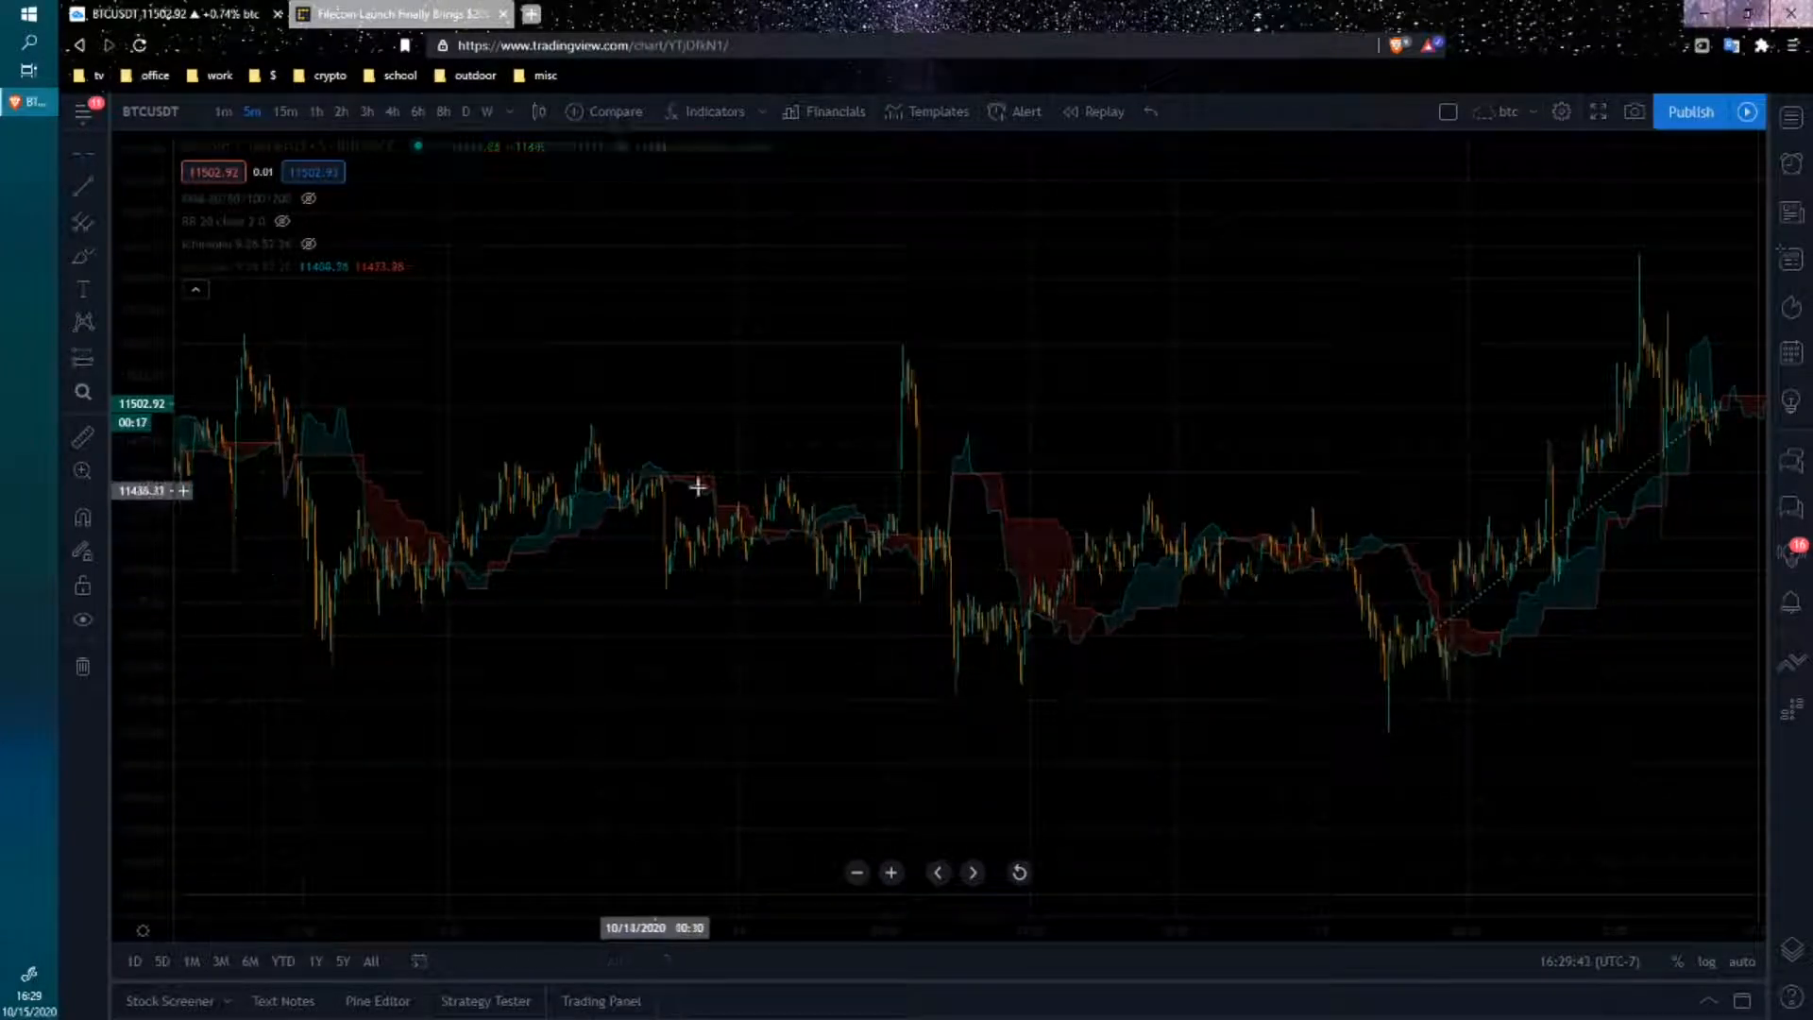
{"action": "mouse_move", "coordinate": [1075, 609]}
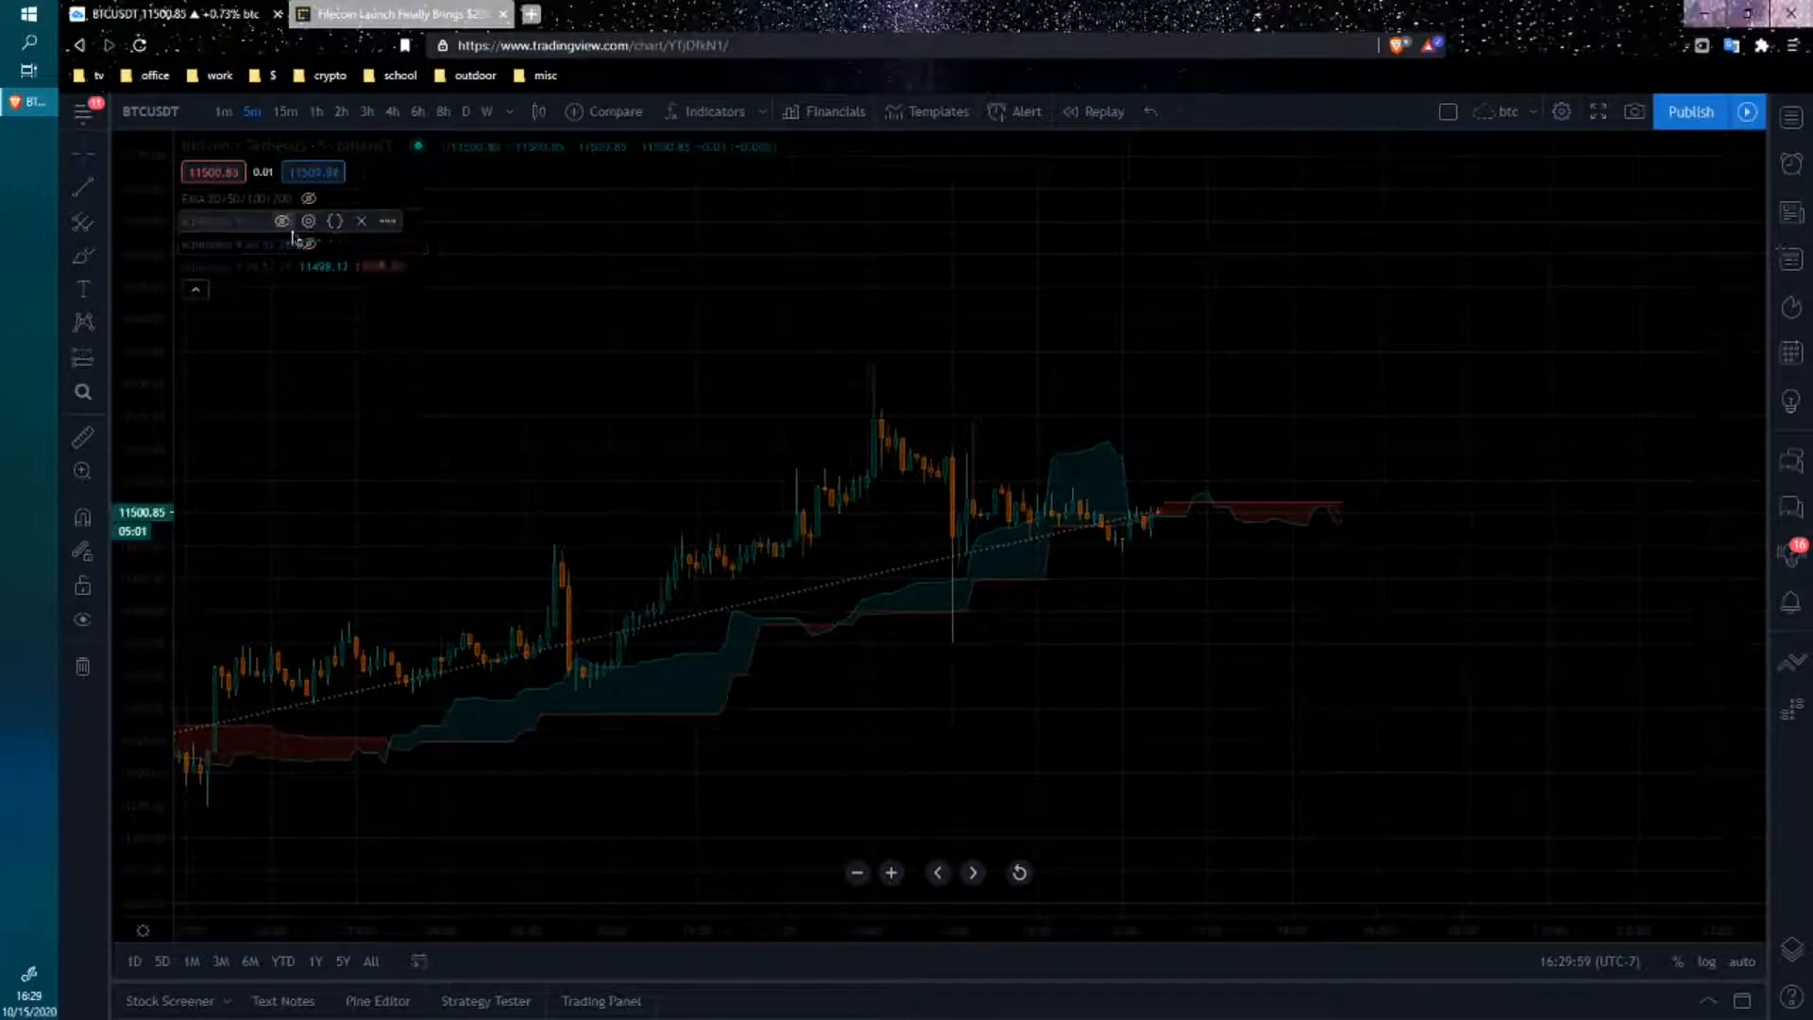
- Unhide the second Ichimoku 9 26 52 26 indicator so its conversion and base lines plot
{"action": "left_click", "coordinate": [308, 243]}
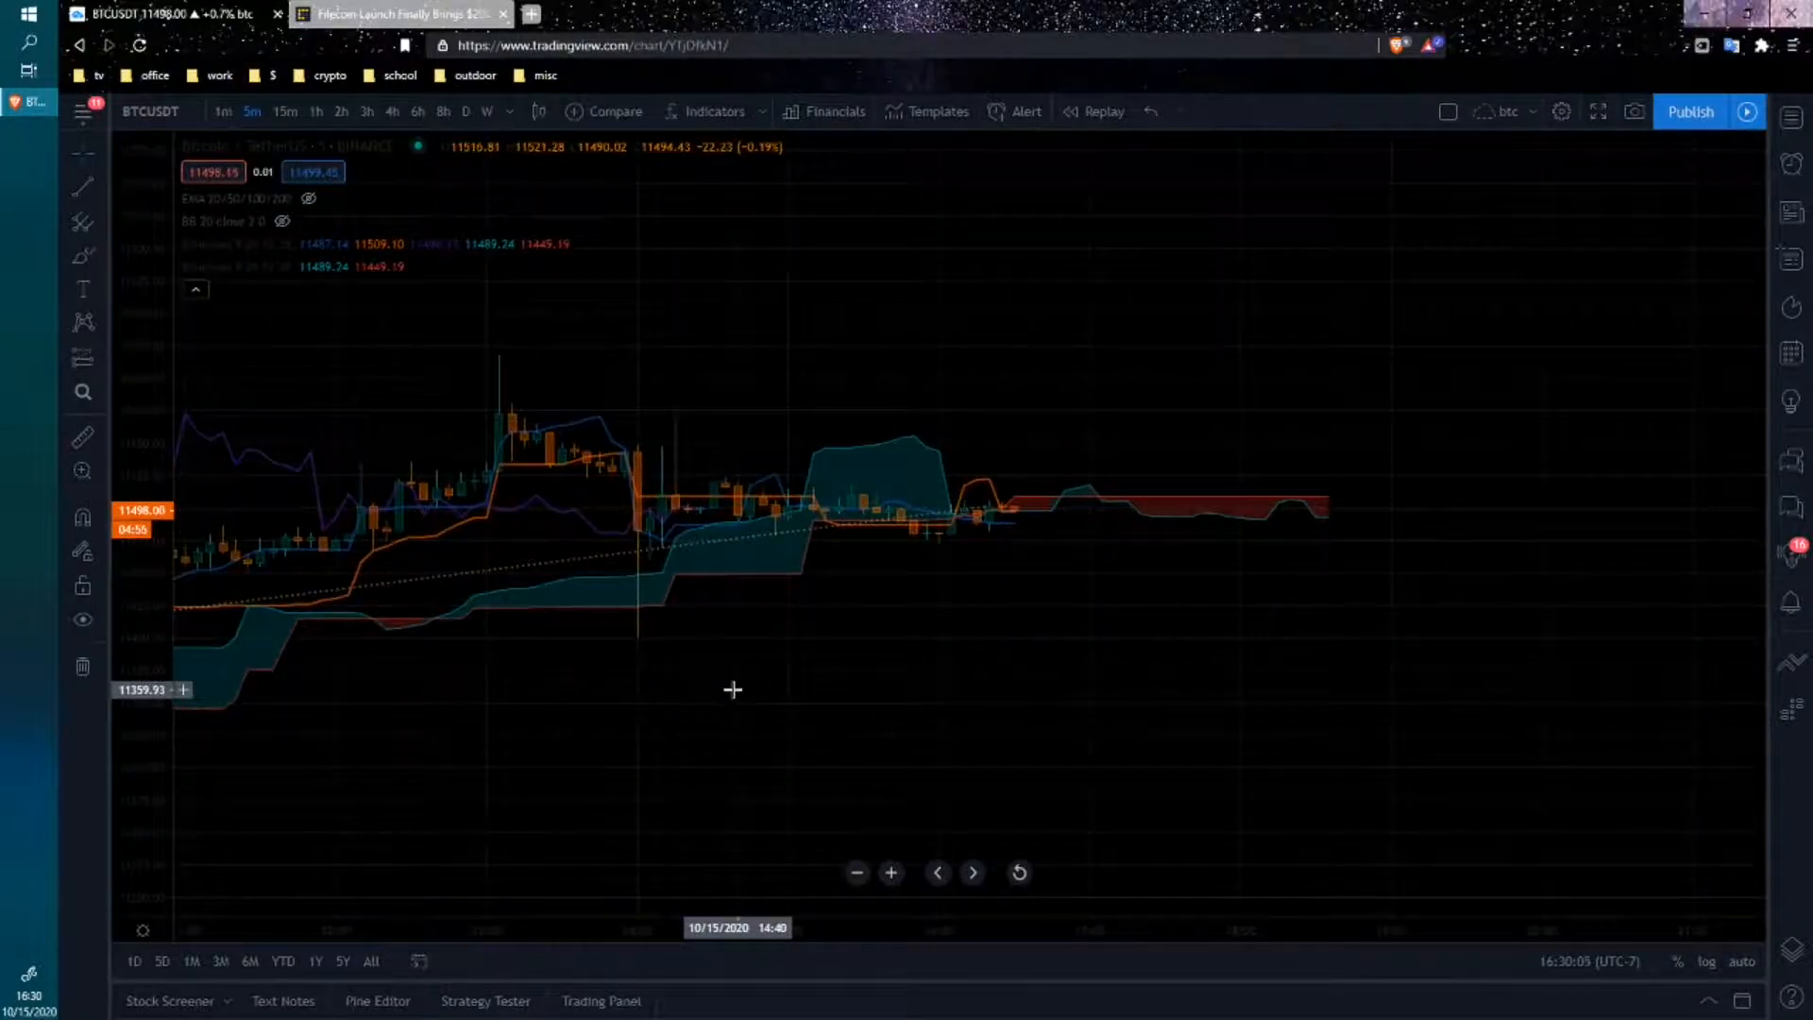
{"action": "mouse_move", "coordinate": [1014, 517]}
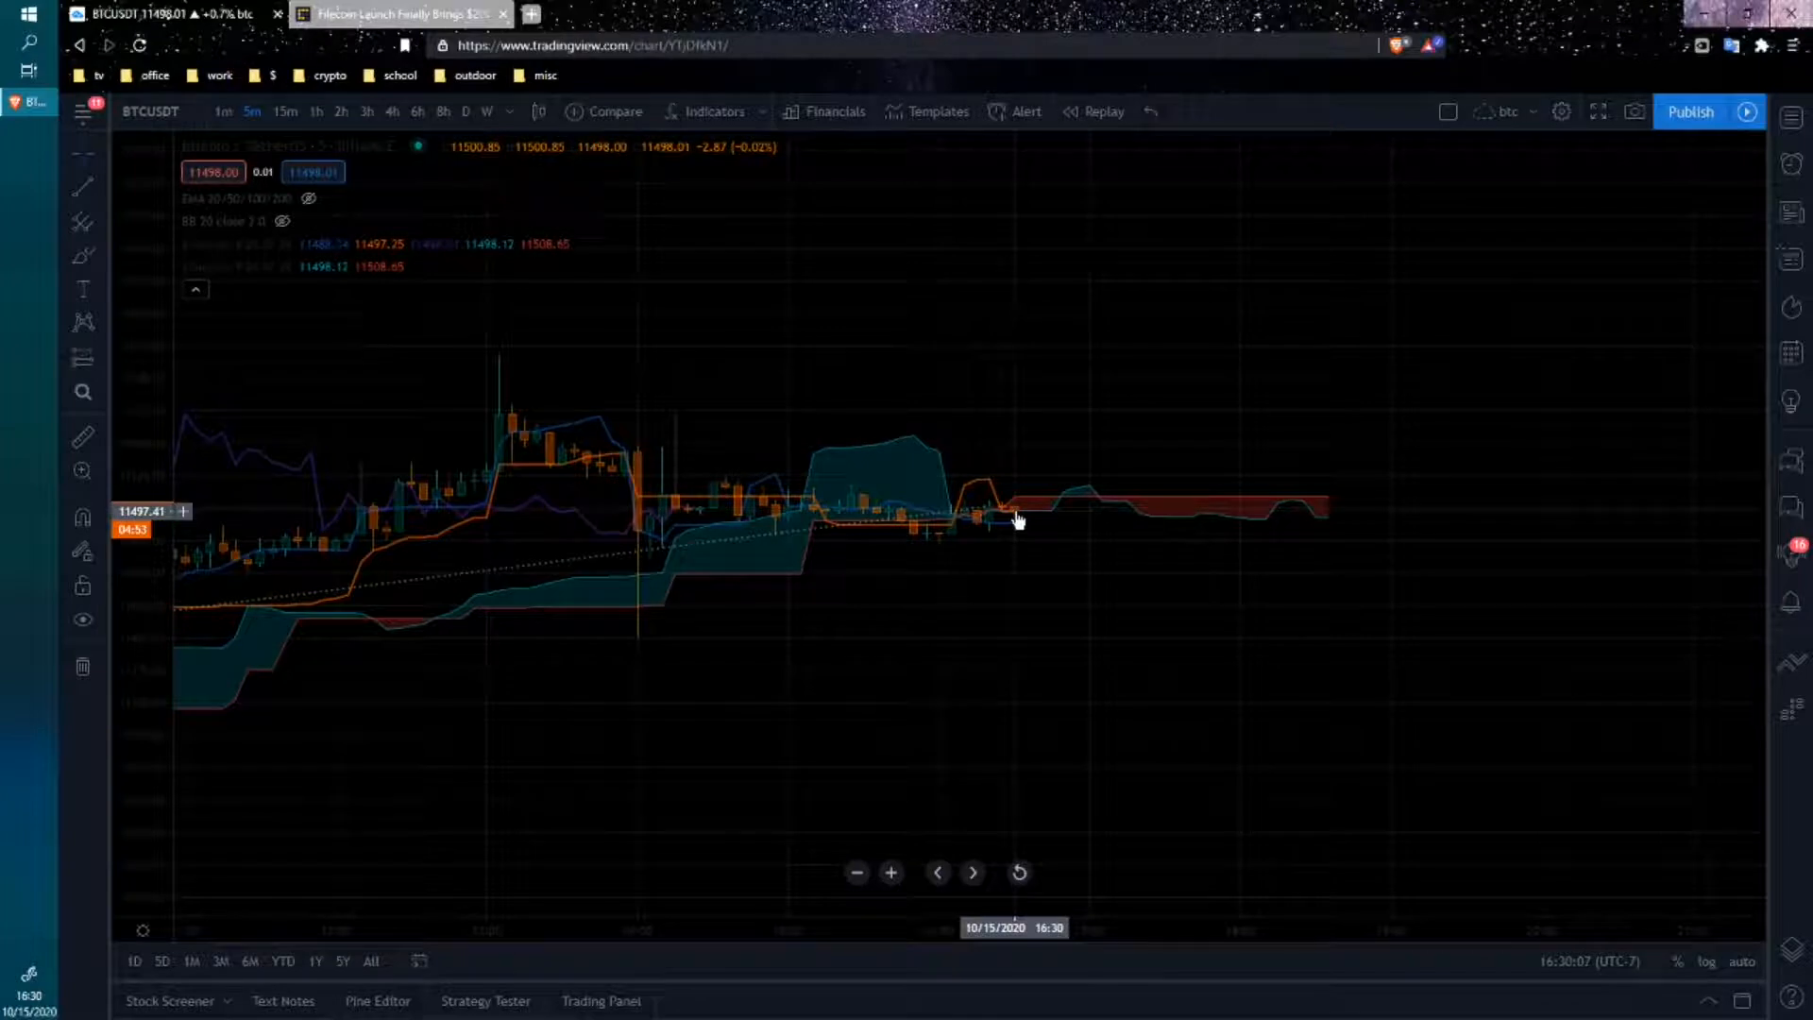
{"action": "mouse_move", "coordinate": [826, 671]}
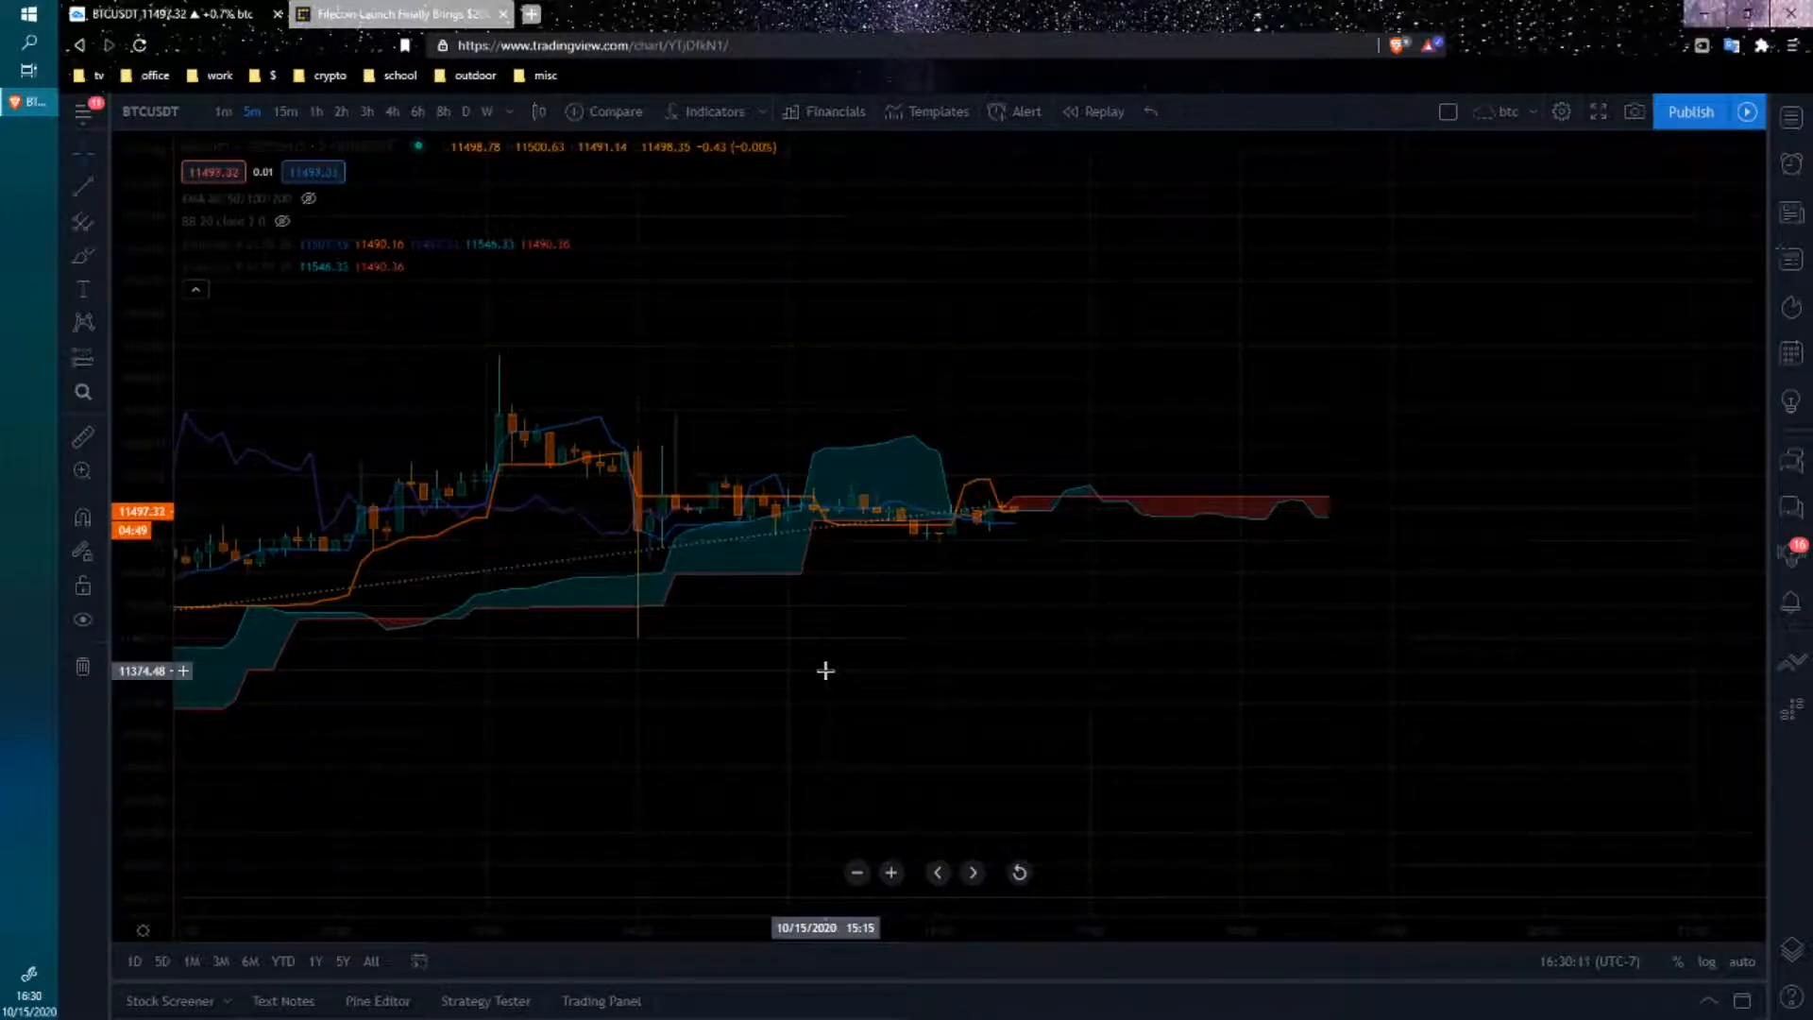
{"action": "mouse_move", "coordinate": [779, 527]}
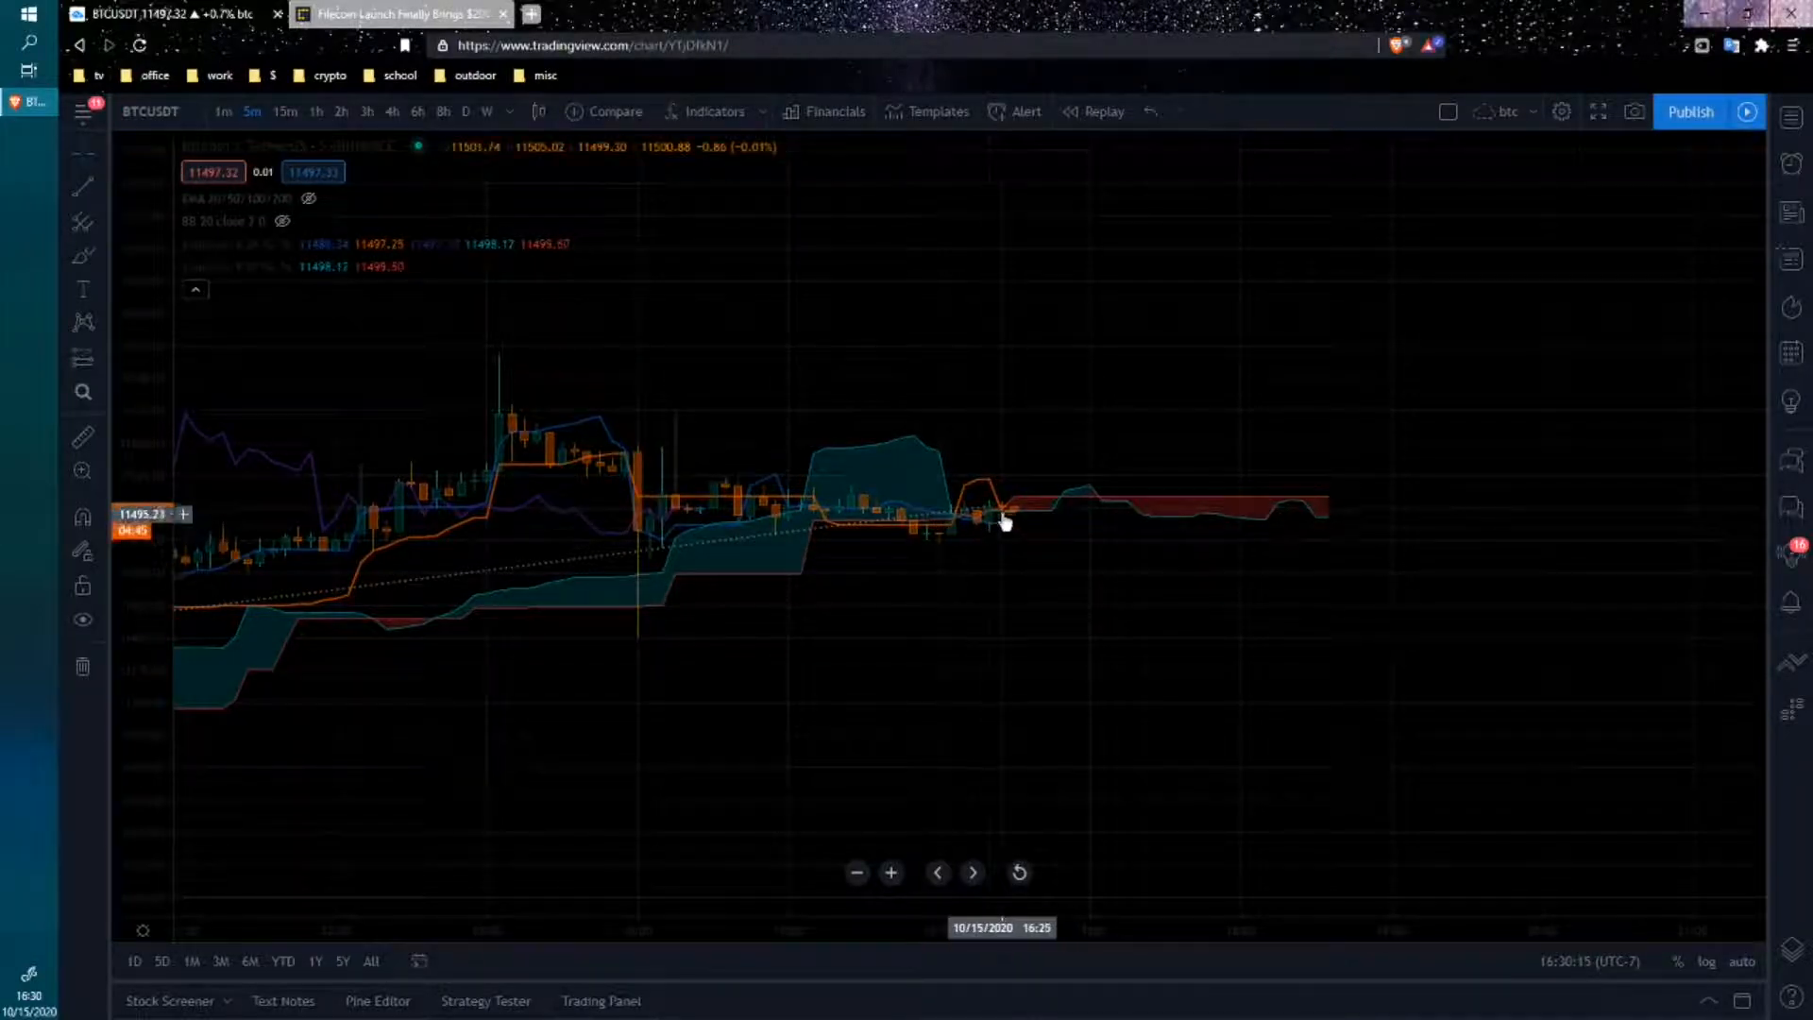
{"action": "mouse_move", "coordinate": [1001, 530]}
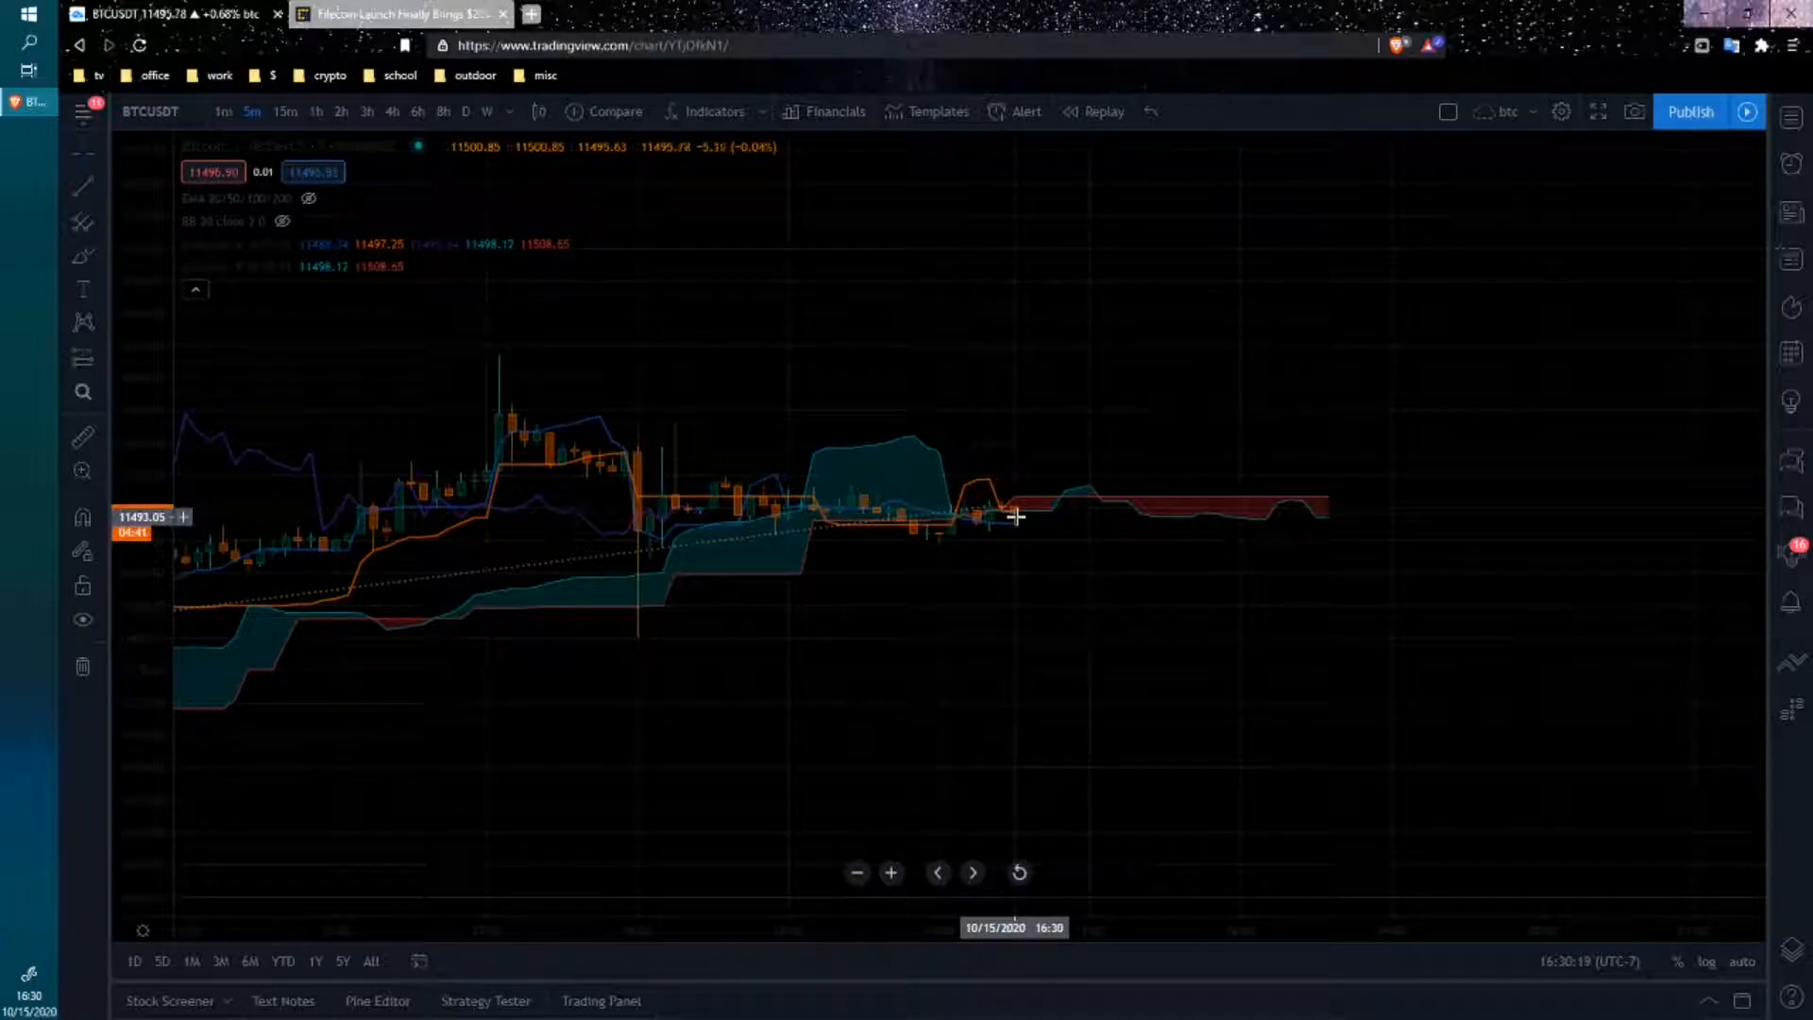
{"action": "mouse_move", "coordinate": [856, 530]}
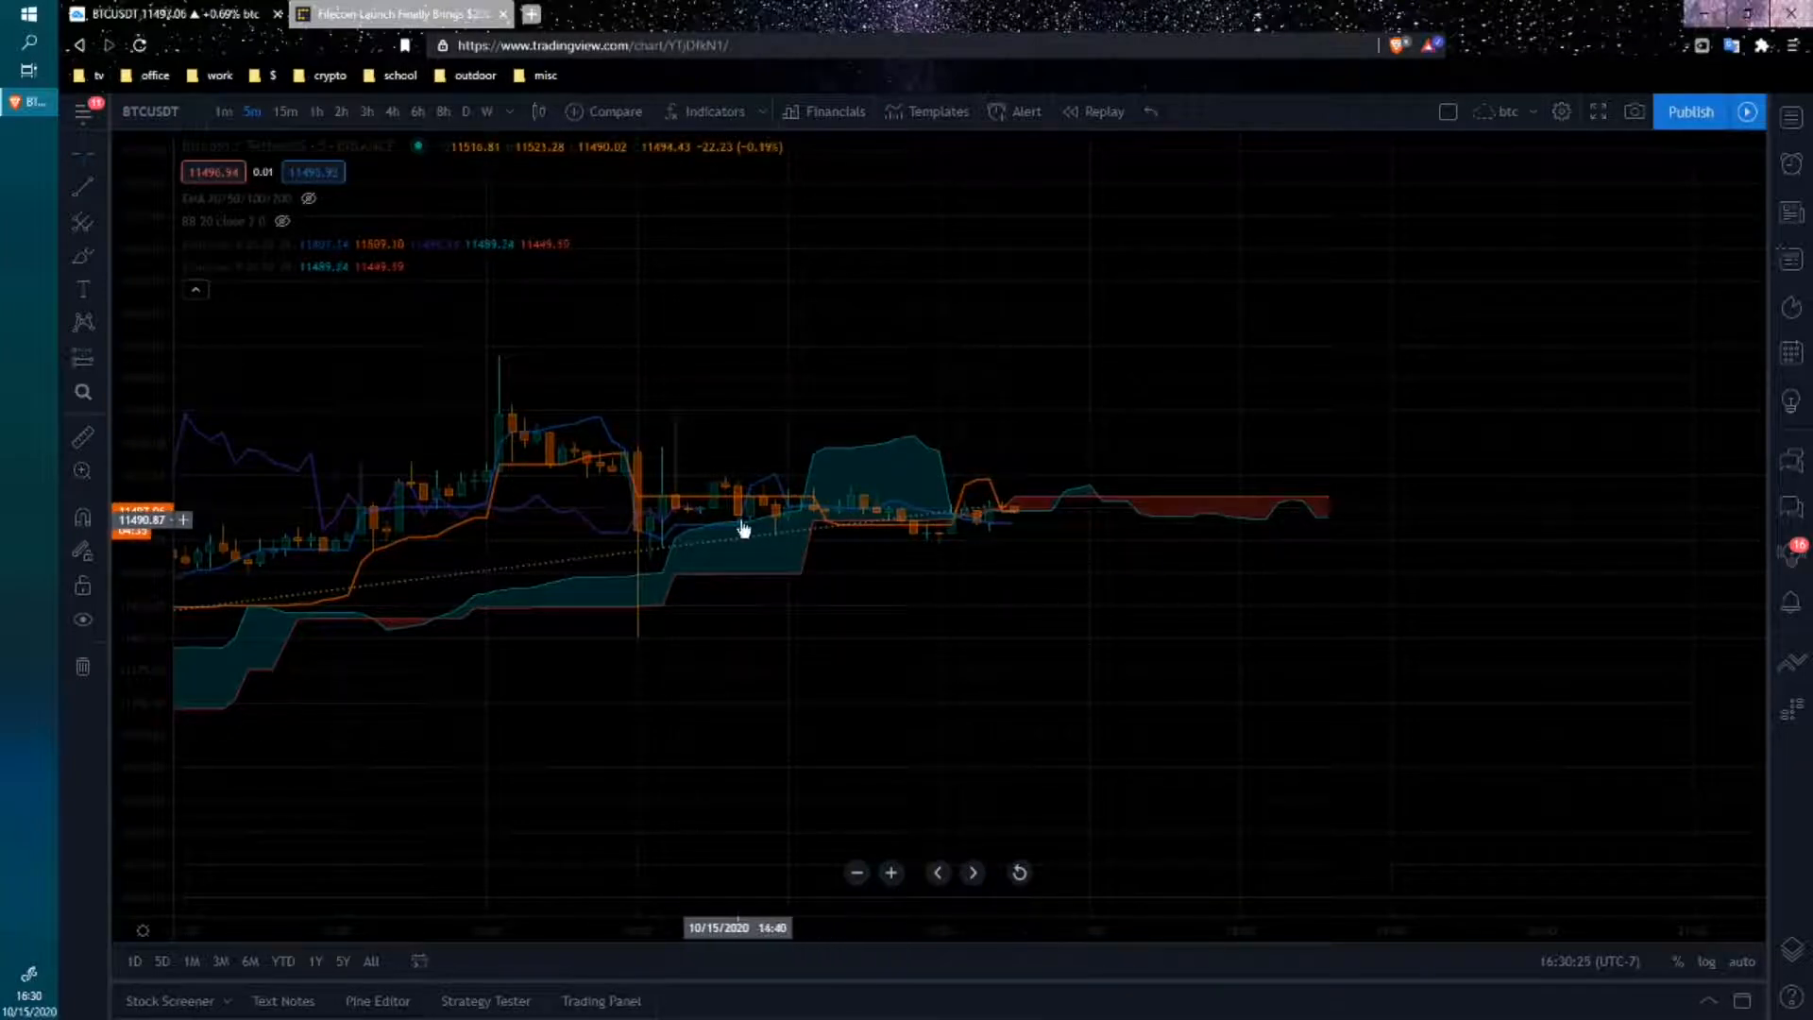
{"action": "mouse_move", "coordinate": [1089, 633]}
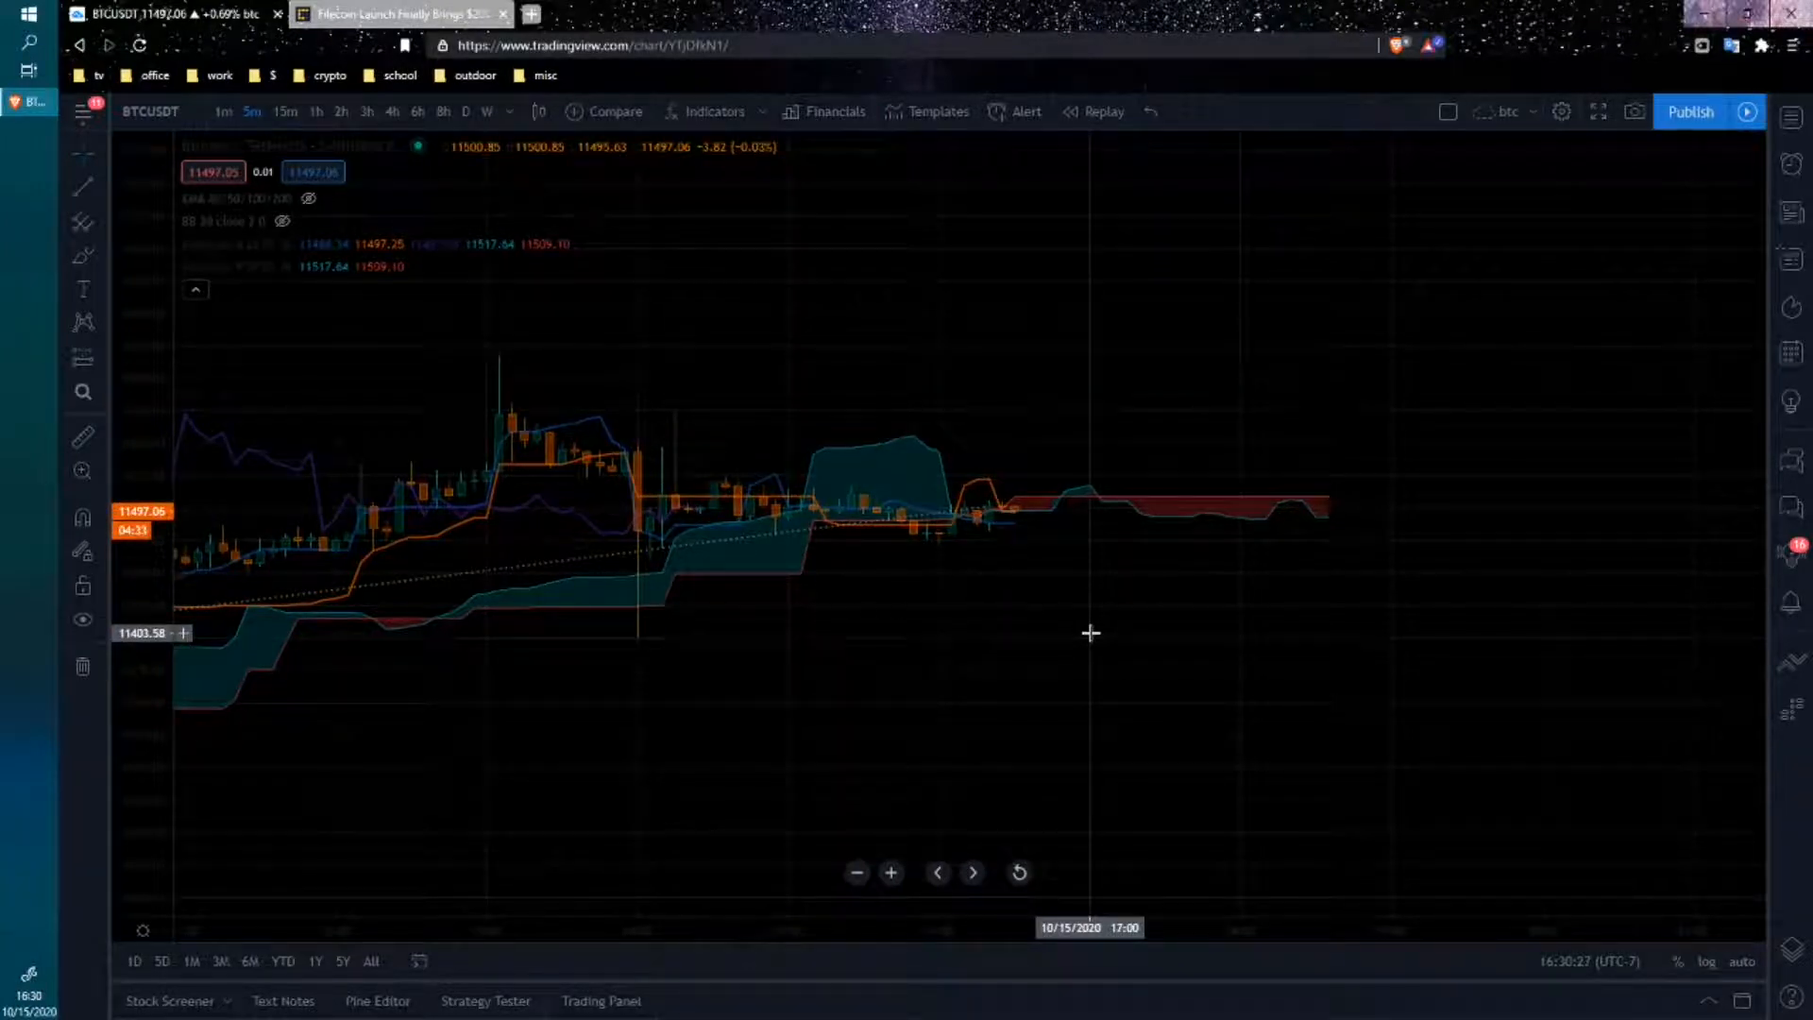
{"action": "mouse_move", "coordinate": [1045, 625]}
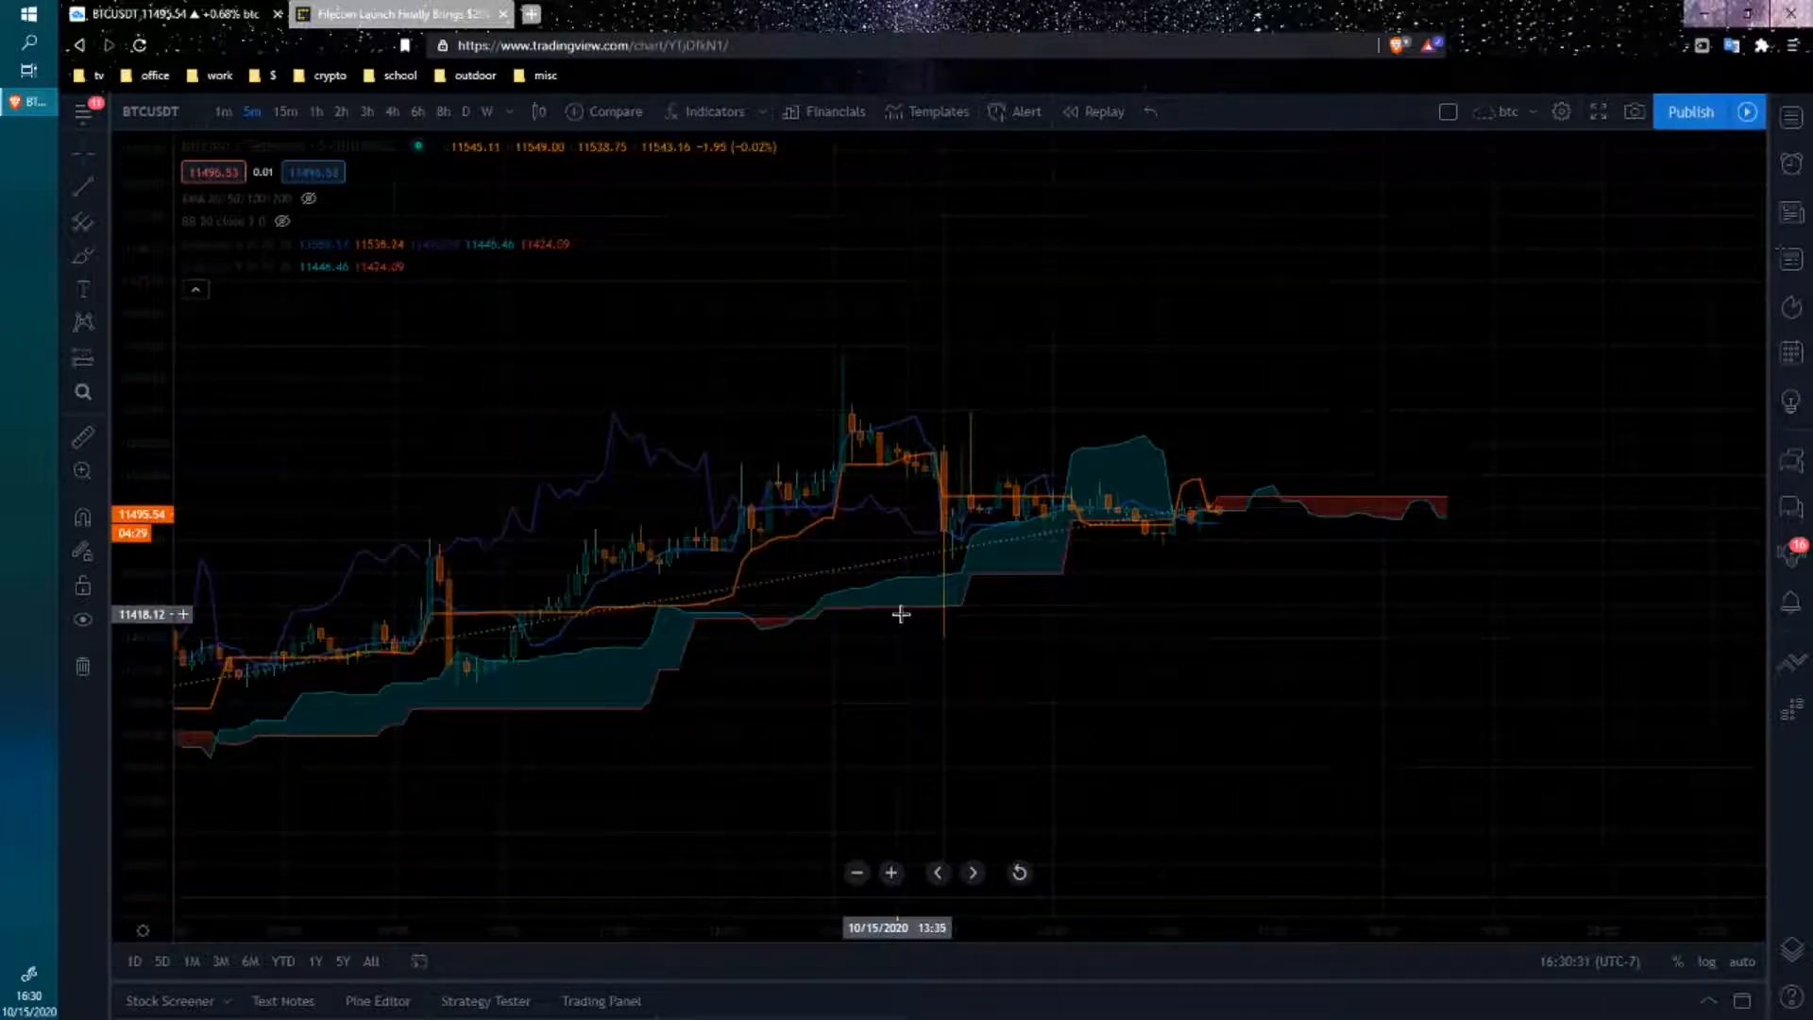
{"action": "mouse_move", "coordinate": [1345, 518]}
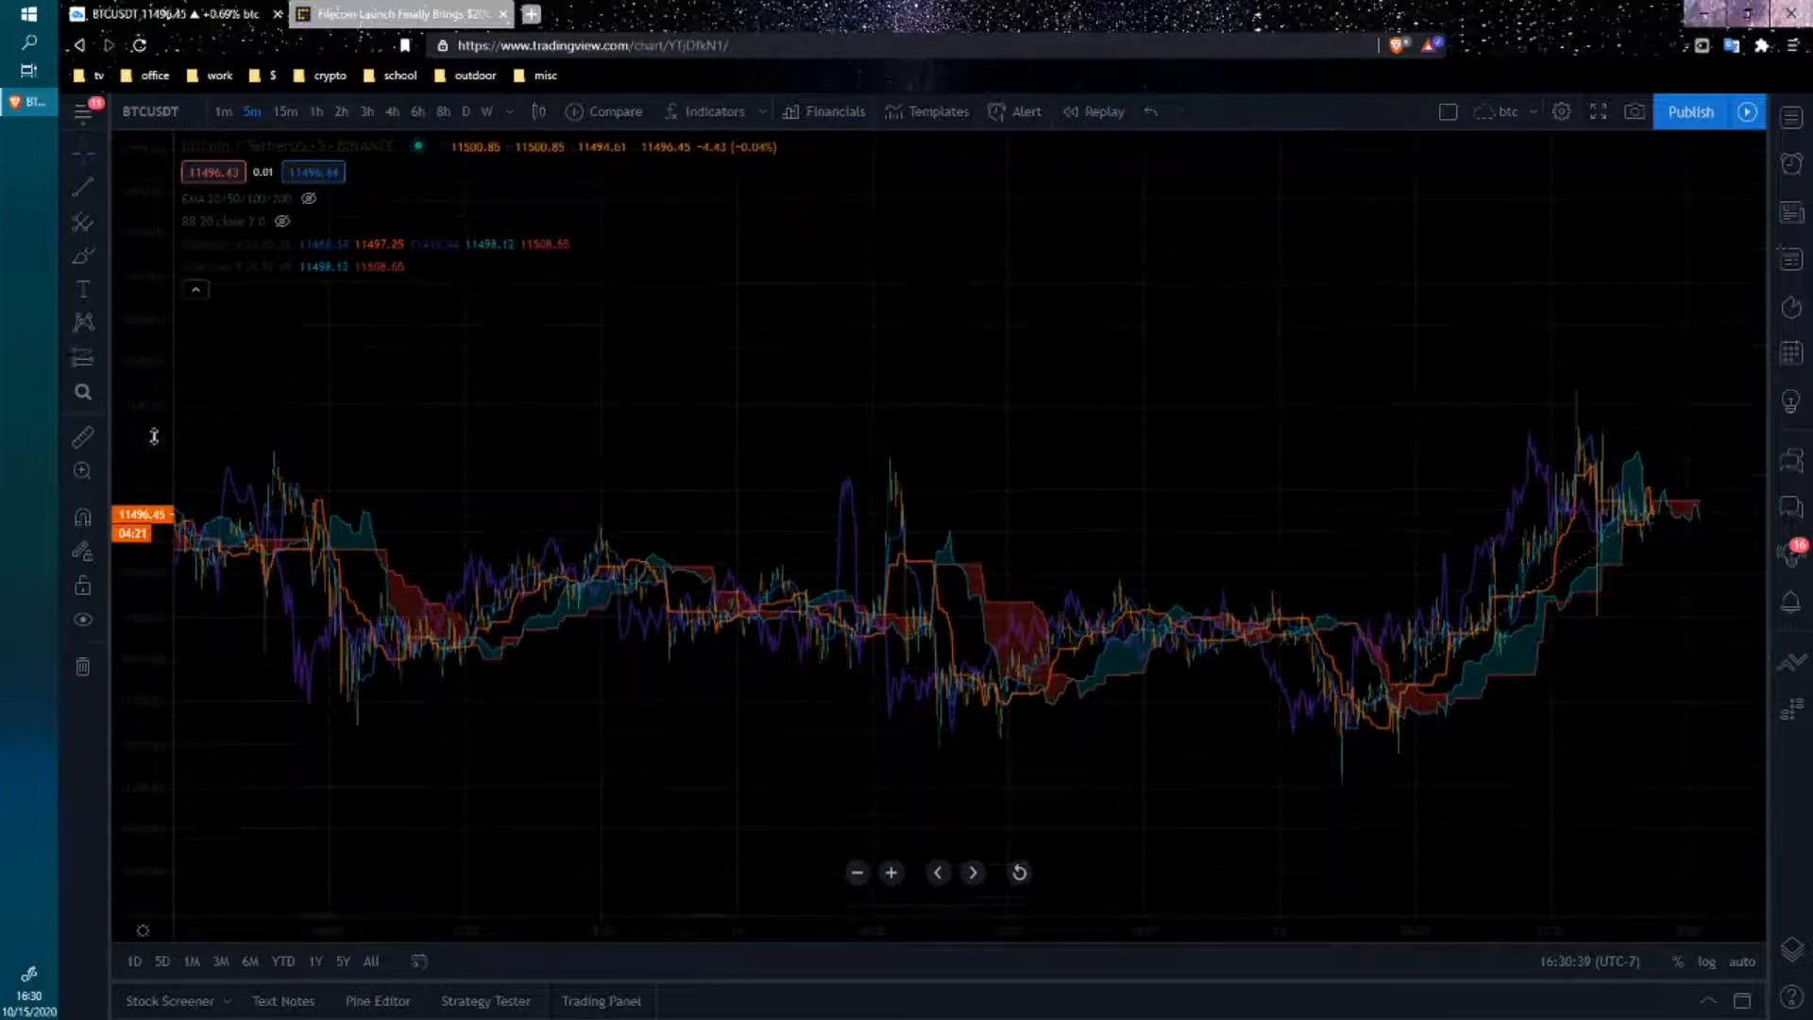
- Hide both Ichimoku indicators, removing their lines and cloud from the chart
{"action": "left_click", "coordinate": [283, 221]}
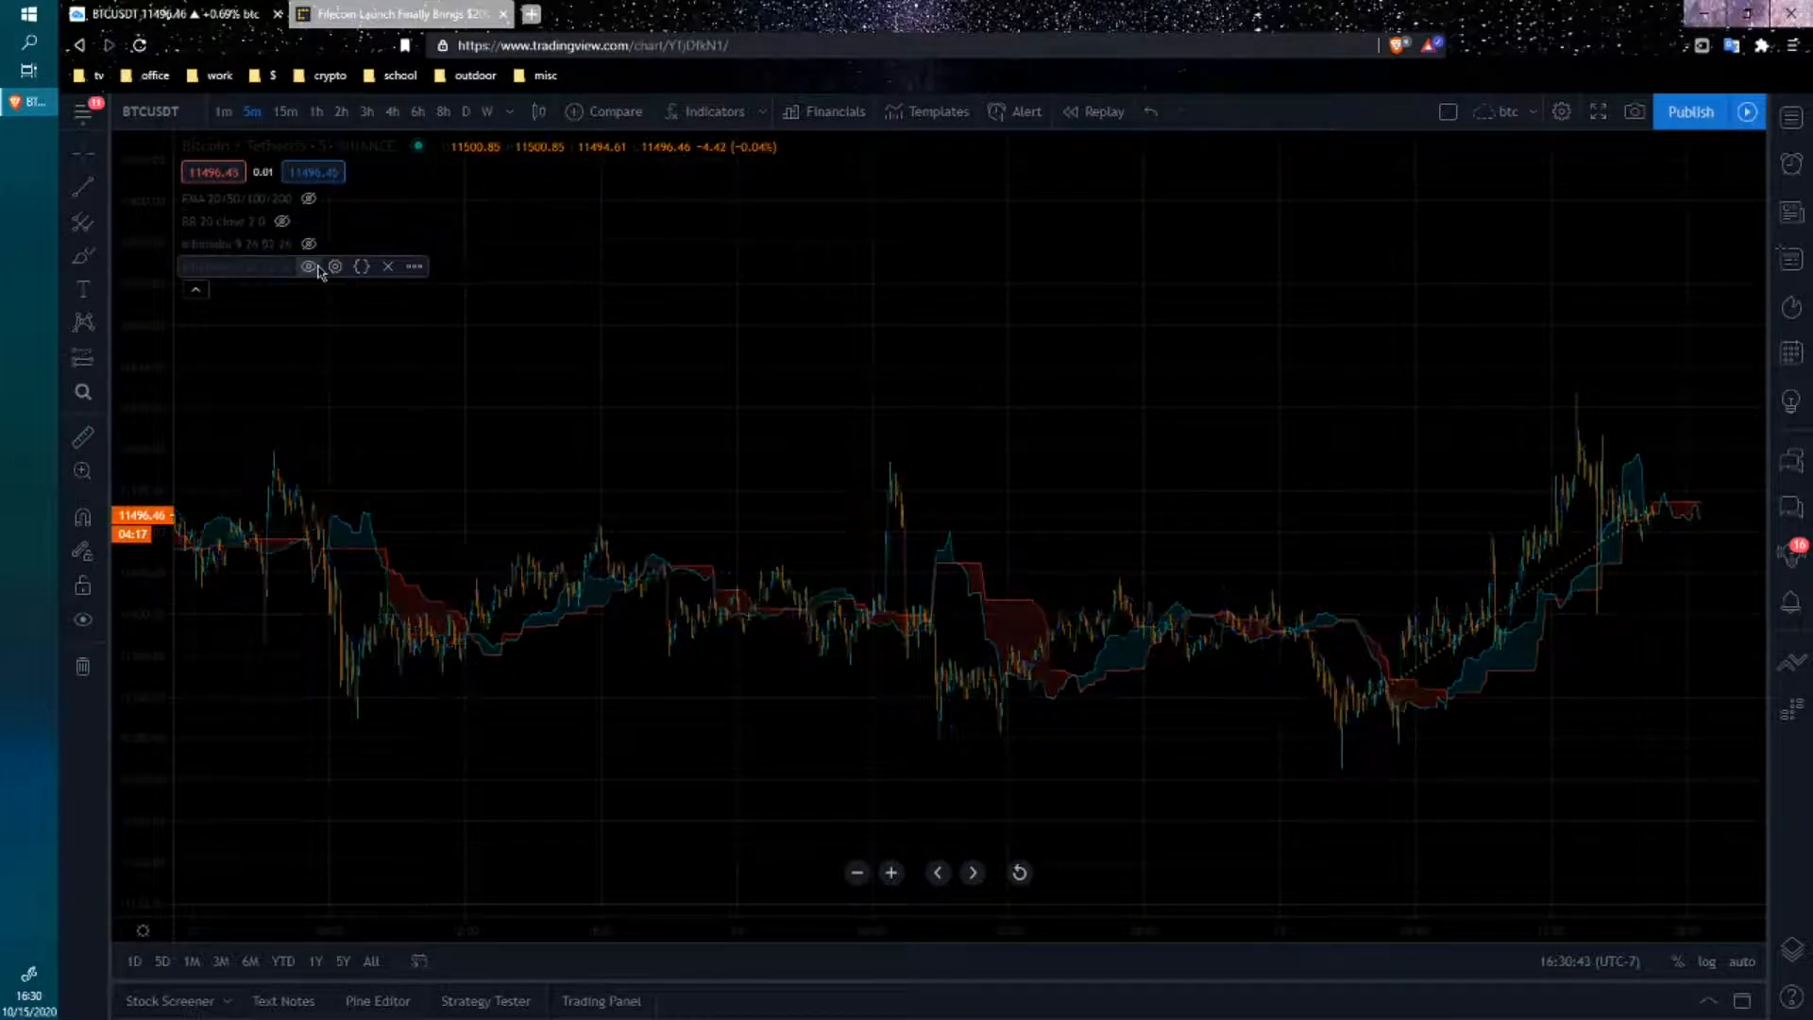
{"action": "left_click", "coordinate": [307, 266]}
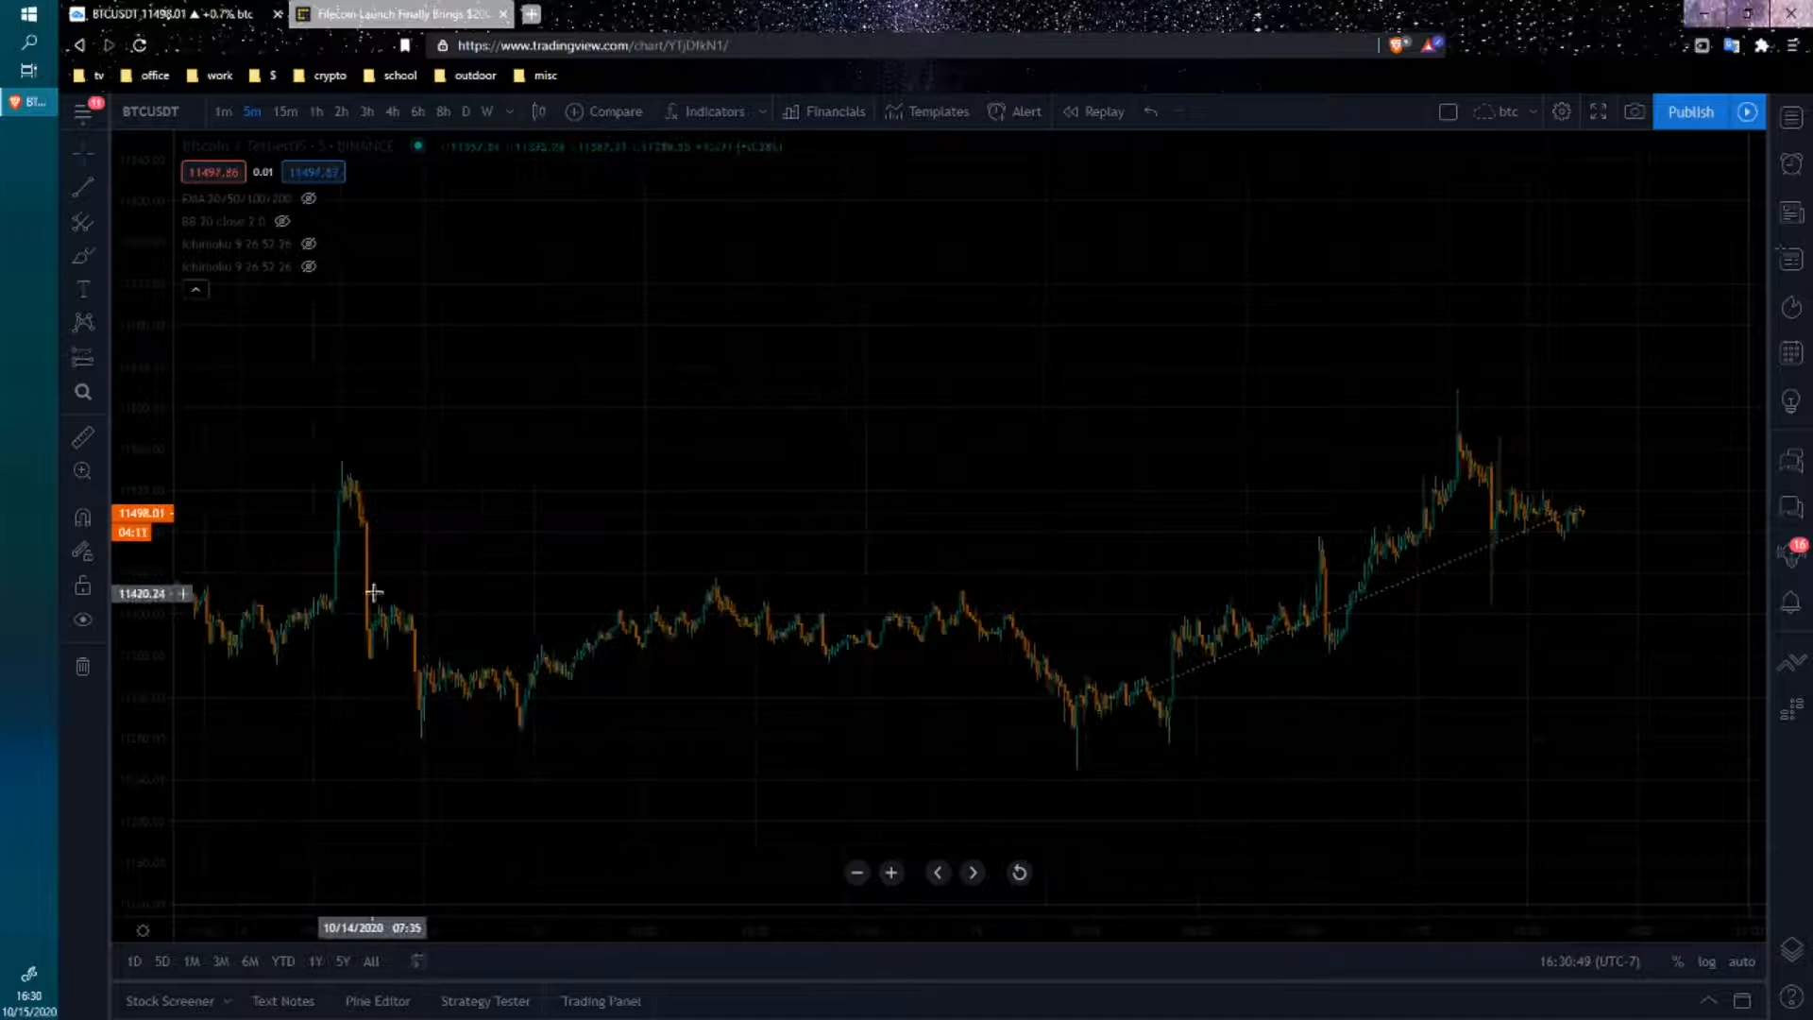
{"action": "mouse_move", "coordinate": [1400, 576]}
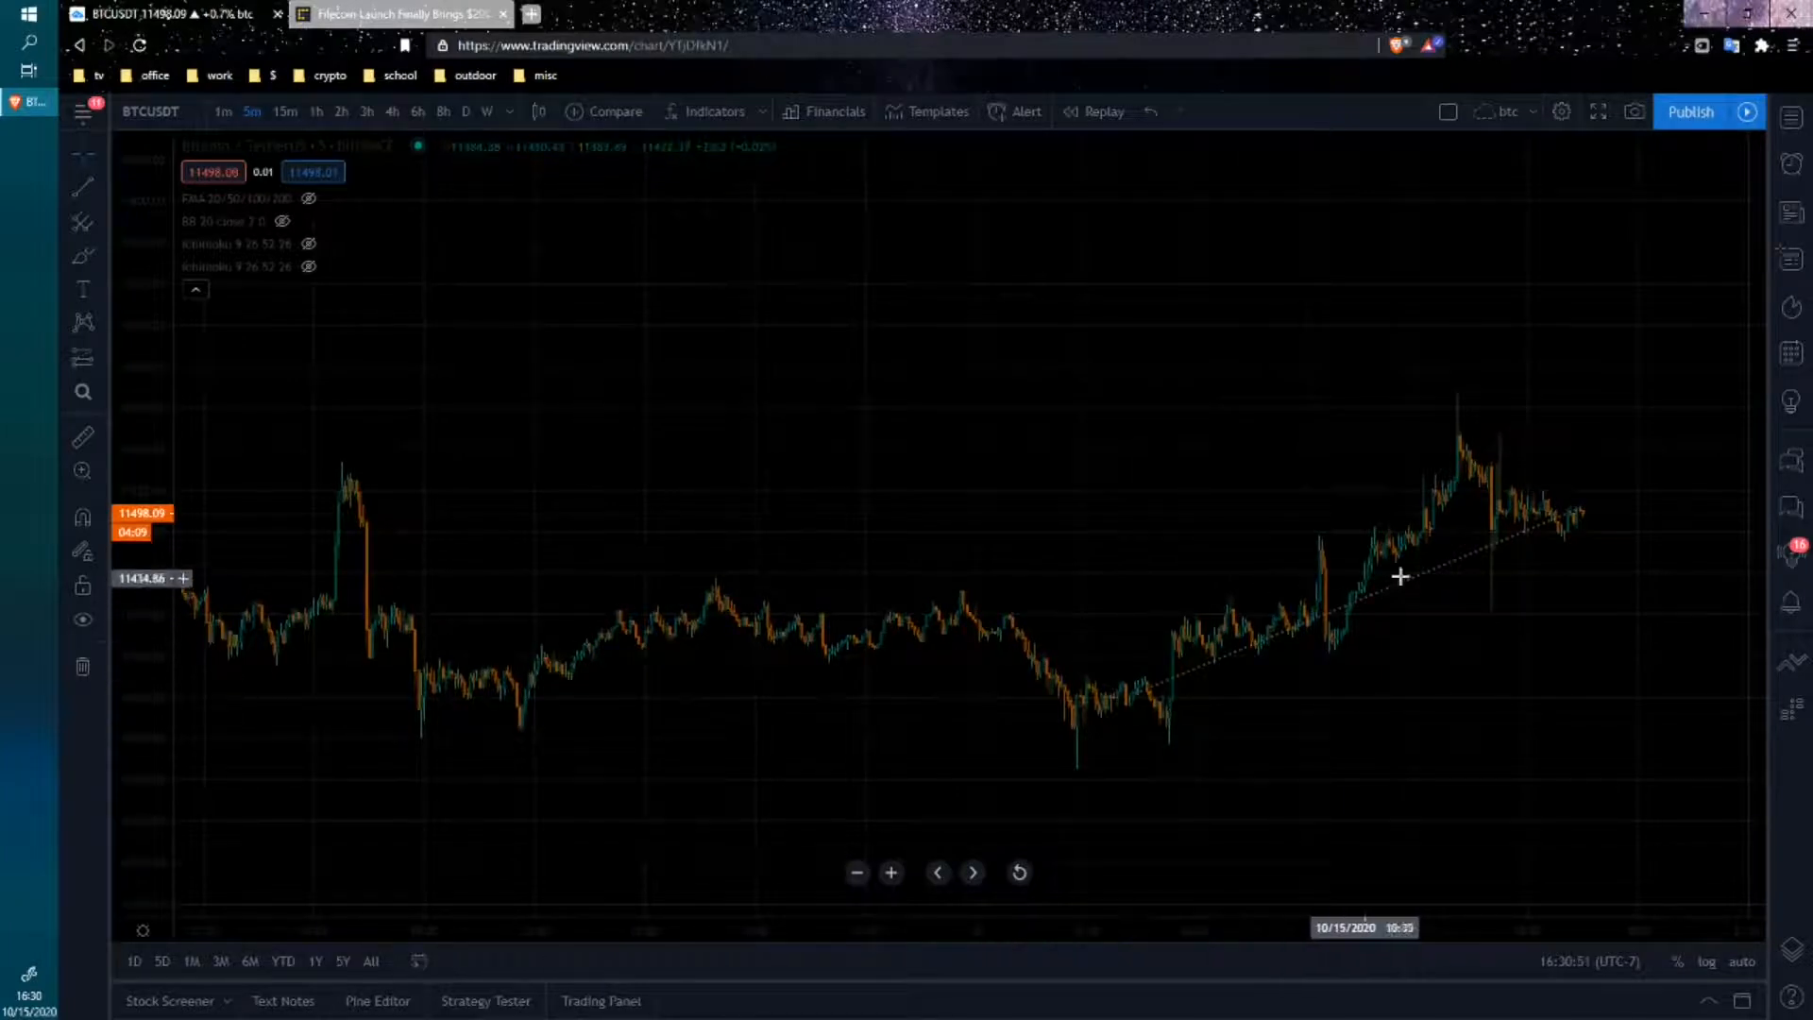
{"action": "mouse_move", "coordinate": [1129, 720]}
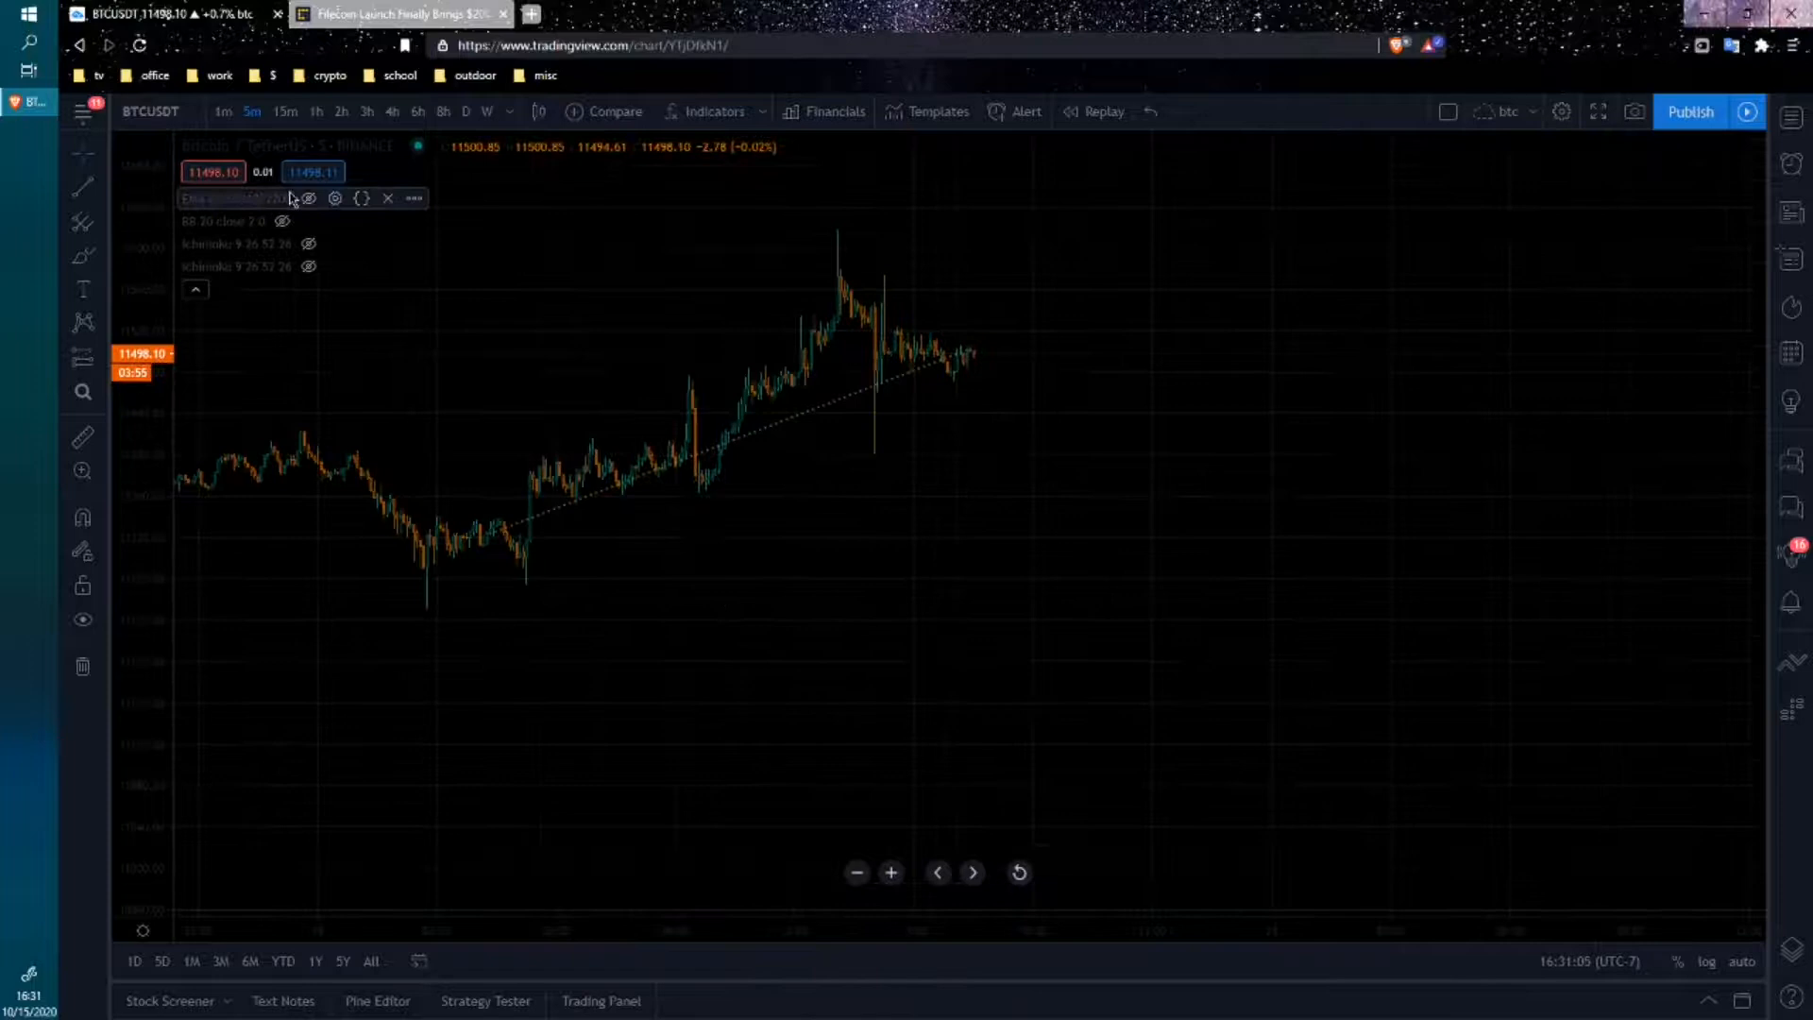
- Briefly show the EMA 20/50/100/200 ribbon, hide it, then display Bollinger Bands 20 close 2
{"action": "left_click", "coordinate": [308, 198]}
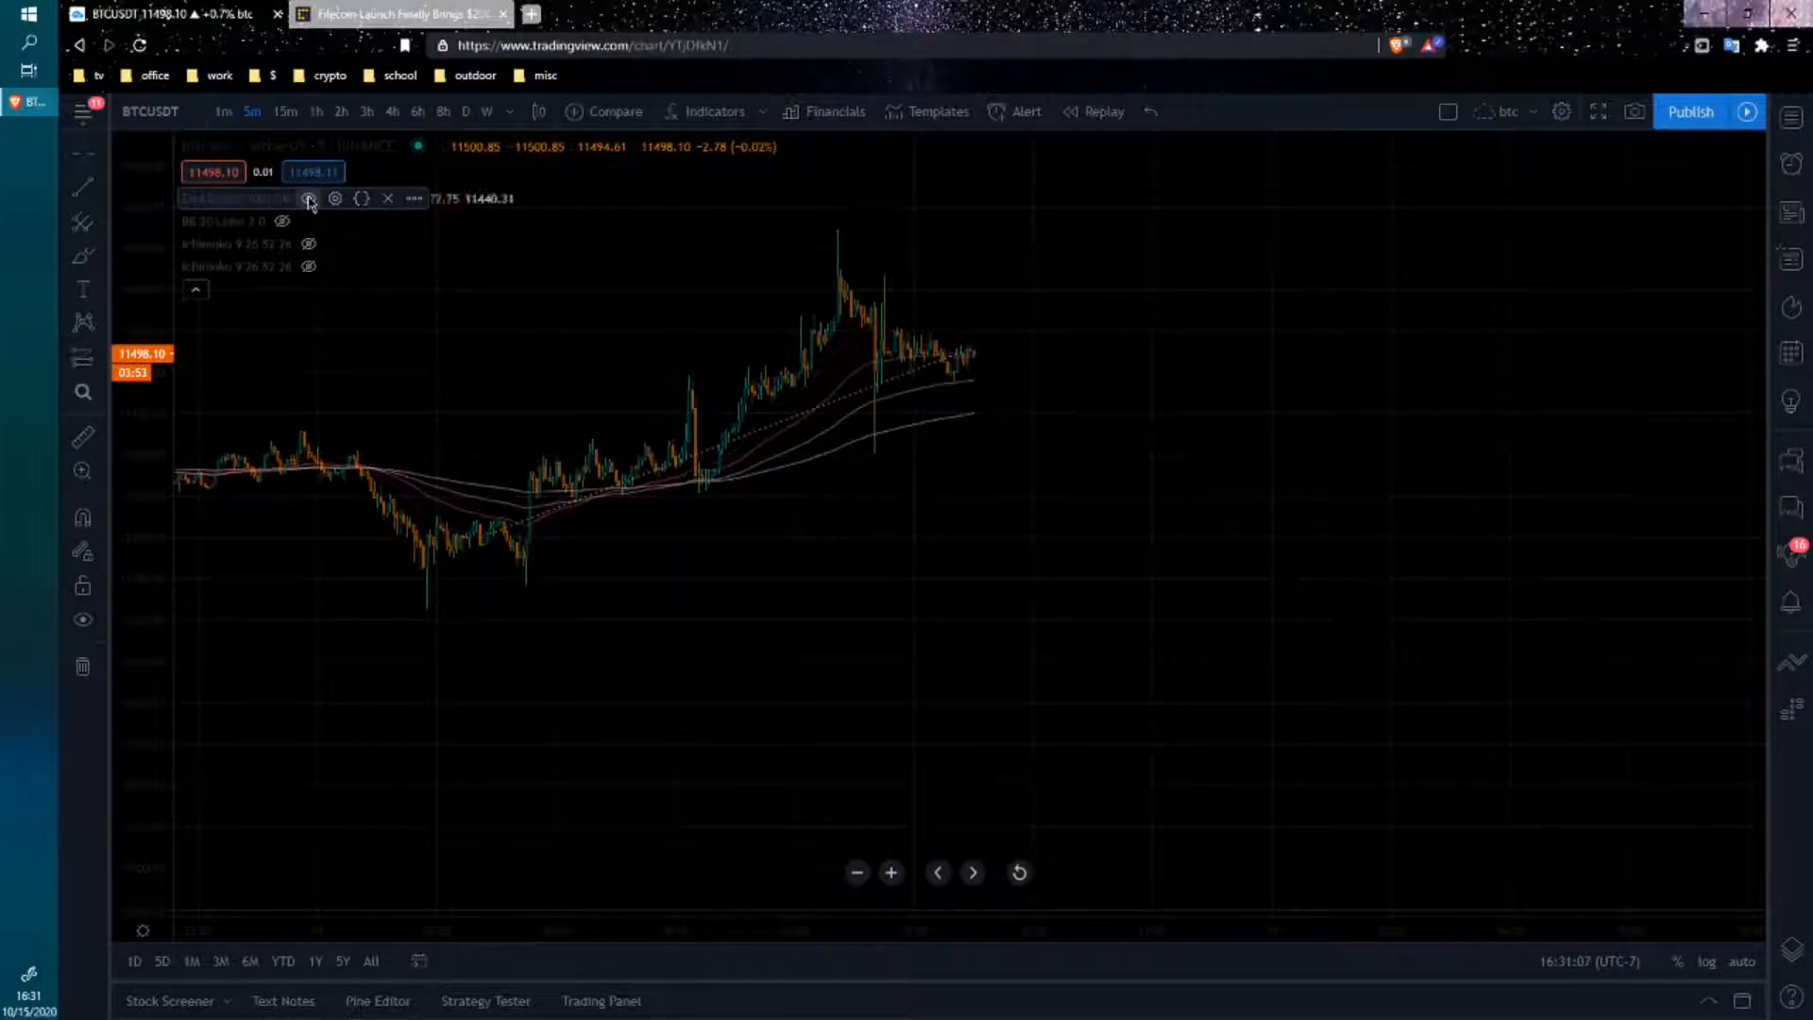
{"action": "mouse_move", "coordinate": [965, 352]}
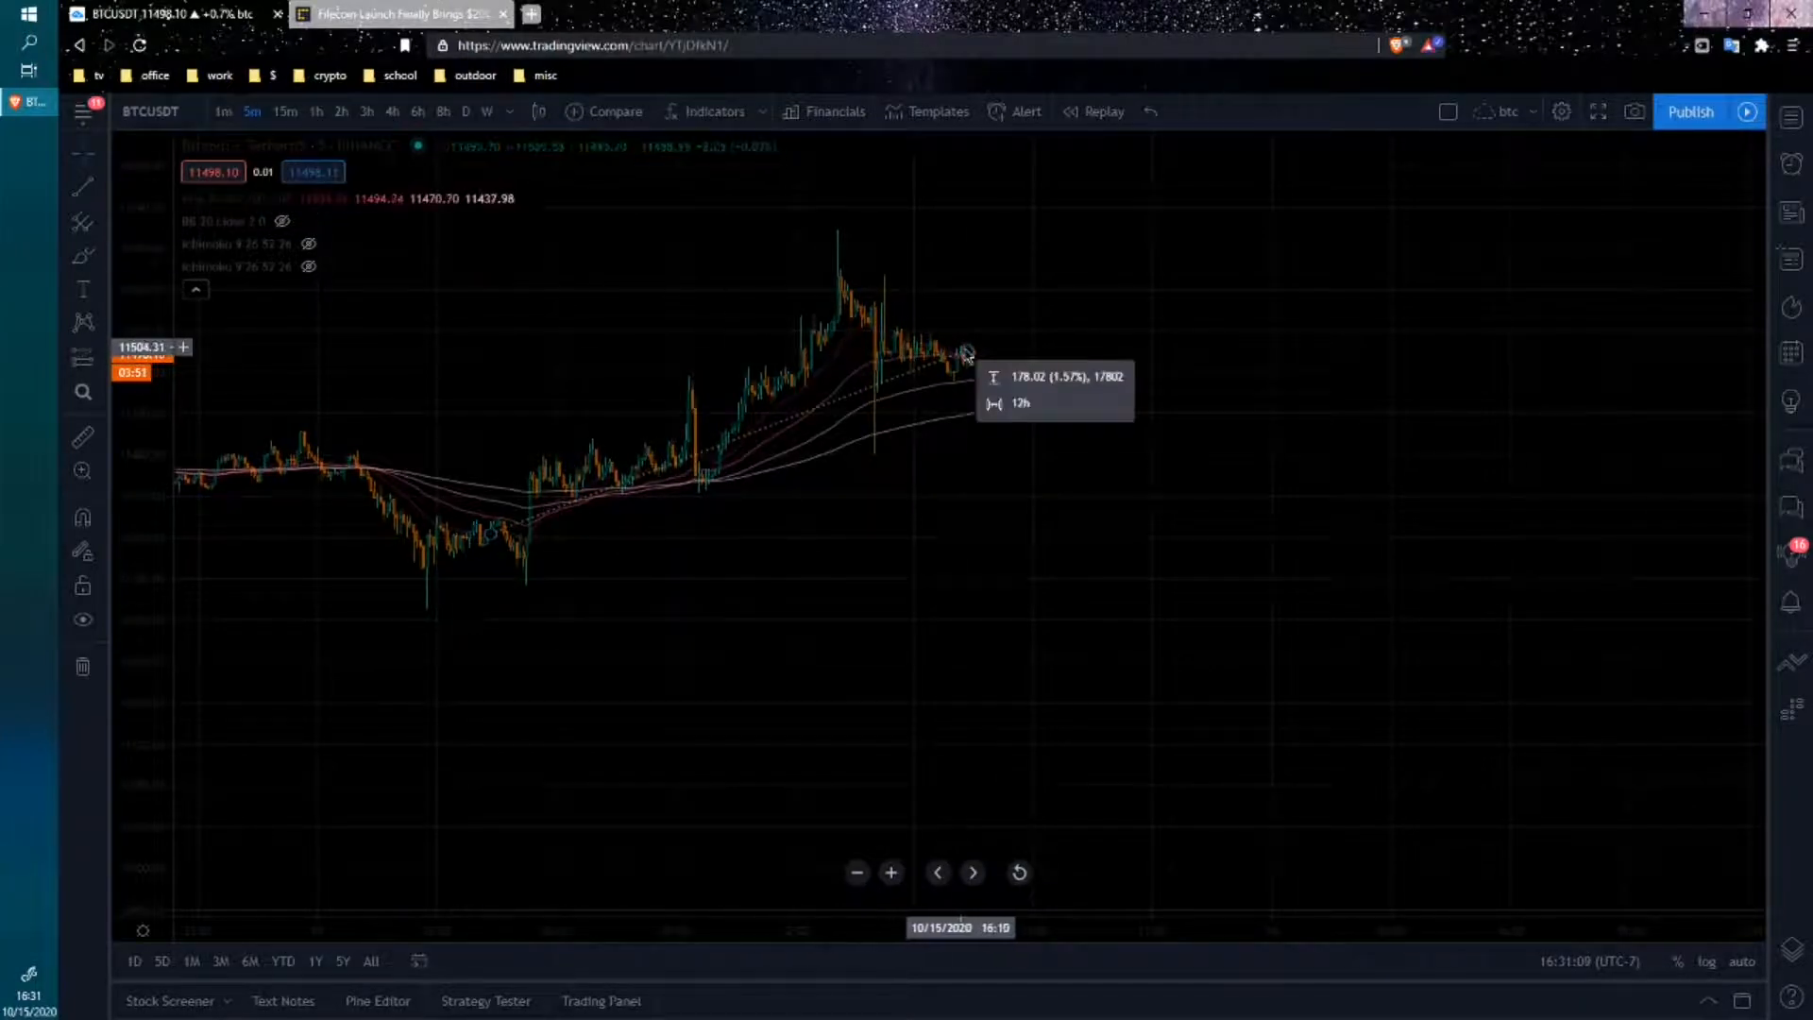
{"action": "mouse_move", "coordinate": [963, 396]}
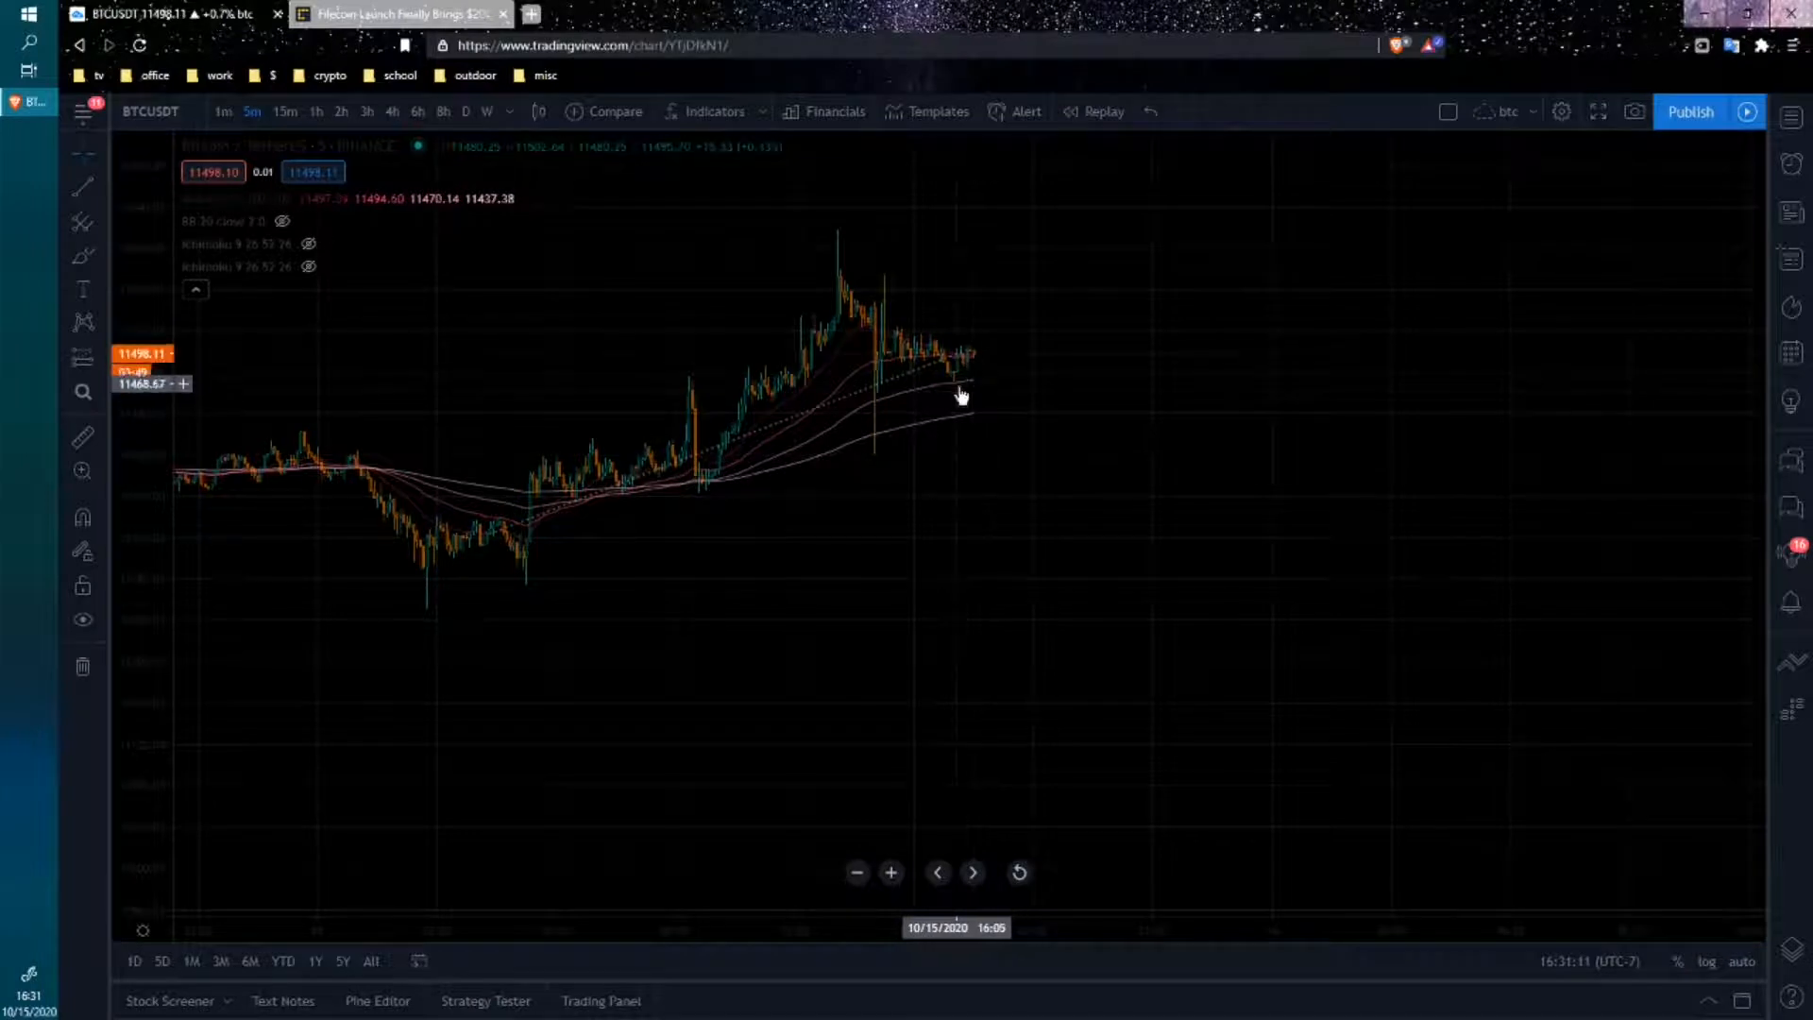
{"action": "mouse_move", "coordinate": [203, 221]}
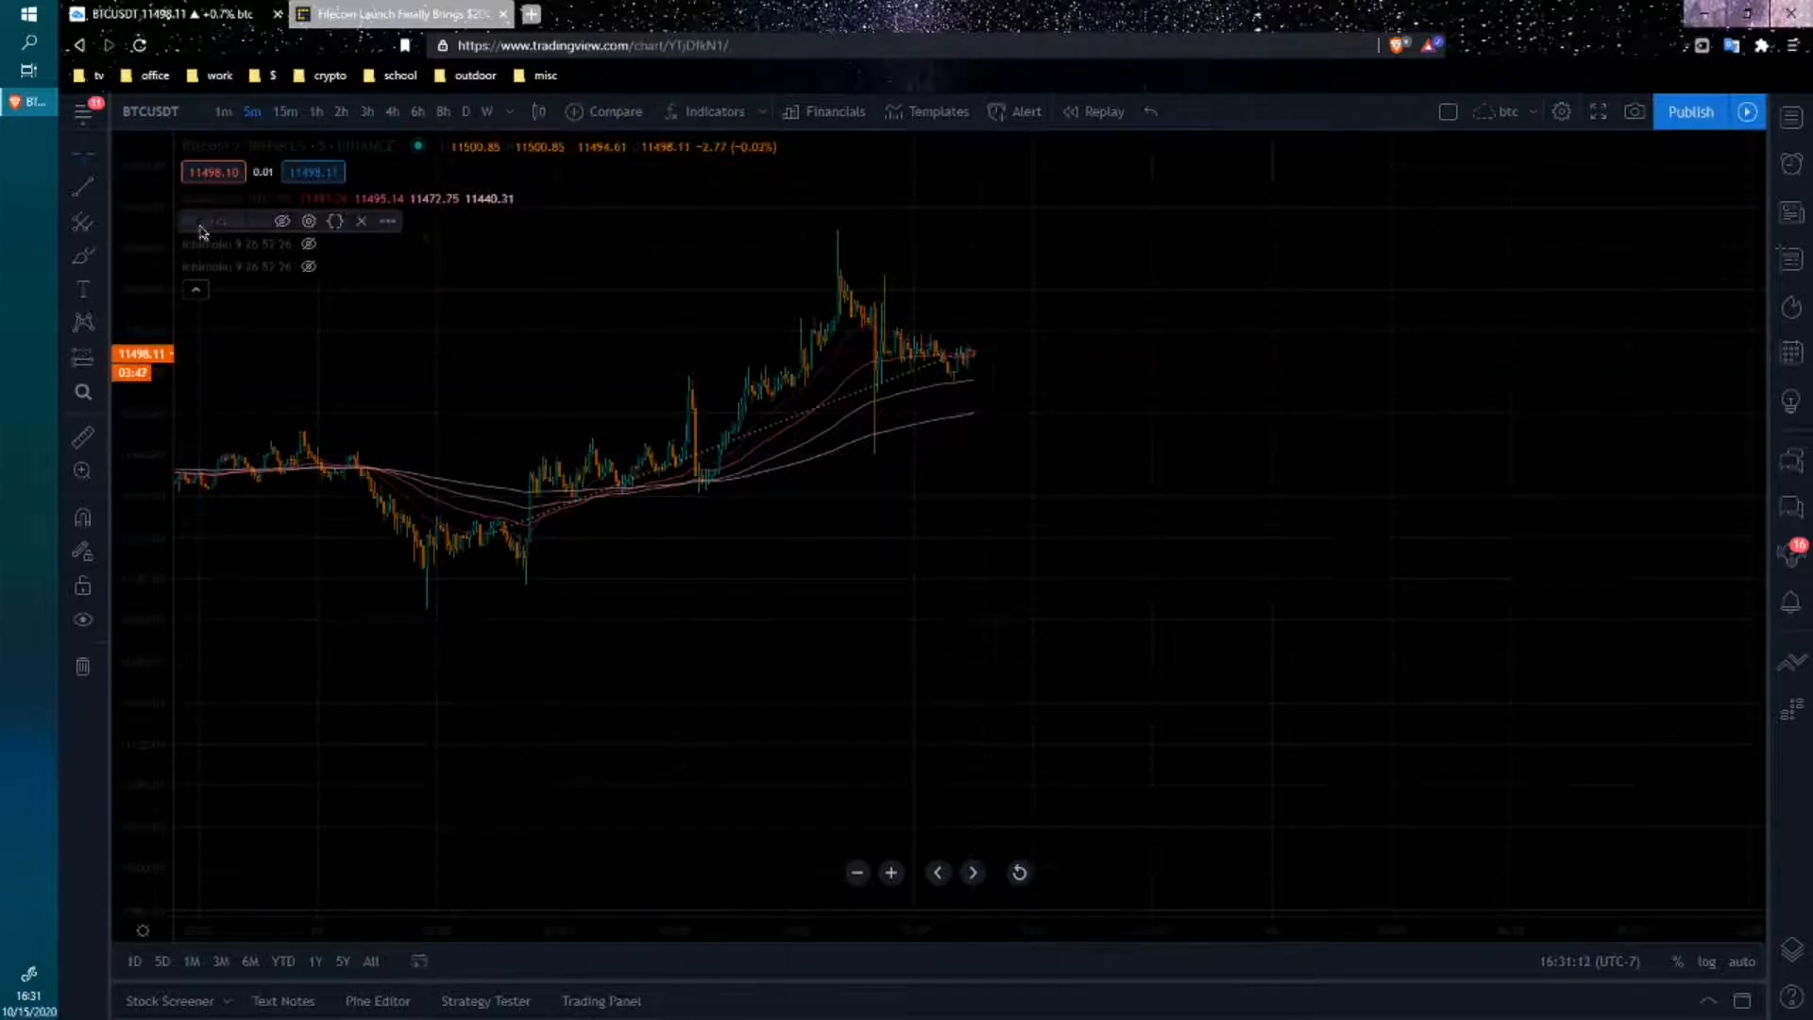
{"action": "left_click", "coordinate": [283, 221]}
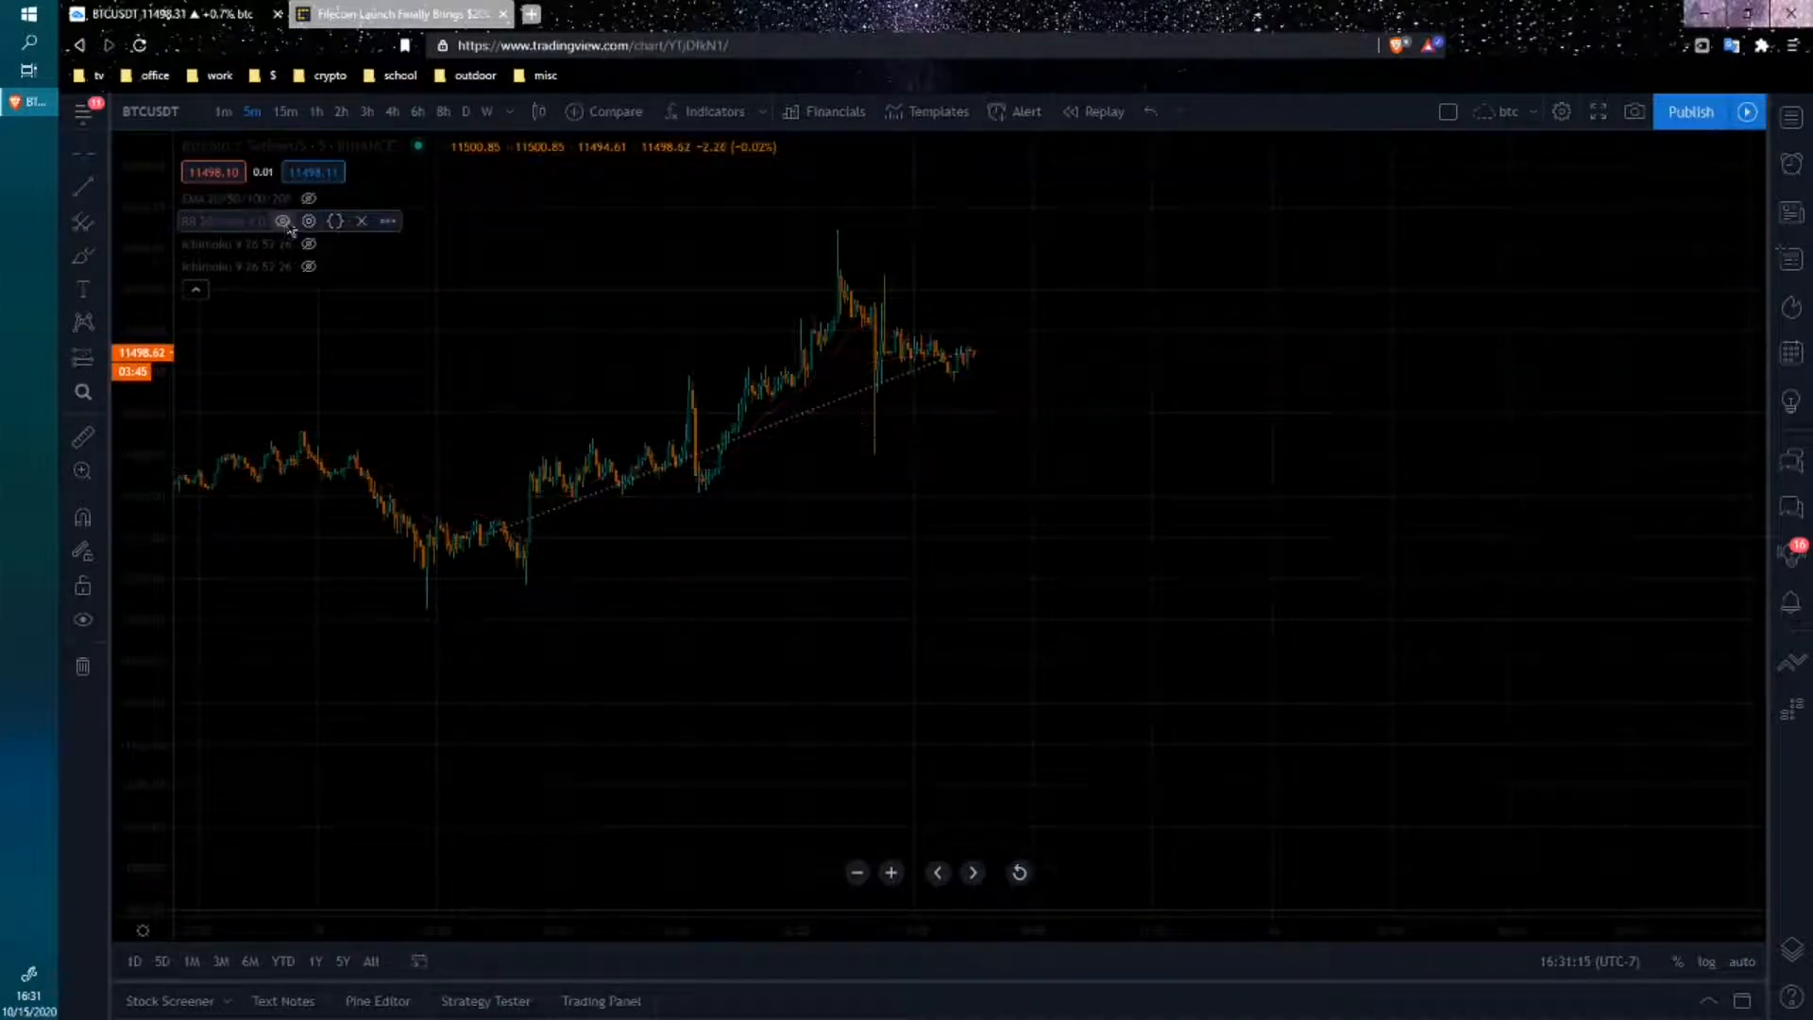
{"action": "left_click", "coordinate": [283, 221]}
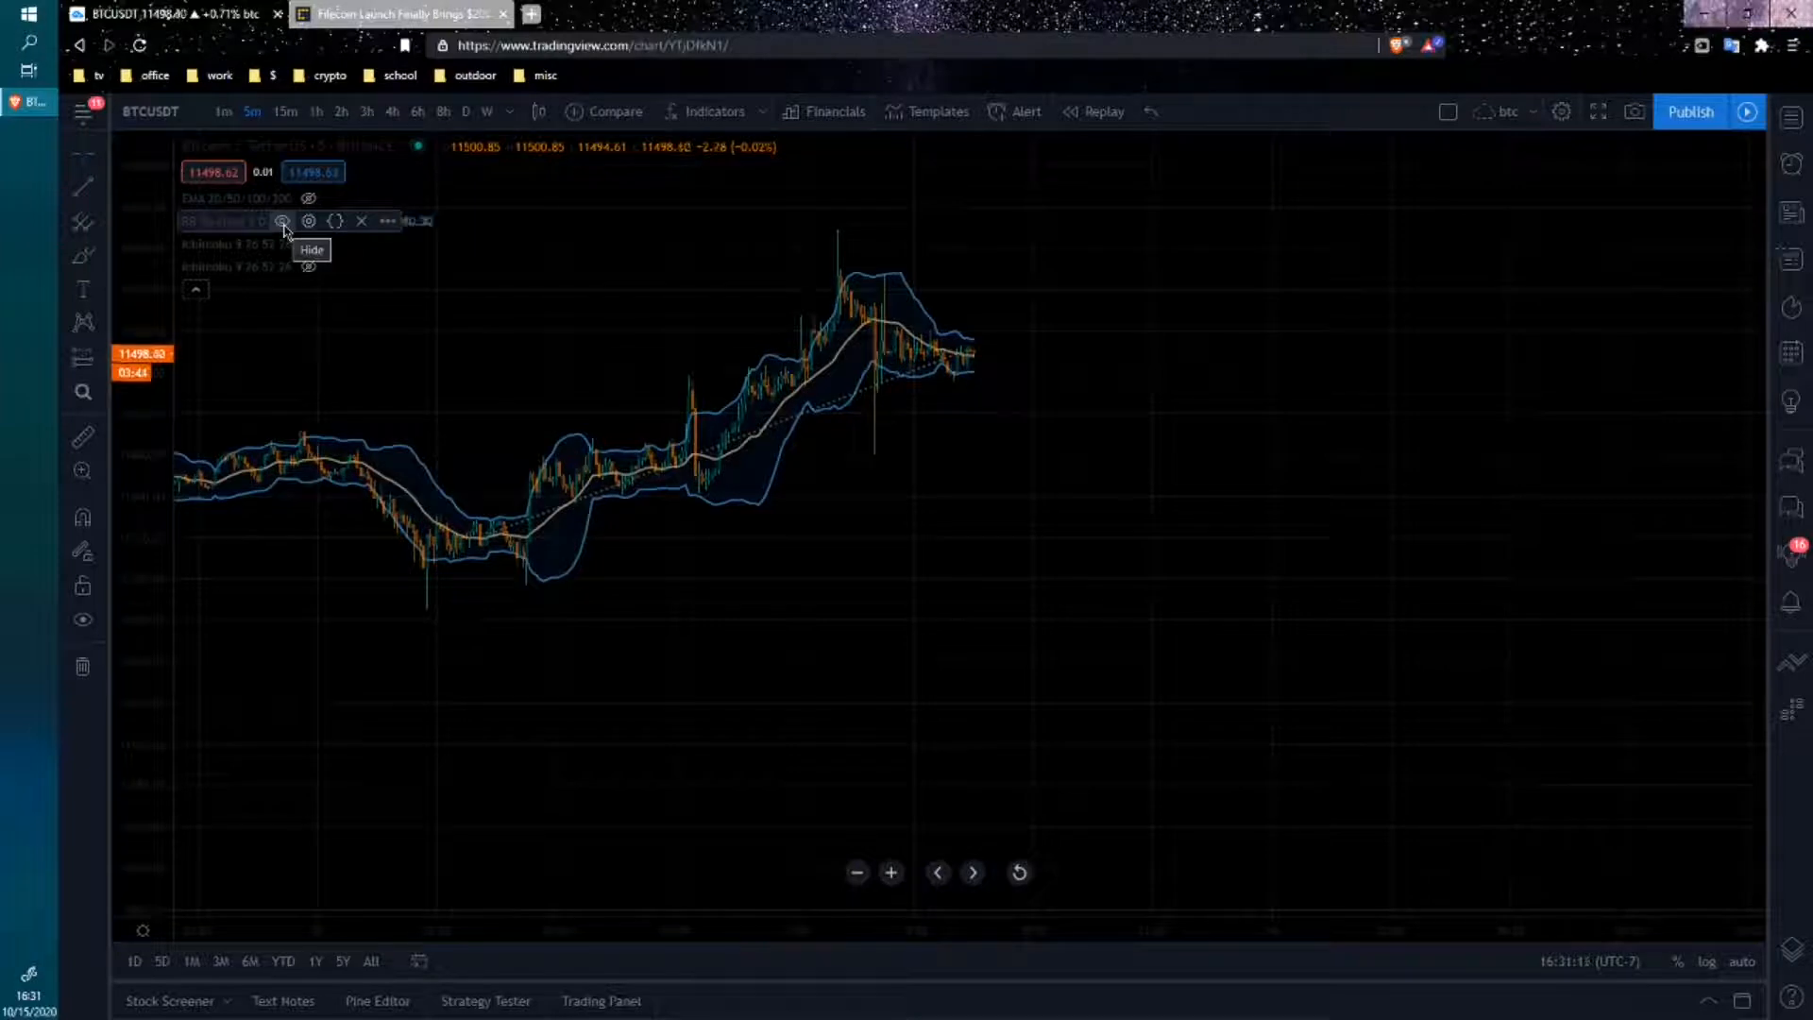
{"action": "mouse_move", "coordinate": [983, 362]}
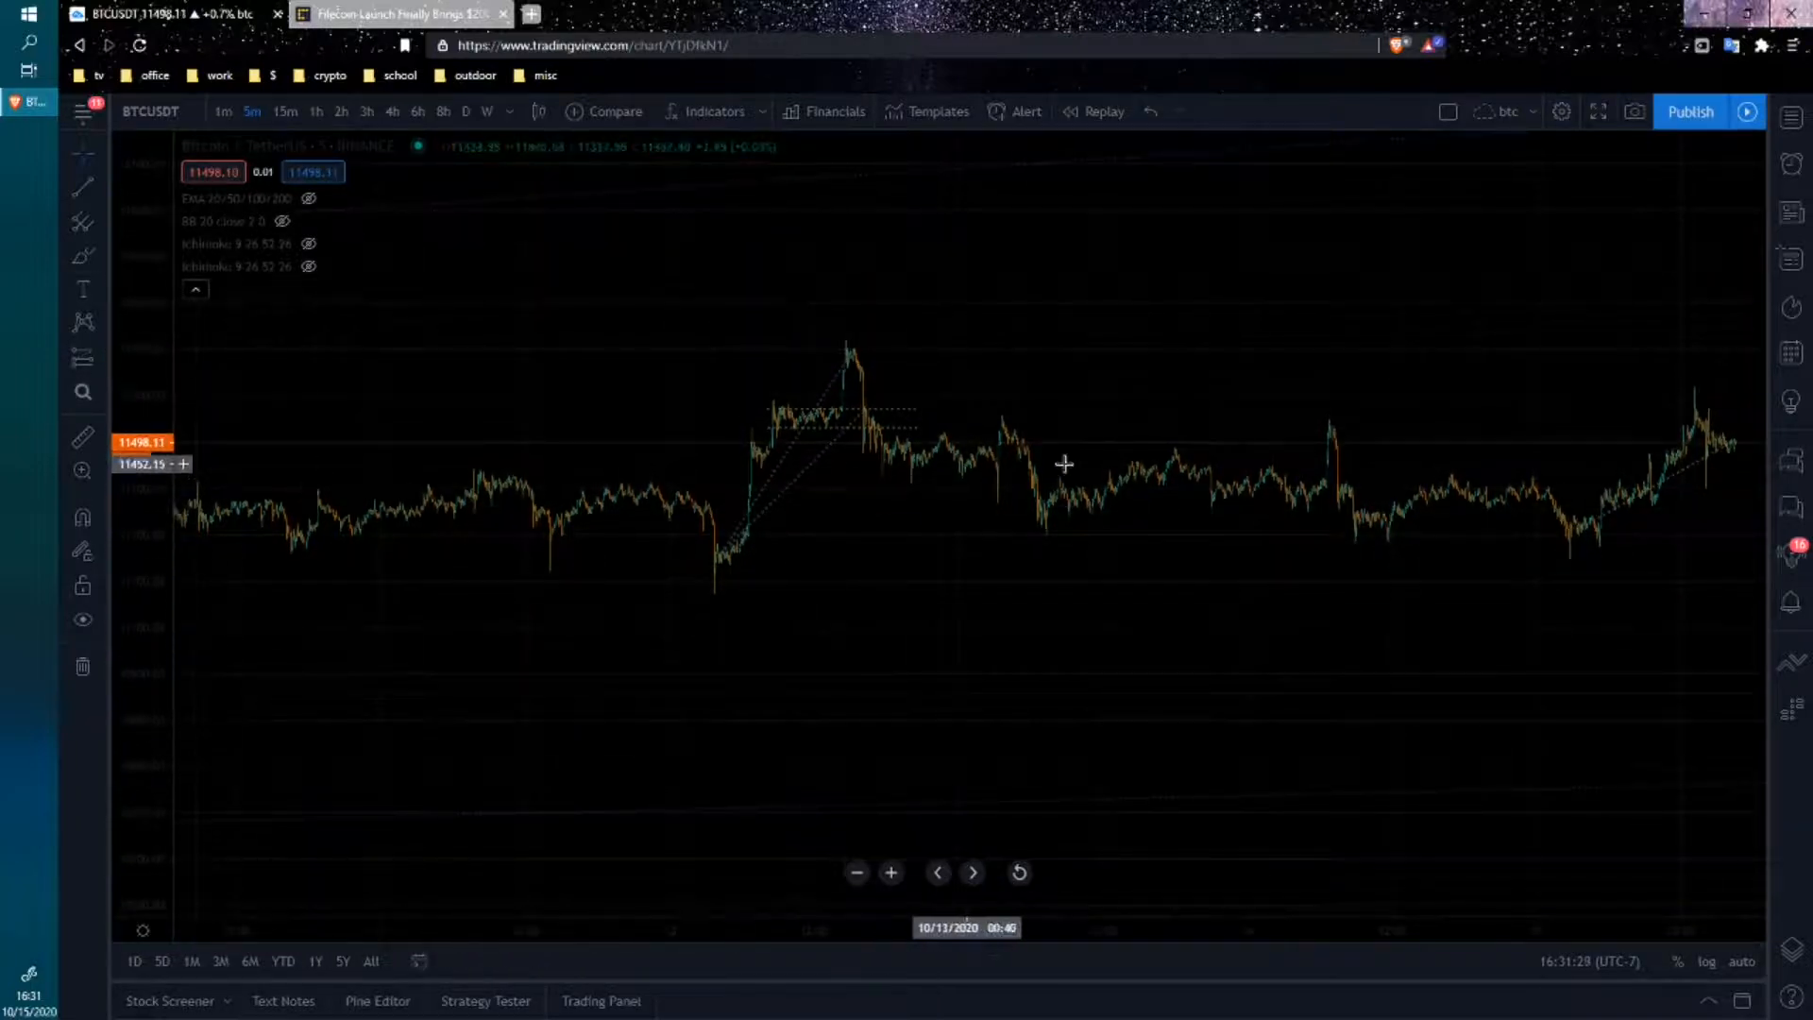
{"action": "mouse_move", "coordinate": [871, 439]}
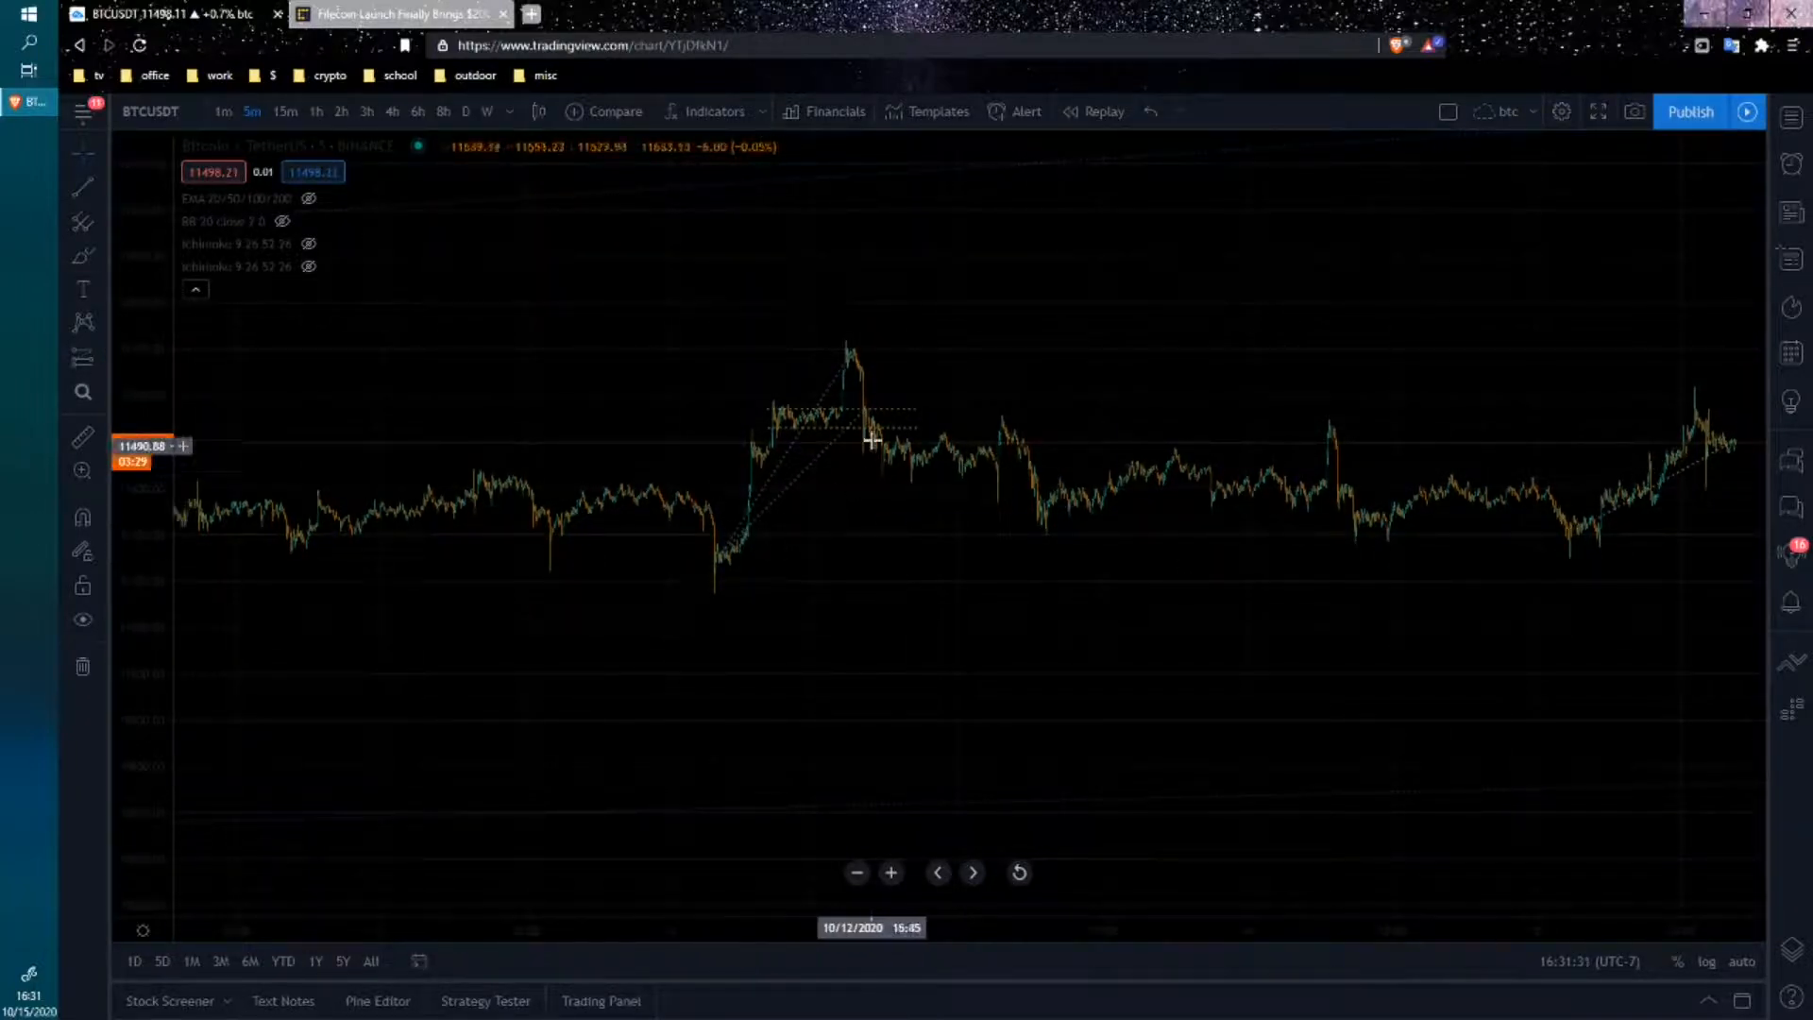
{"action": "mouse_move", "coordinate": [1322, 453]}
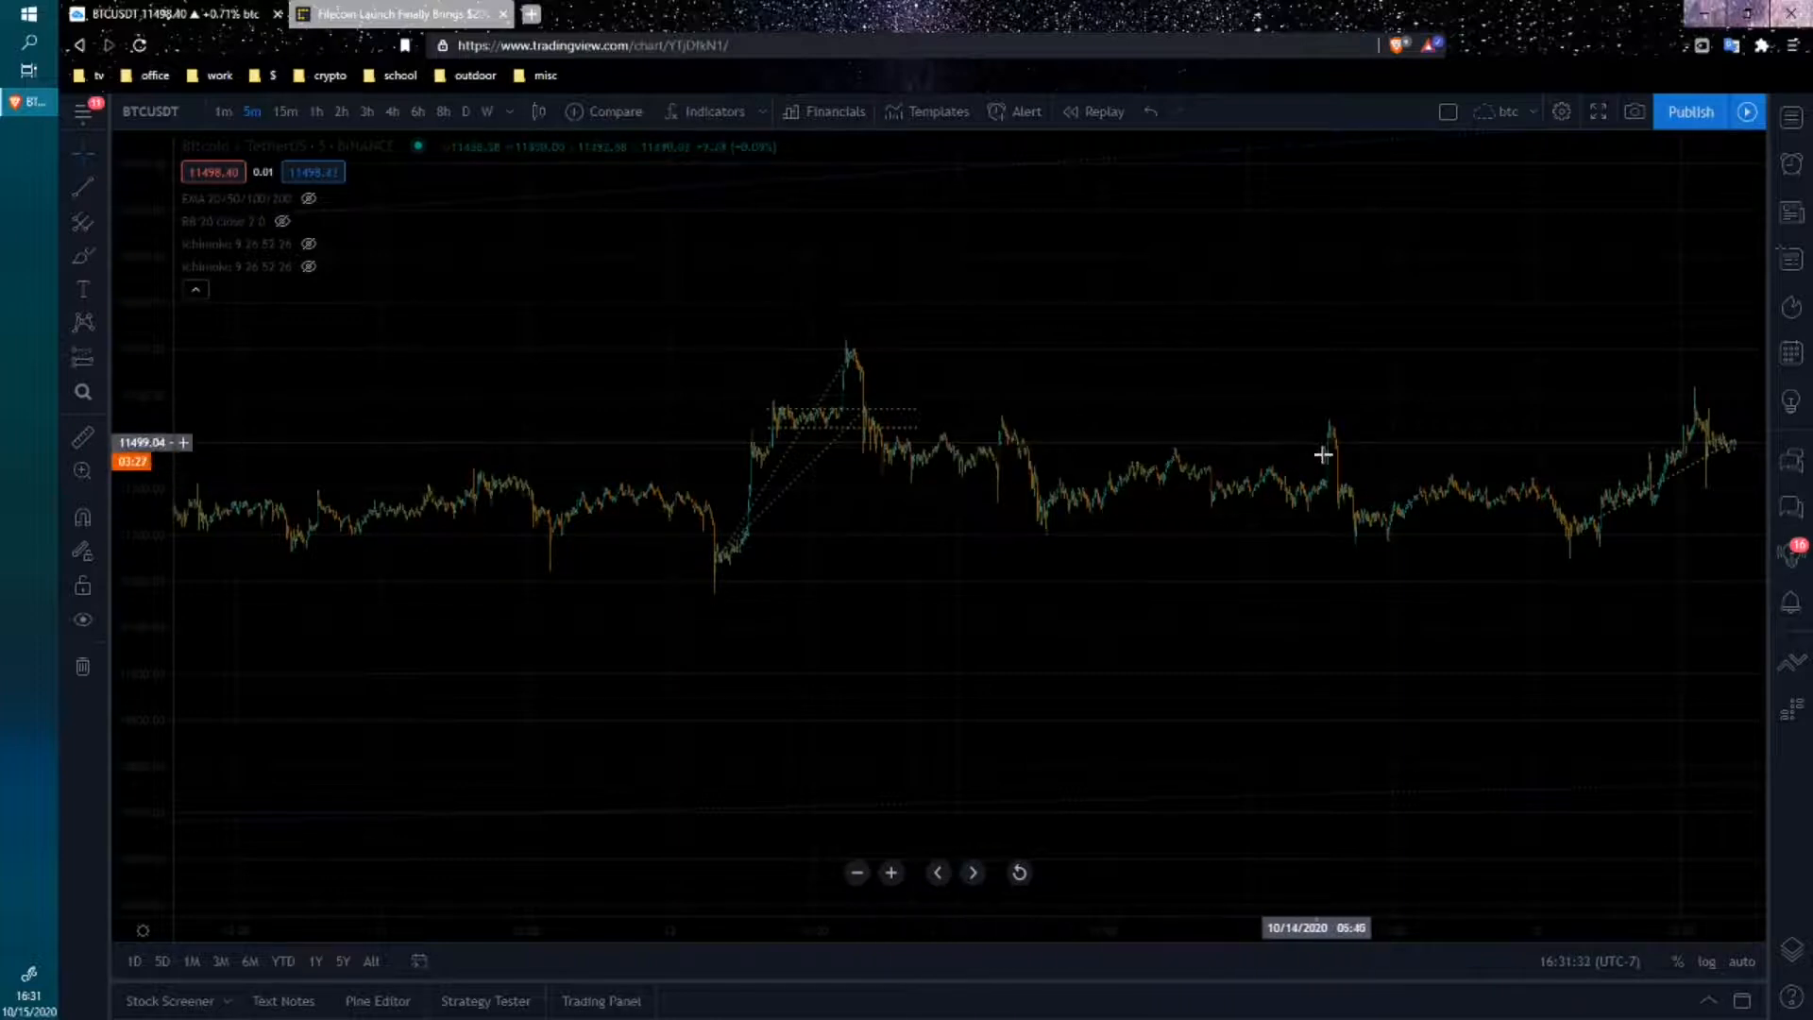
{"action": "mouse_move", "coordinate": [246, 540]}
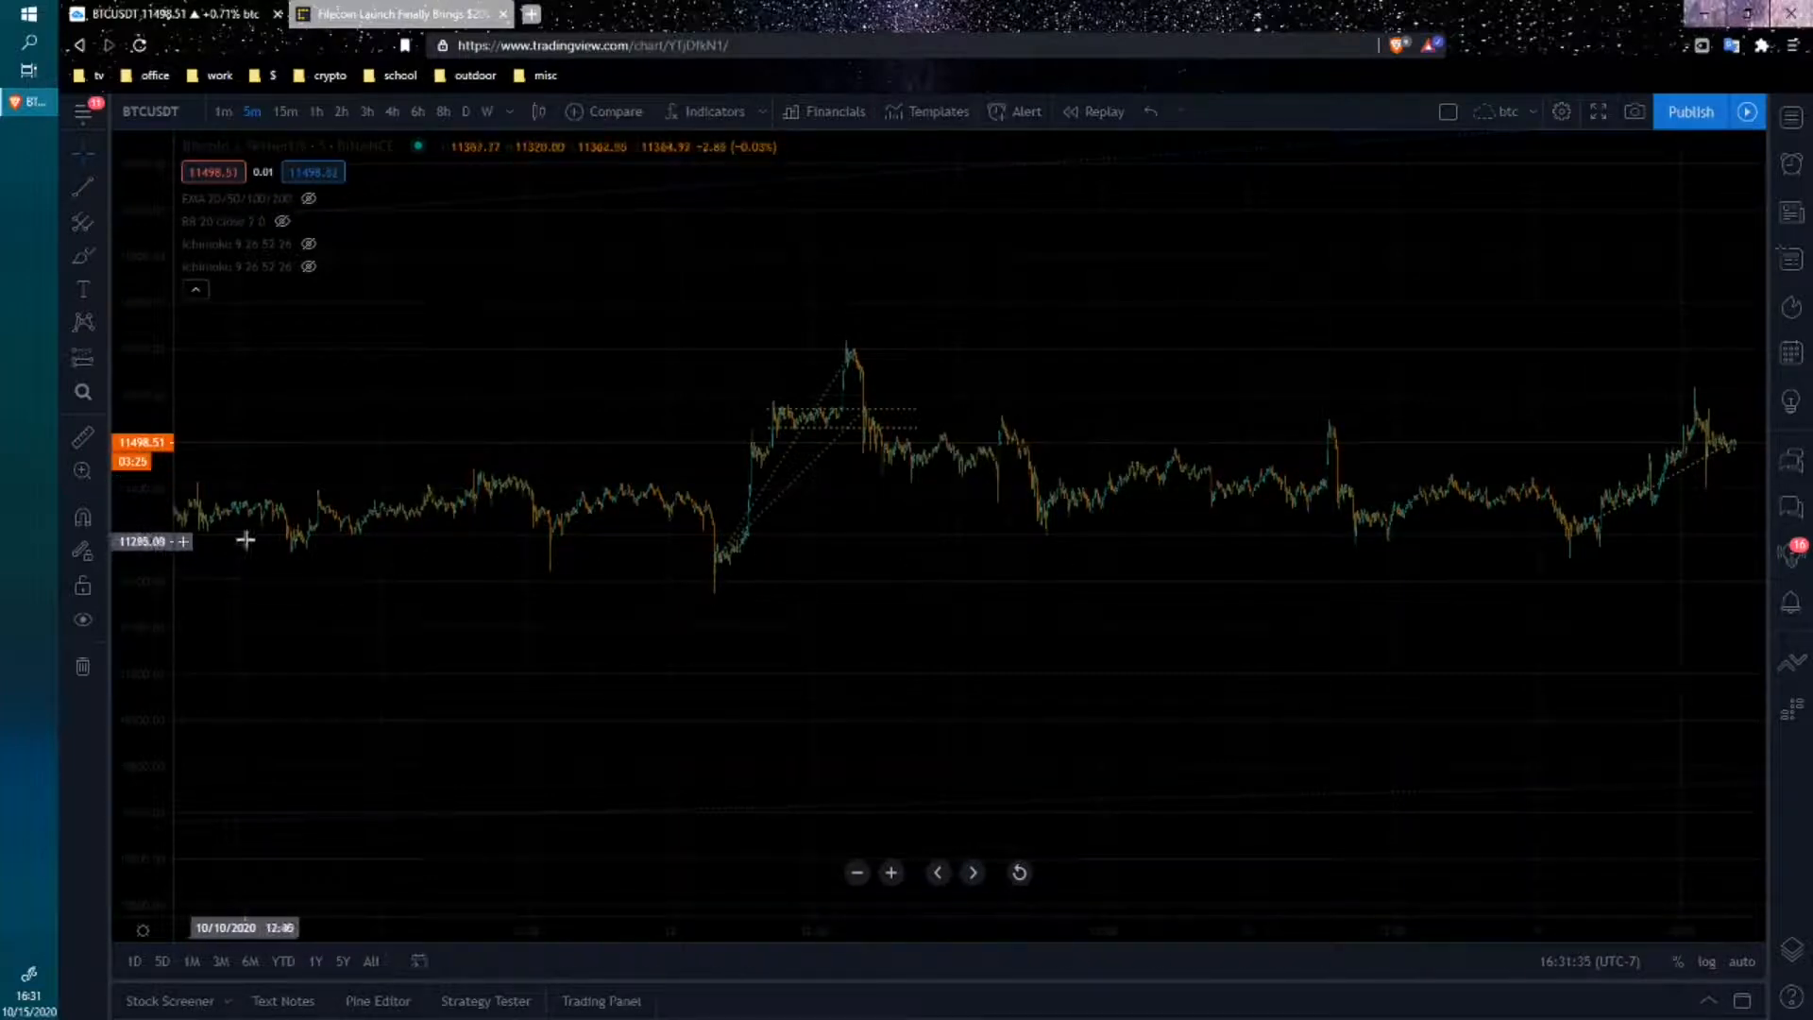
{"action": "mouse_move", "coordinate": [710, 495]}
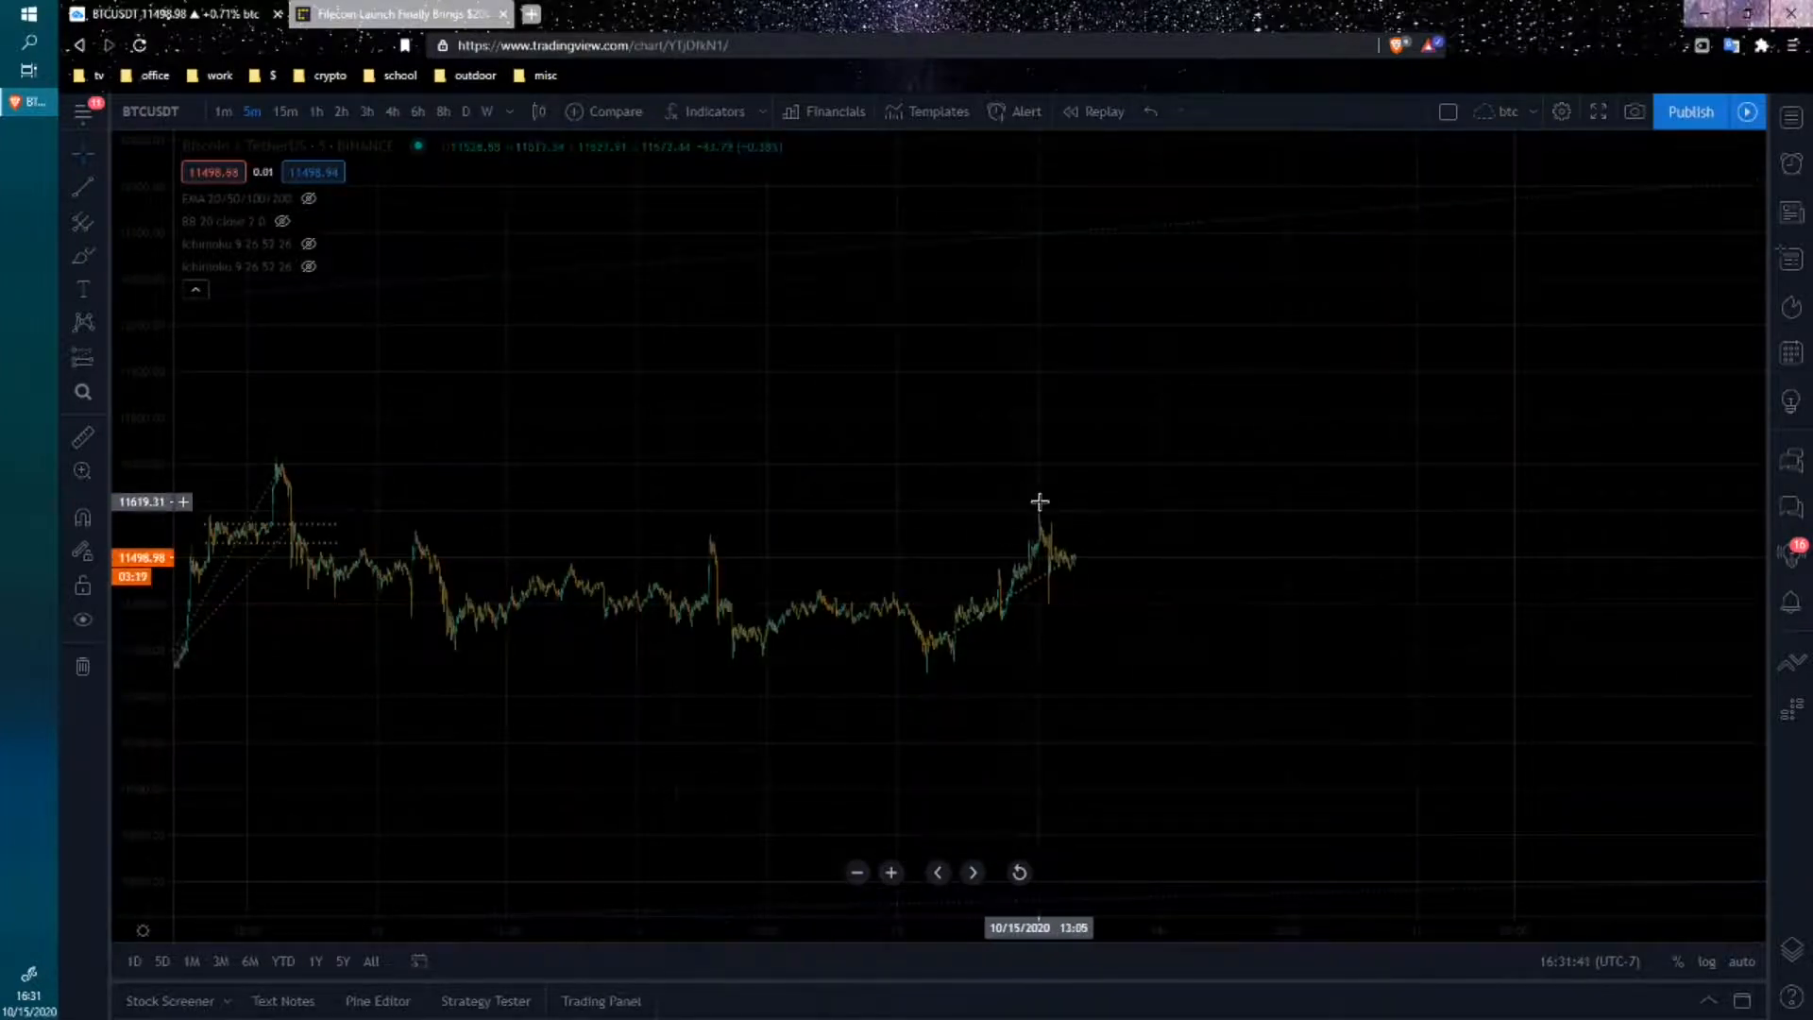
{"action": "mouse_move", "coordinate": [1114, 401]}
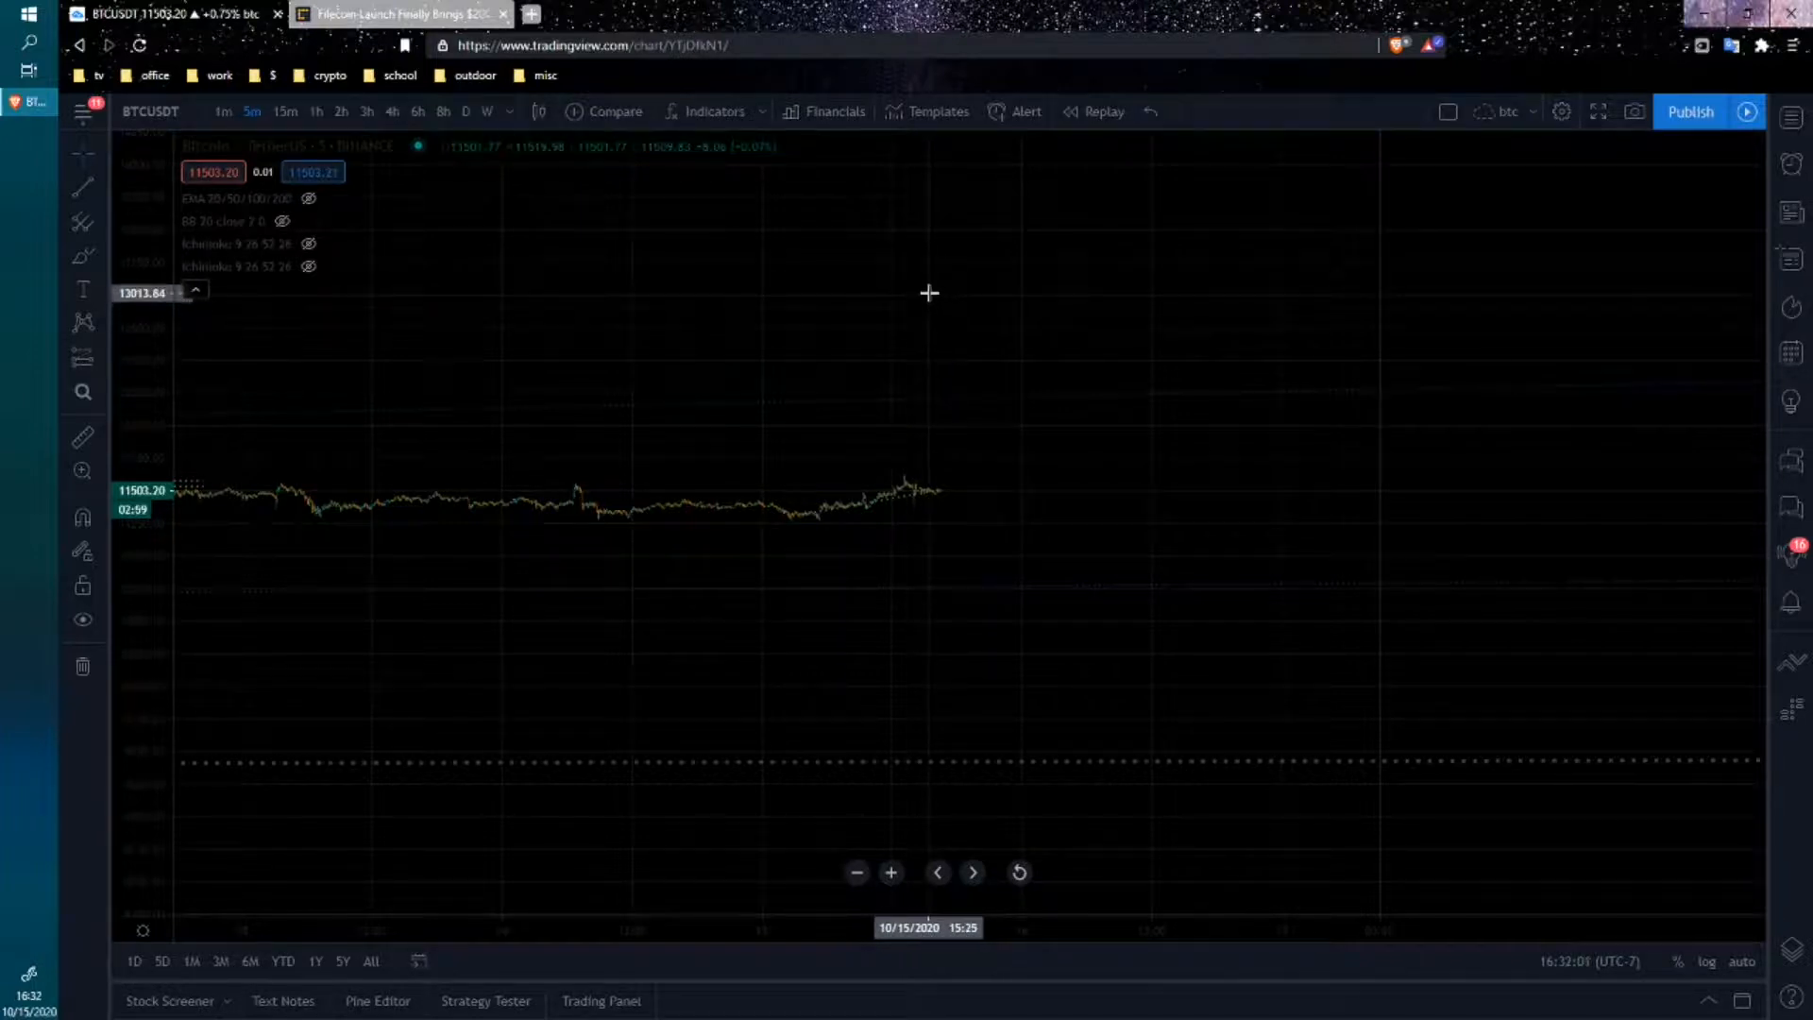
{"action": "mouse_move", "coordinate": [946, 296]}
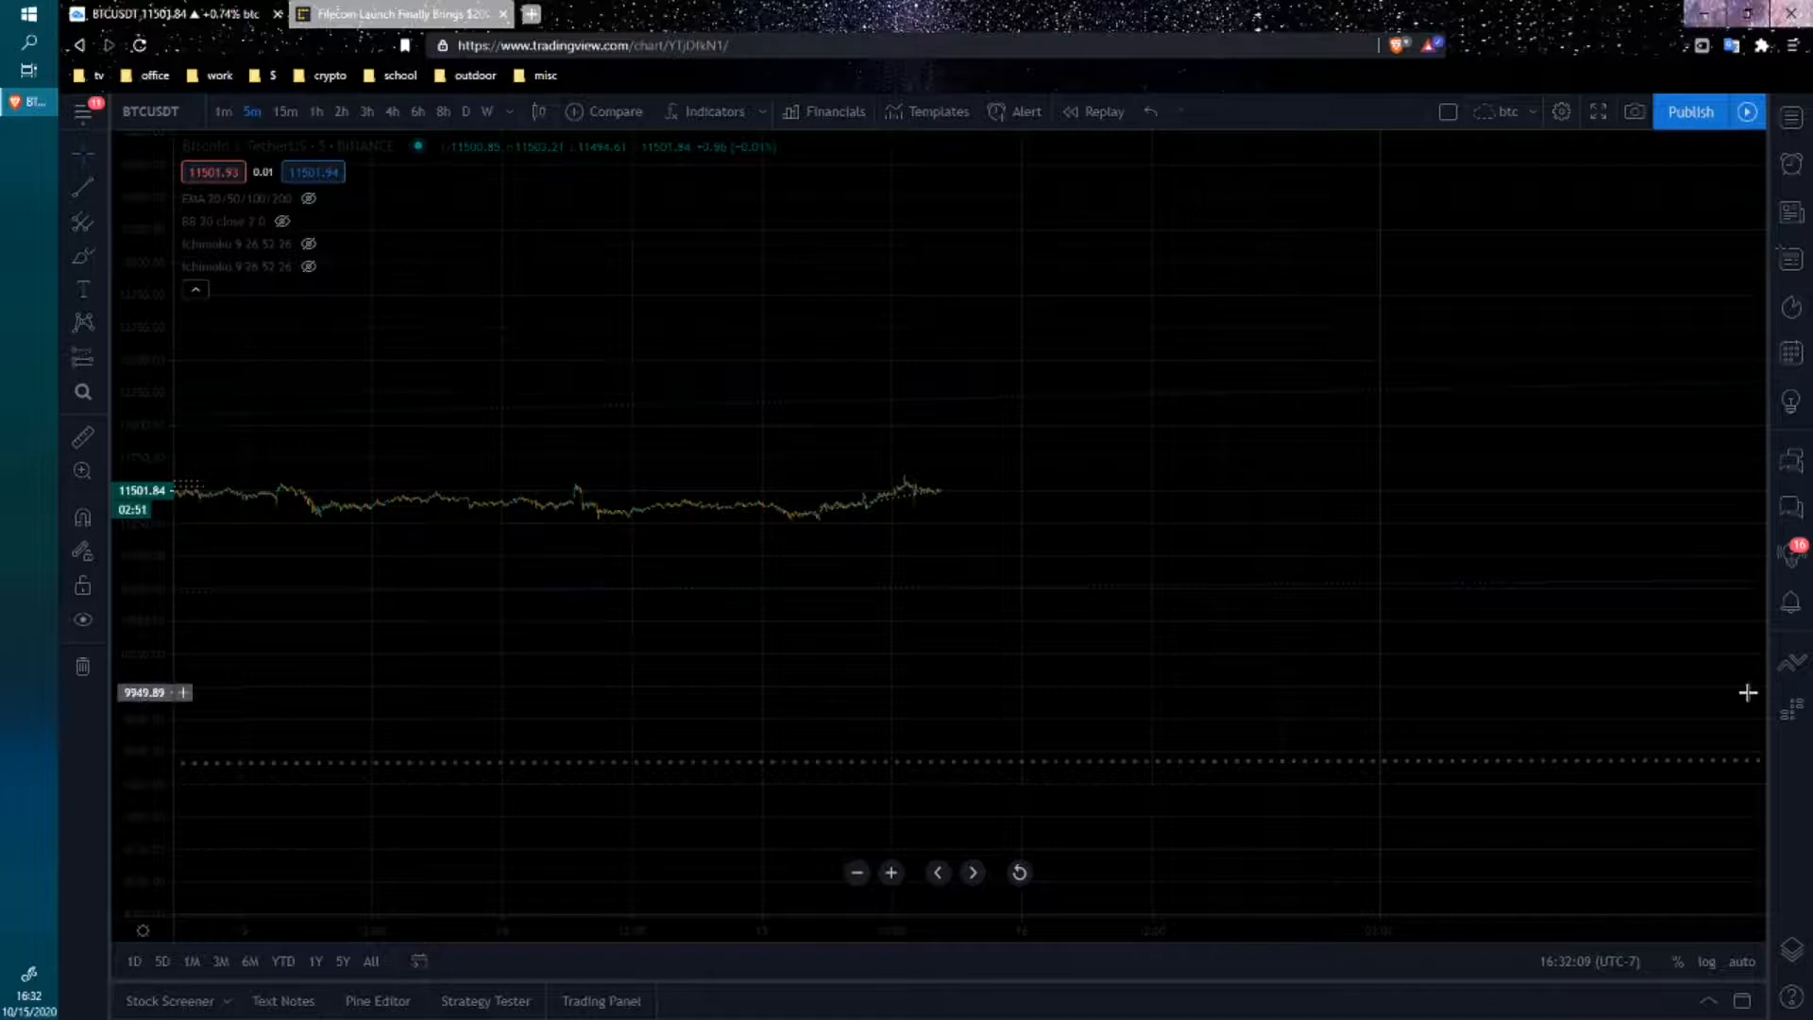
- Read the CoinDesk Filecoin launch article through its Ecosystem section, then close it
{"action": "left_click", "coordinate": [399, 14]}
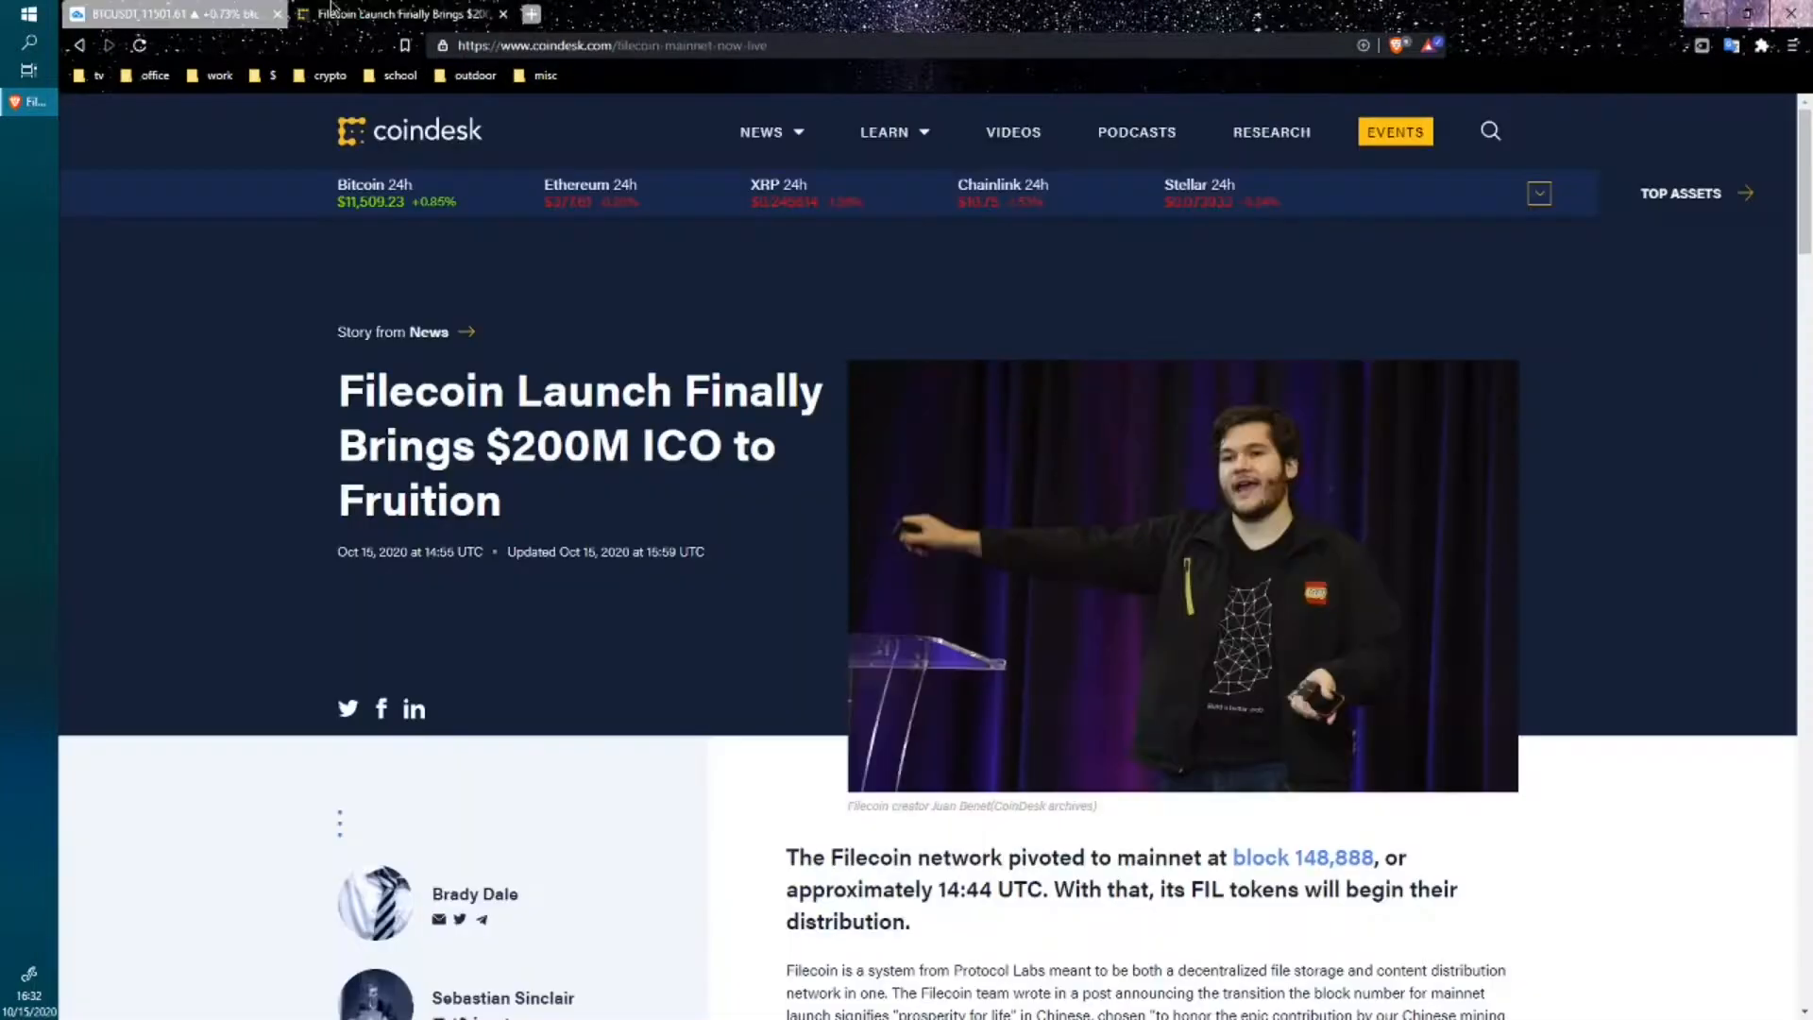
{"action": "scroll", "scroll_direction": "down", "scroll_amount": 3}
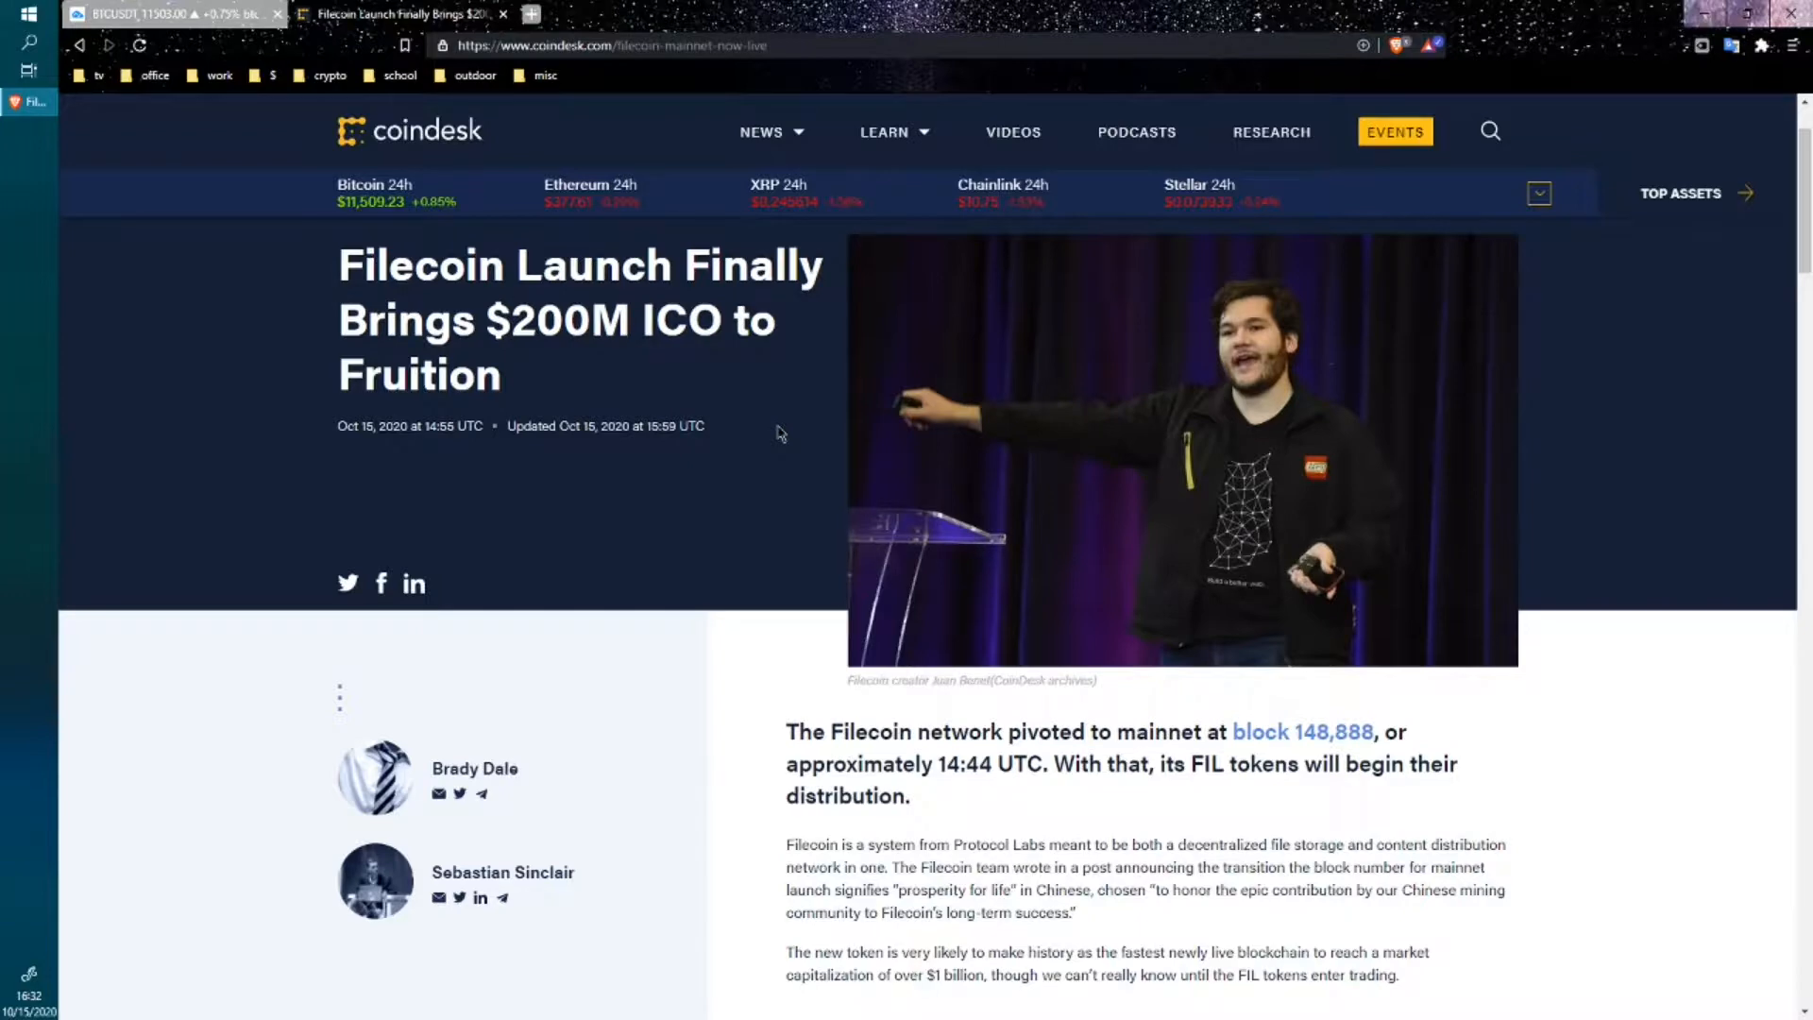
{"action": "mouse_move", "coordinate": [556, 11]}
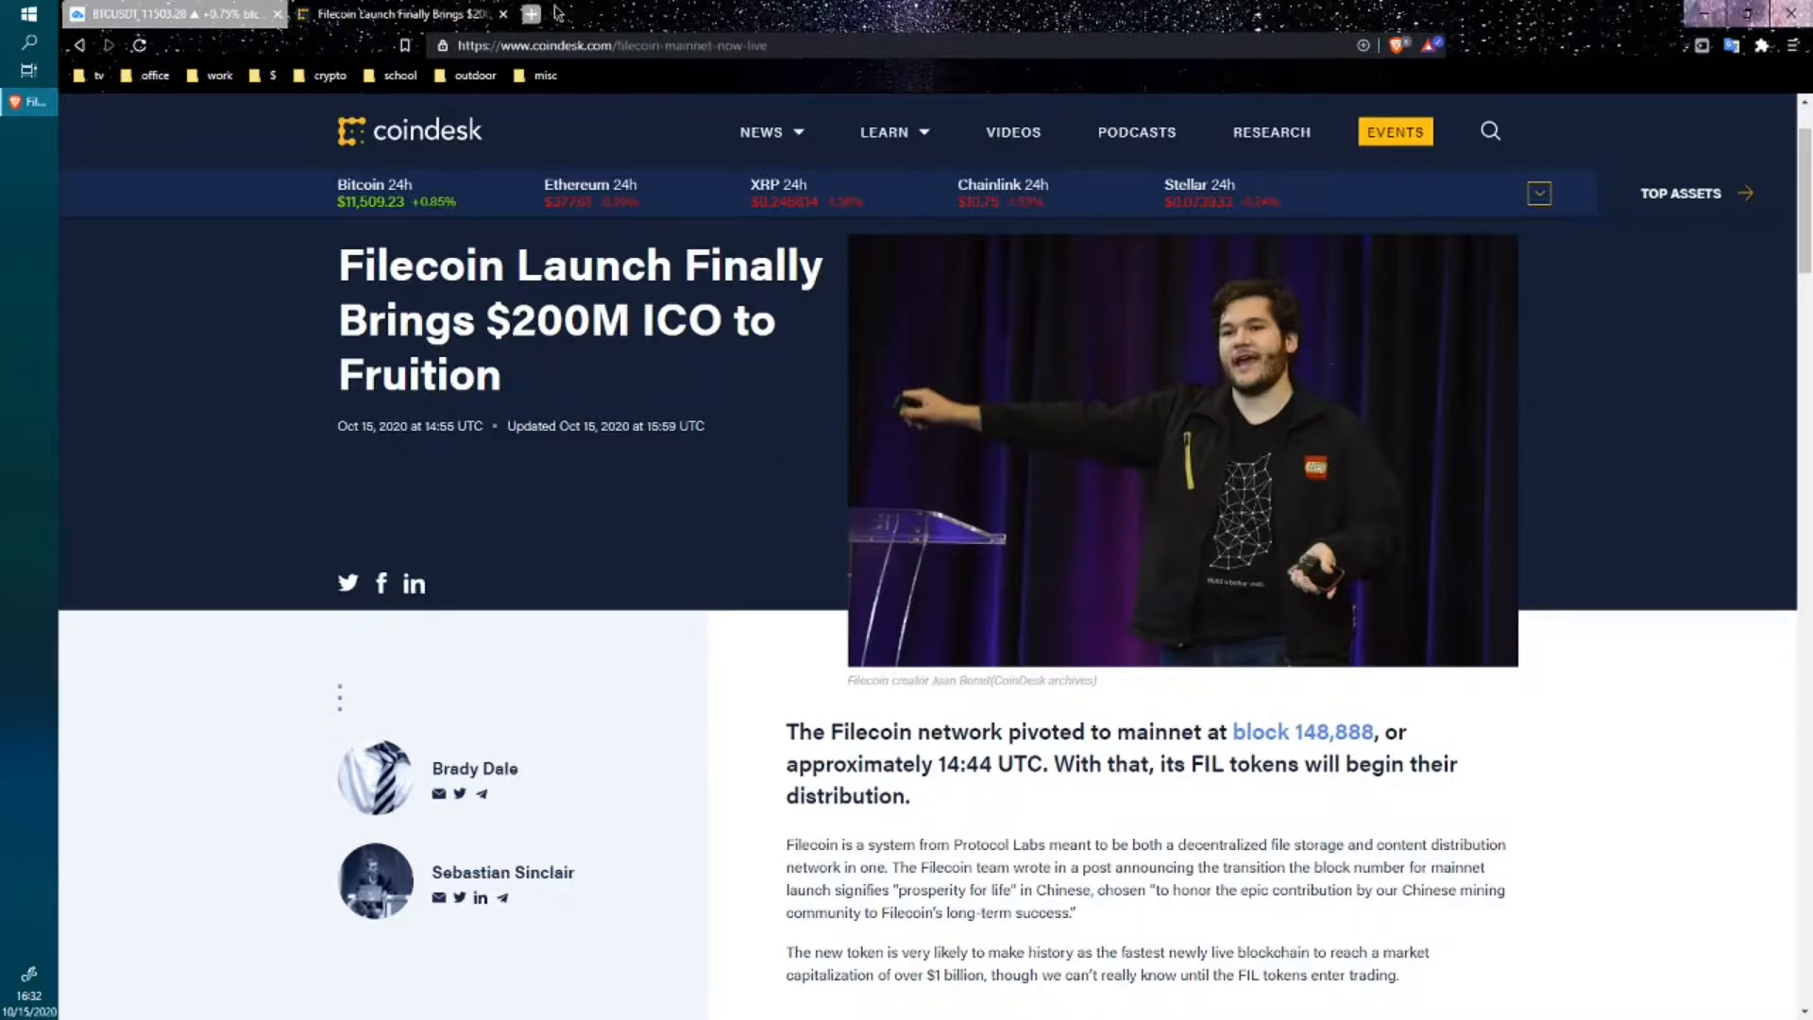
{"action": "scroll", "scroll_direction": "down", "scroll_amount": 3}
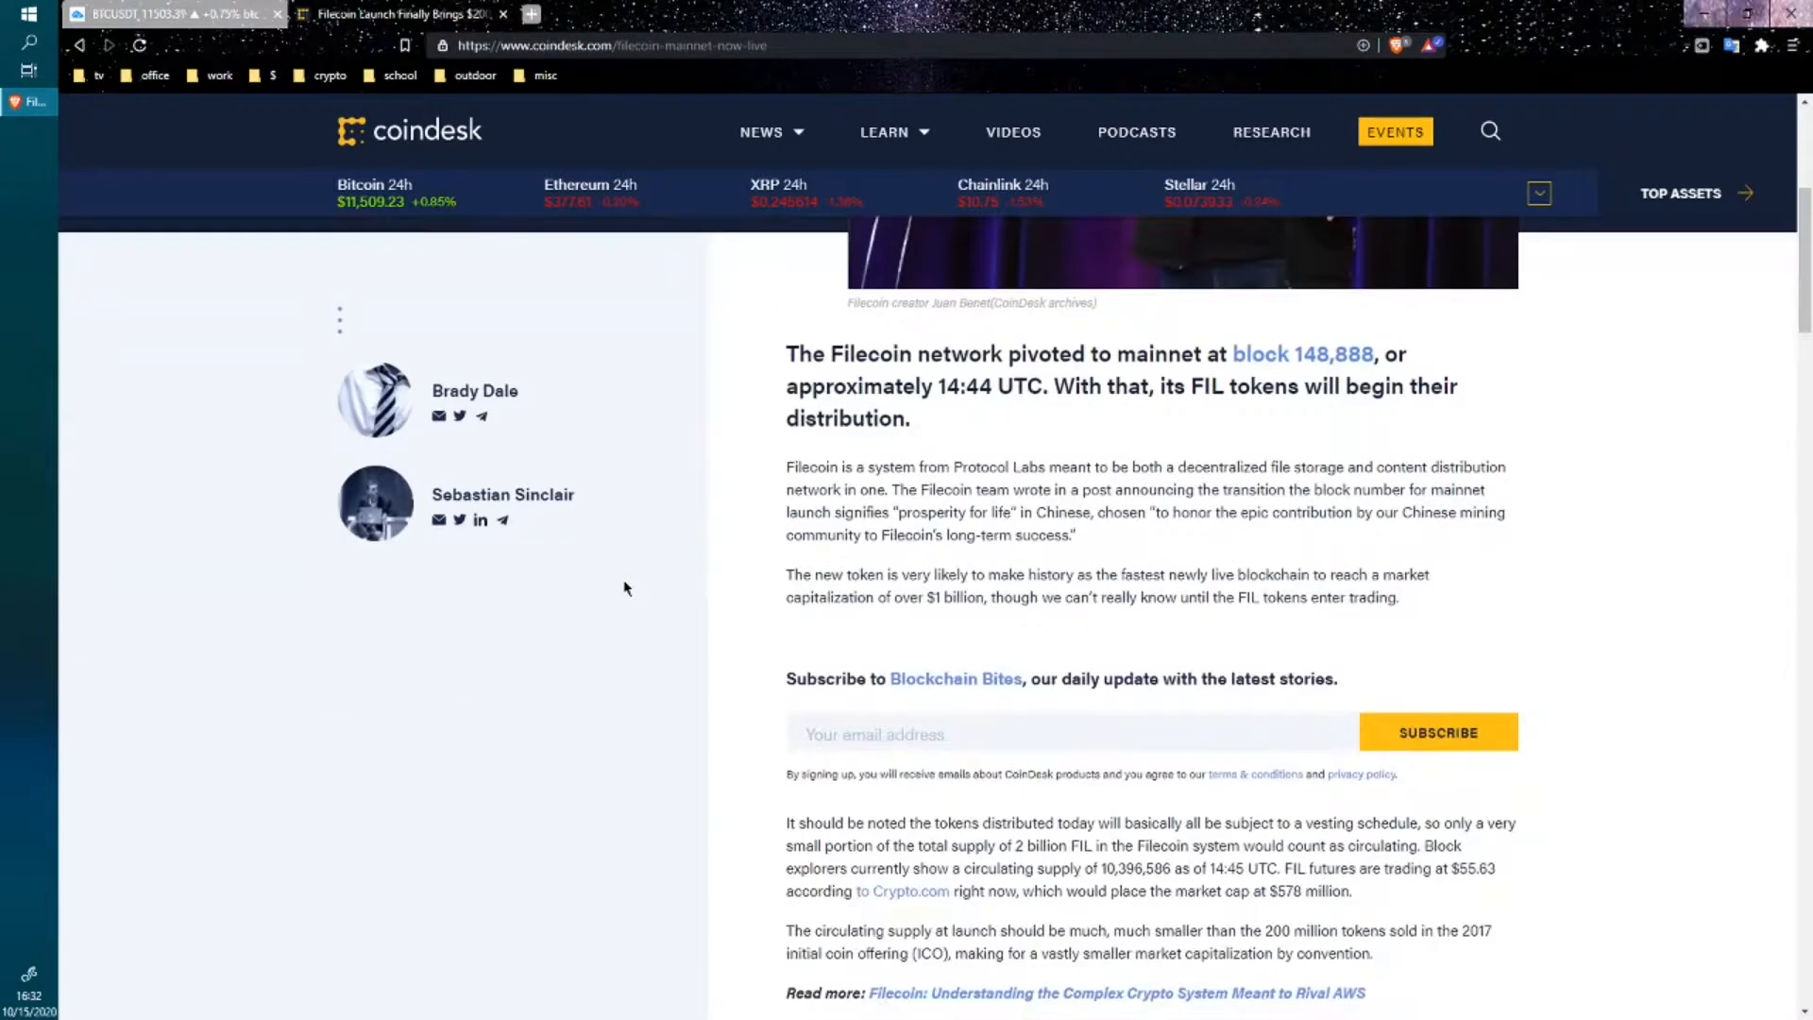
{"action": "mouse_move", "coordinate": [807, 483]}
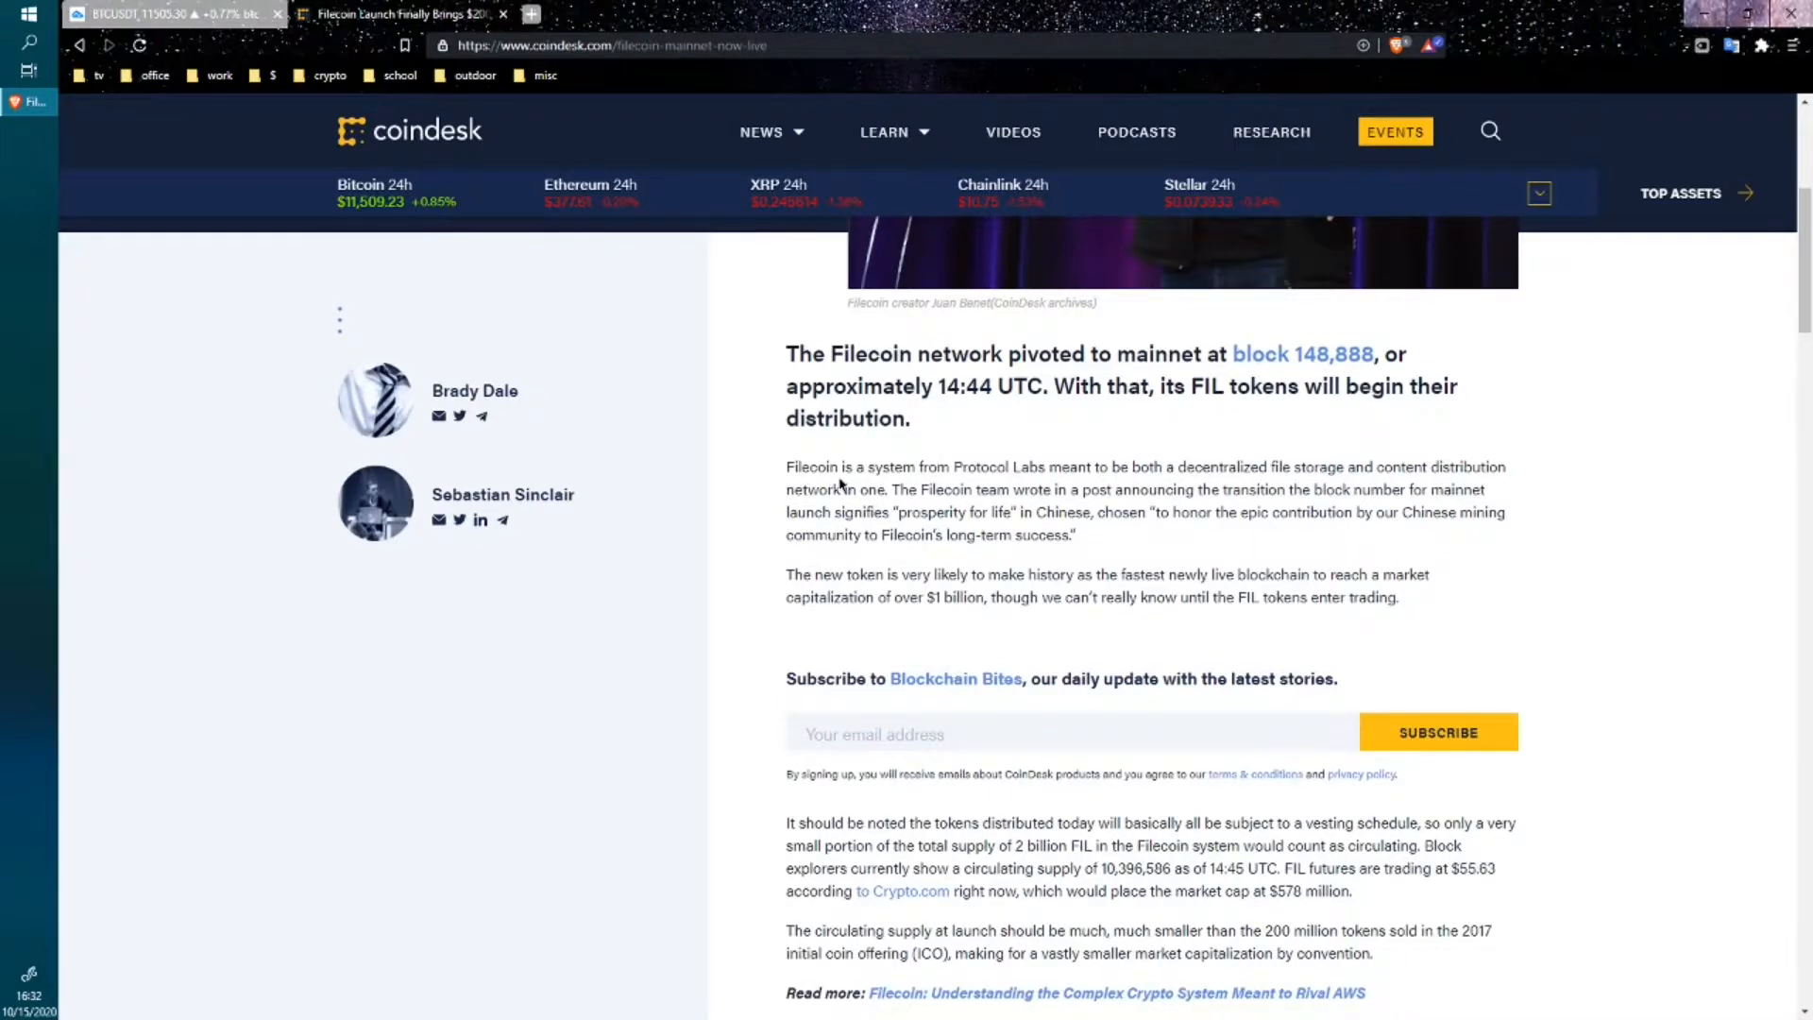
{"action": "mouse_move", "coordinate": [1117, 556]}
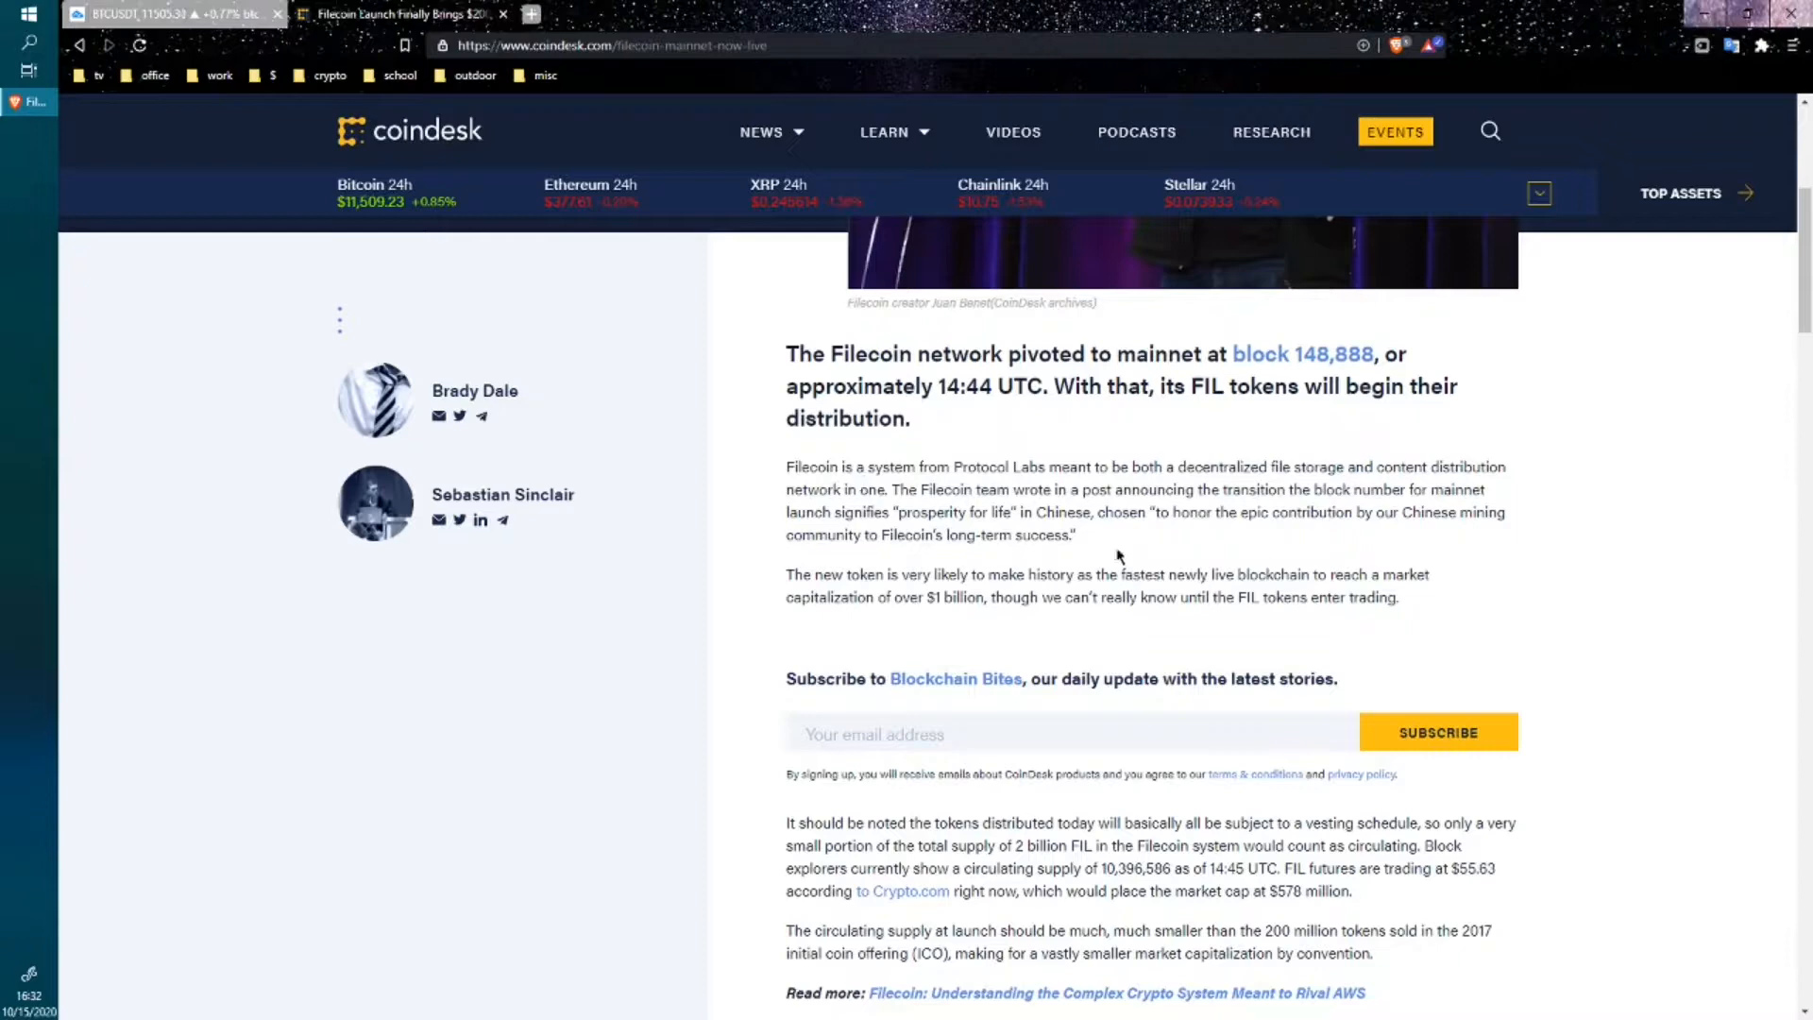
{"action": "scroll", "scroll_direction": "down", "scroll_amount": 3}
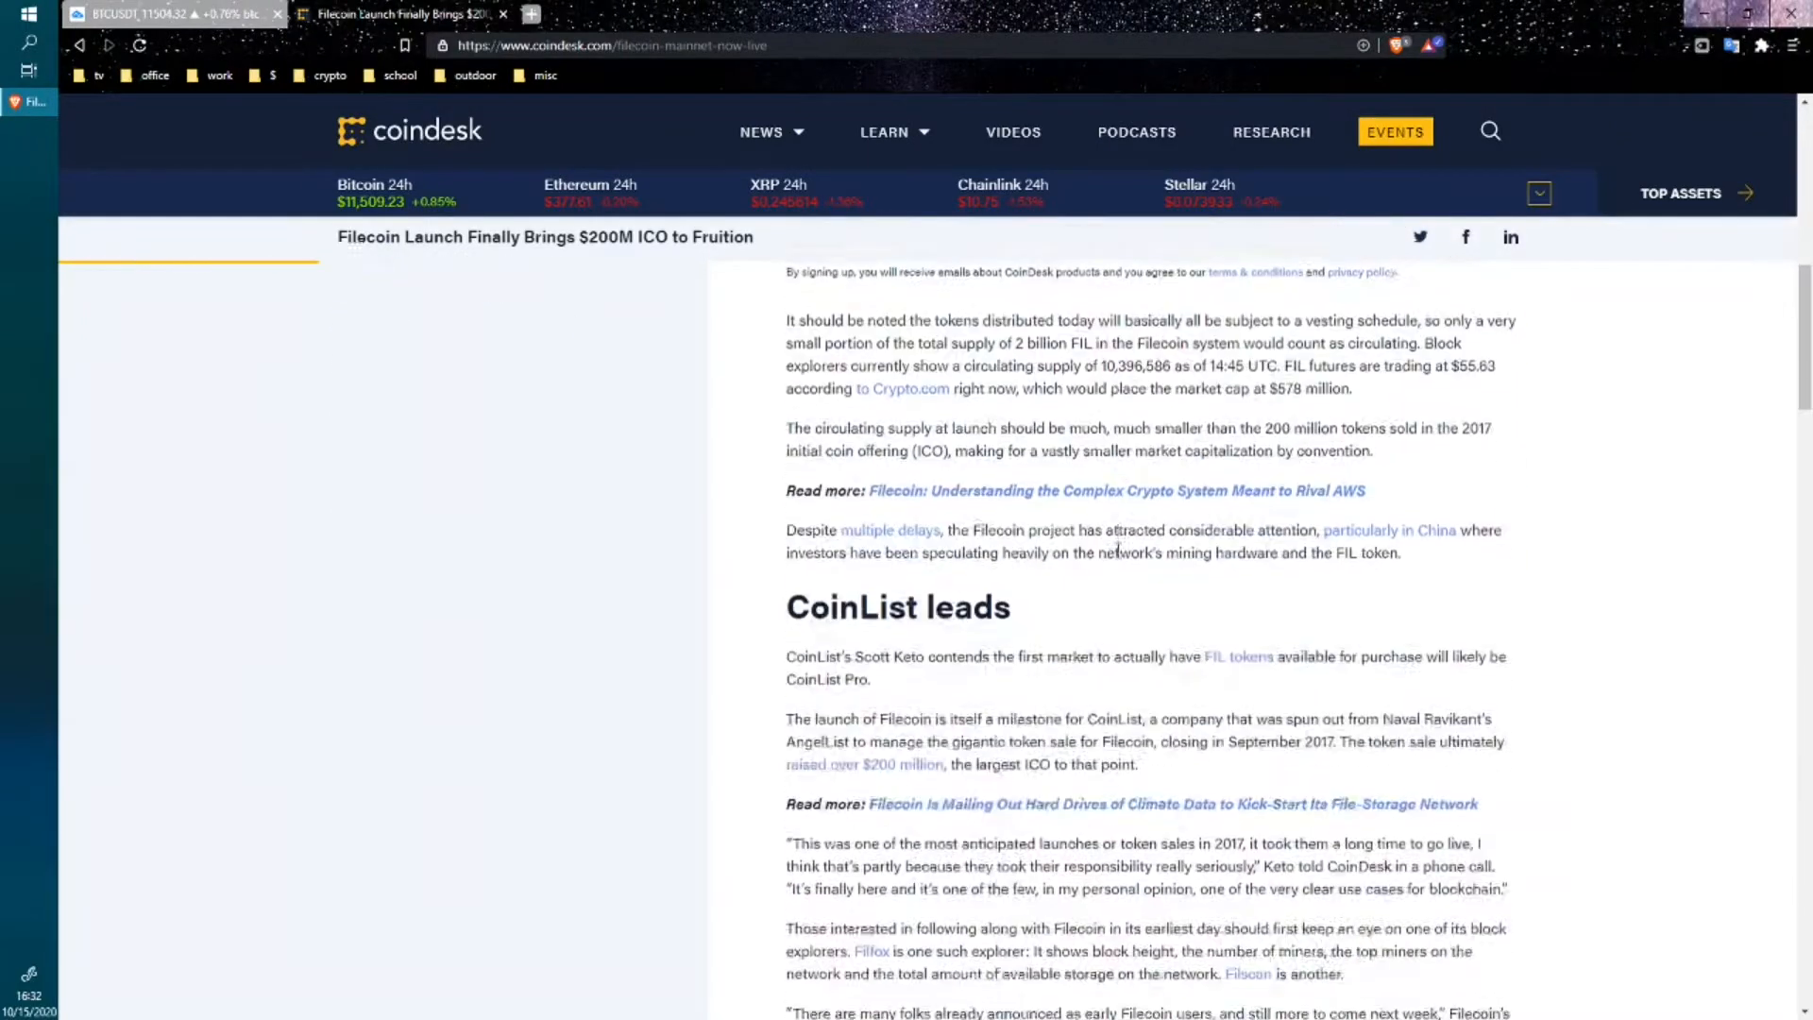
{"action": "scroll", "scroll_direction": "down", "scroll_amount": 3}
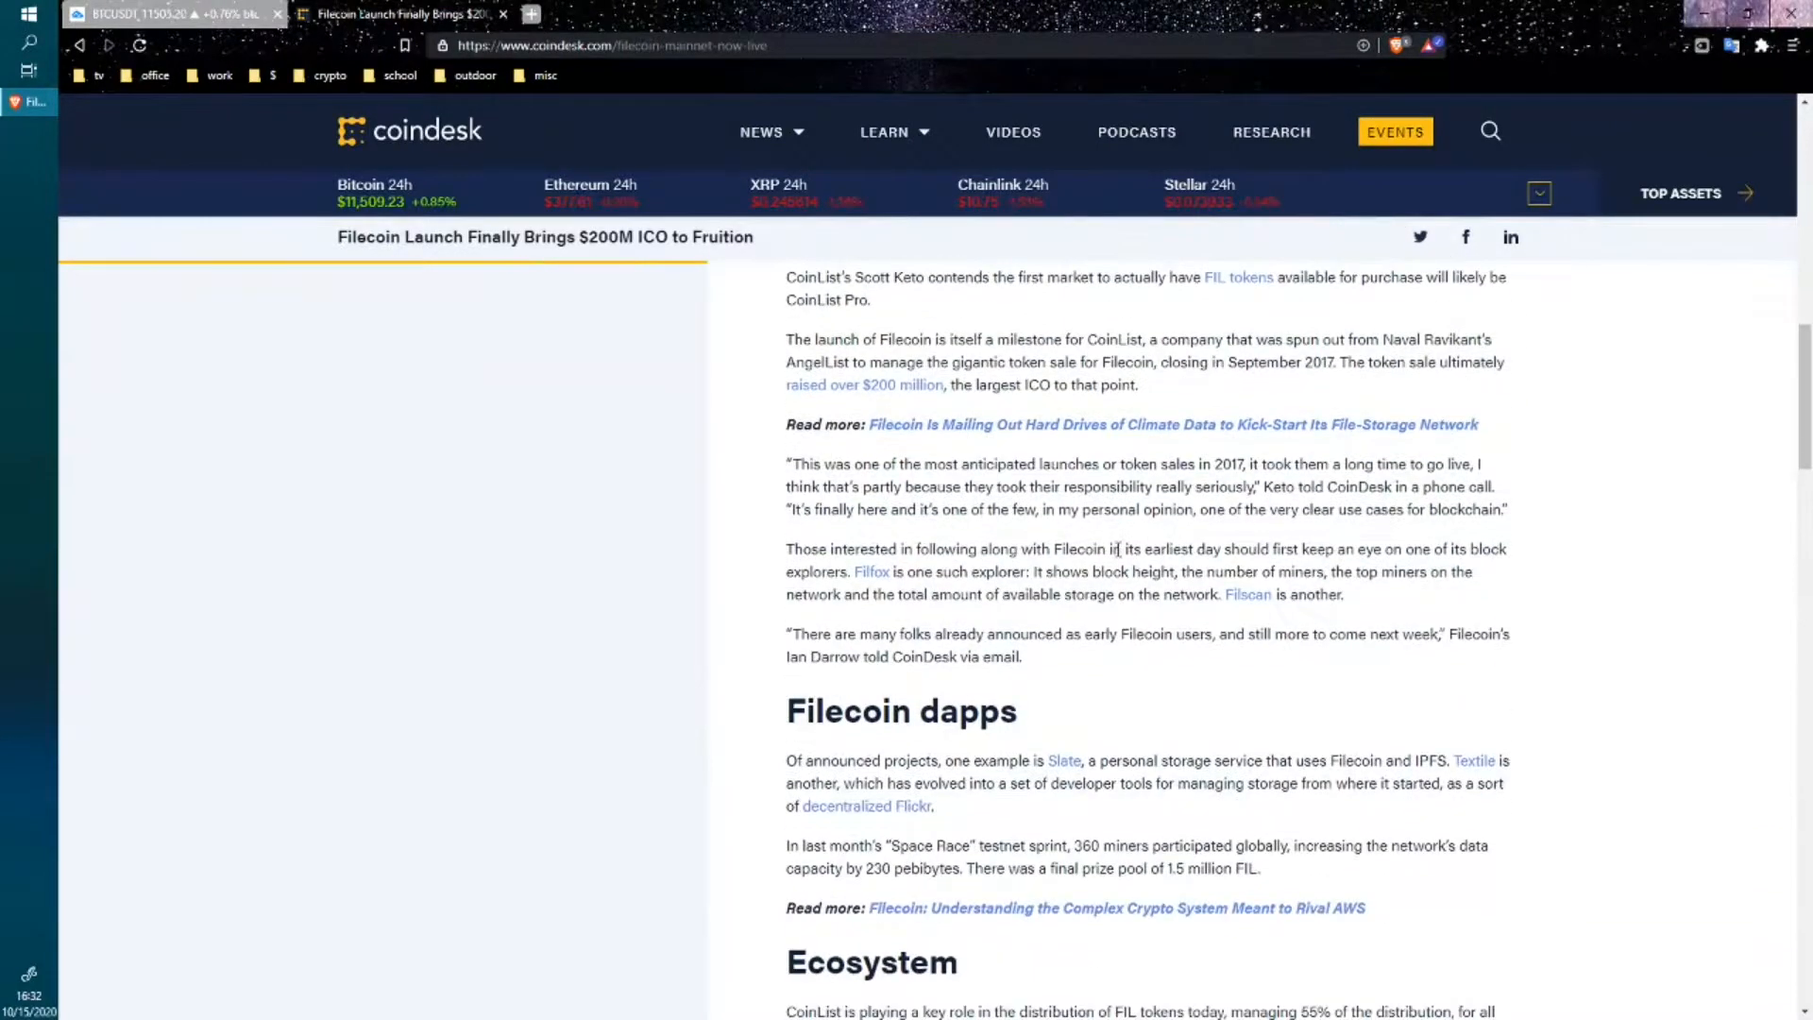
{"action": "scroll", "scroll_direction": "down", "scroll_amount": 3}
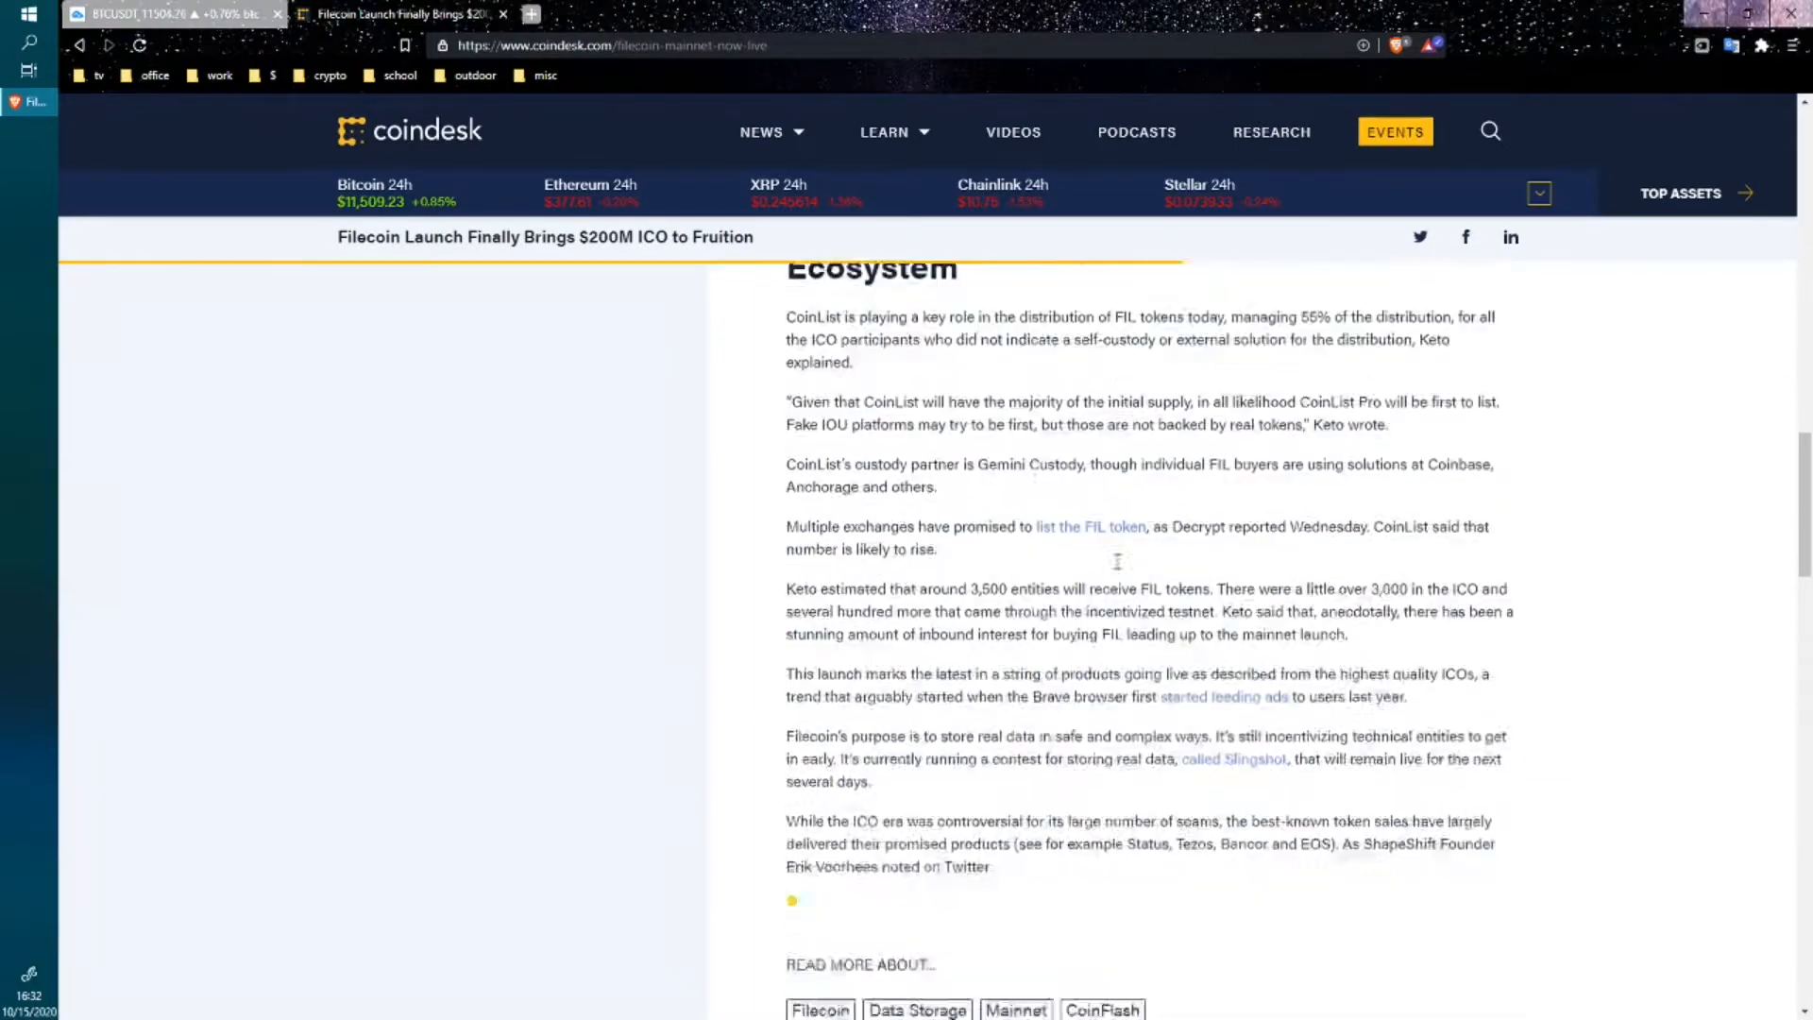
{"action": "scroll", "scroll_direction": "up", "scroll_amount": 3}
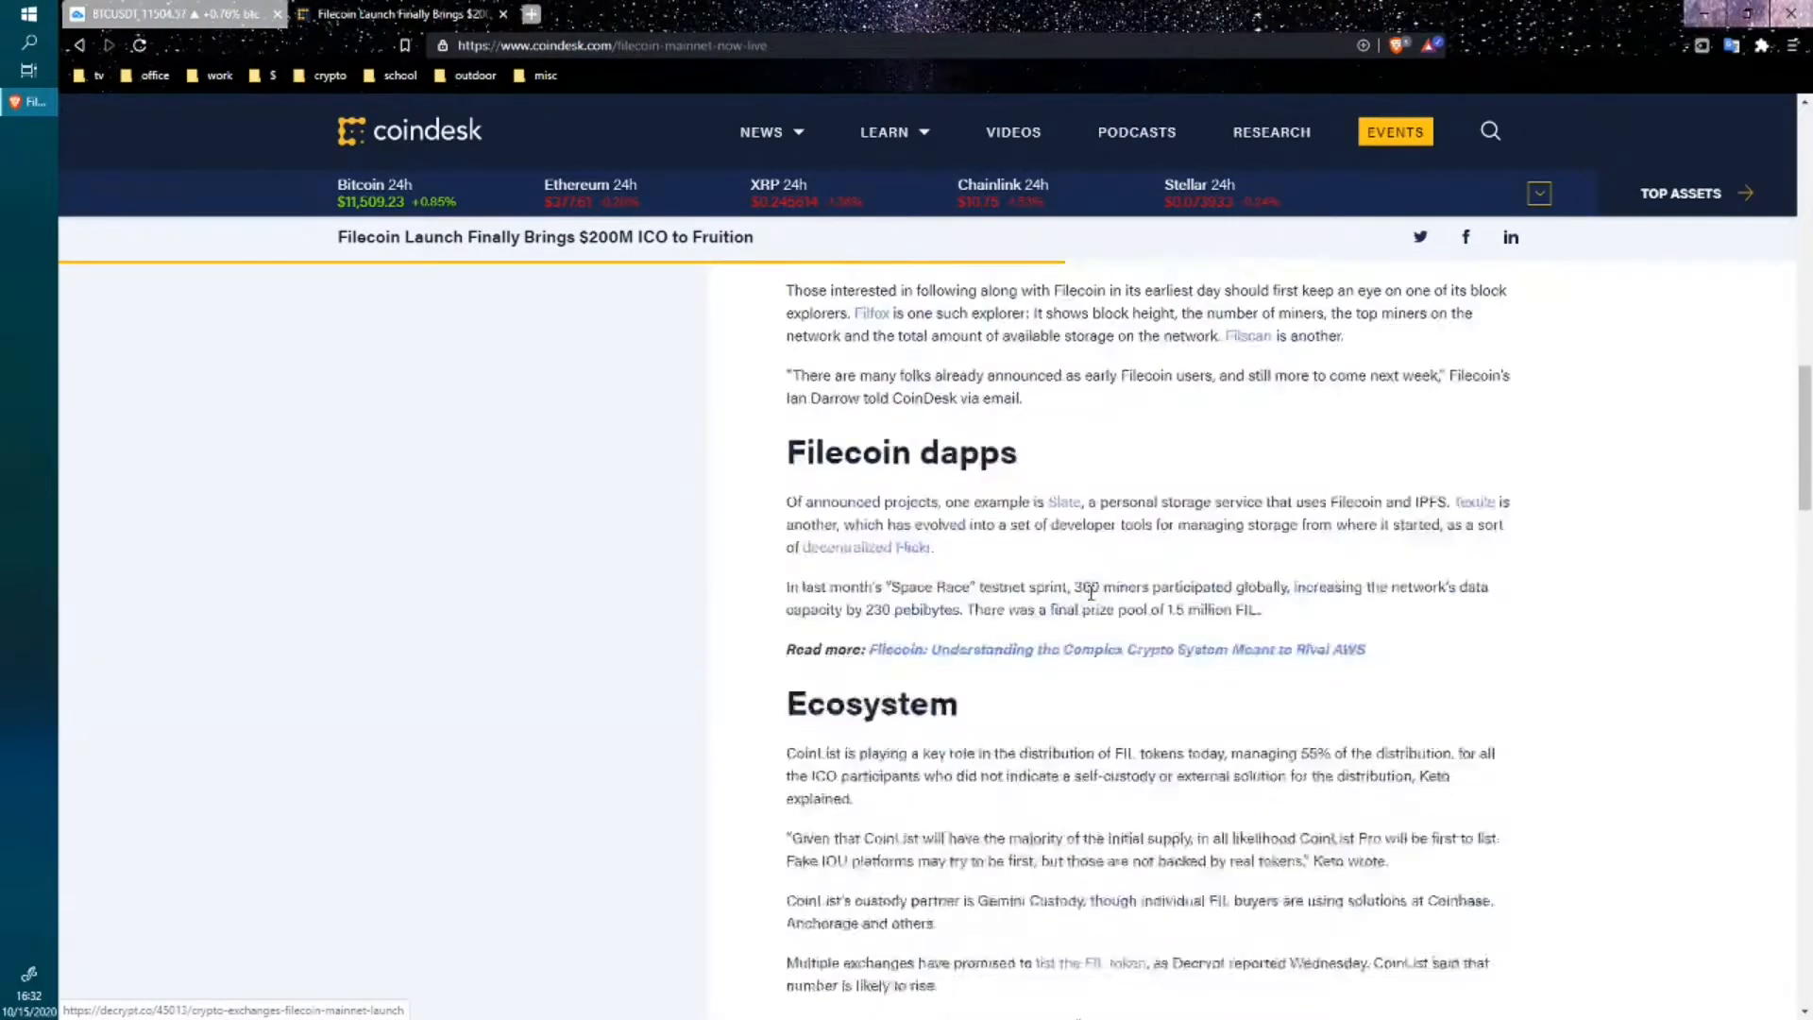
{"action": "scroll", "scroll_direction": "up", "scroll_amount": 3}
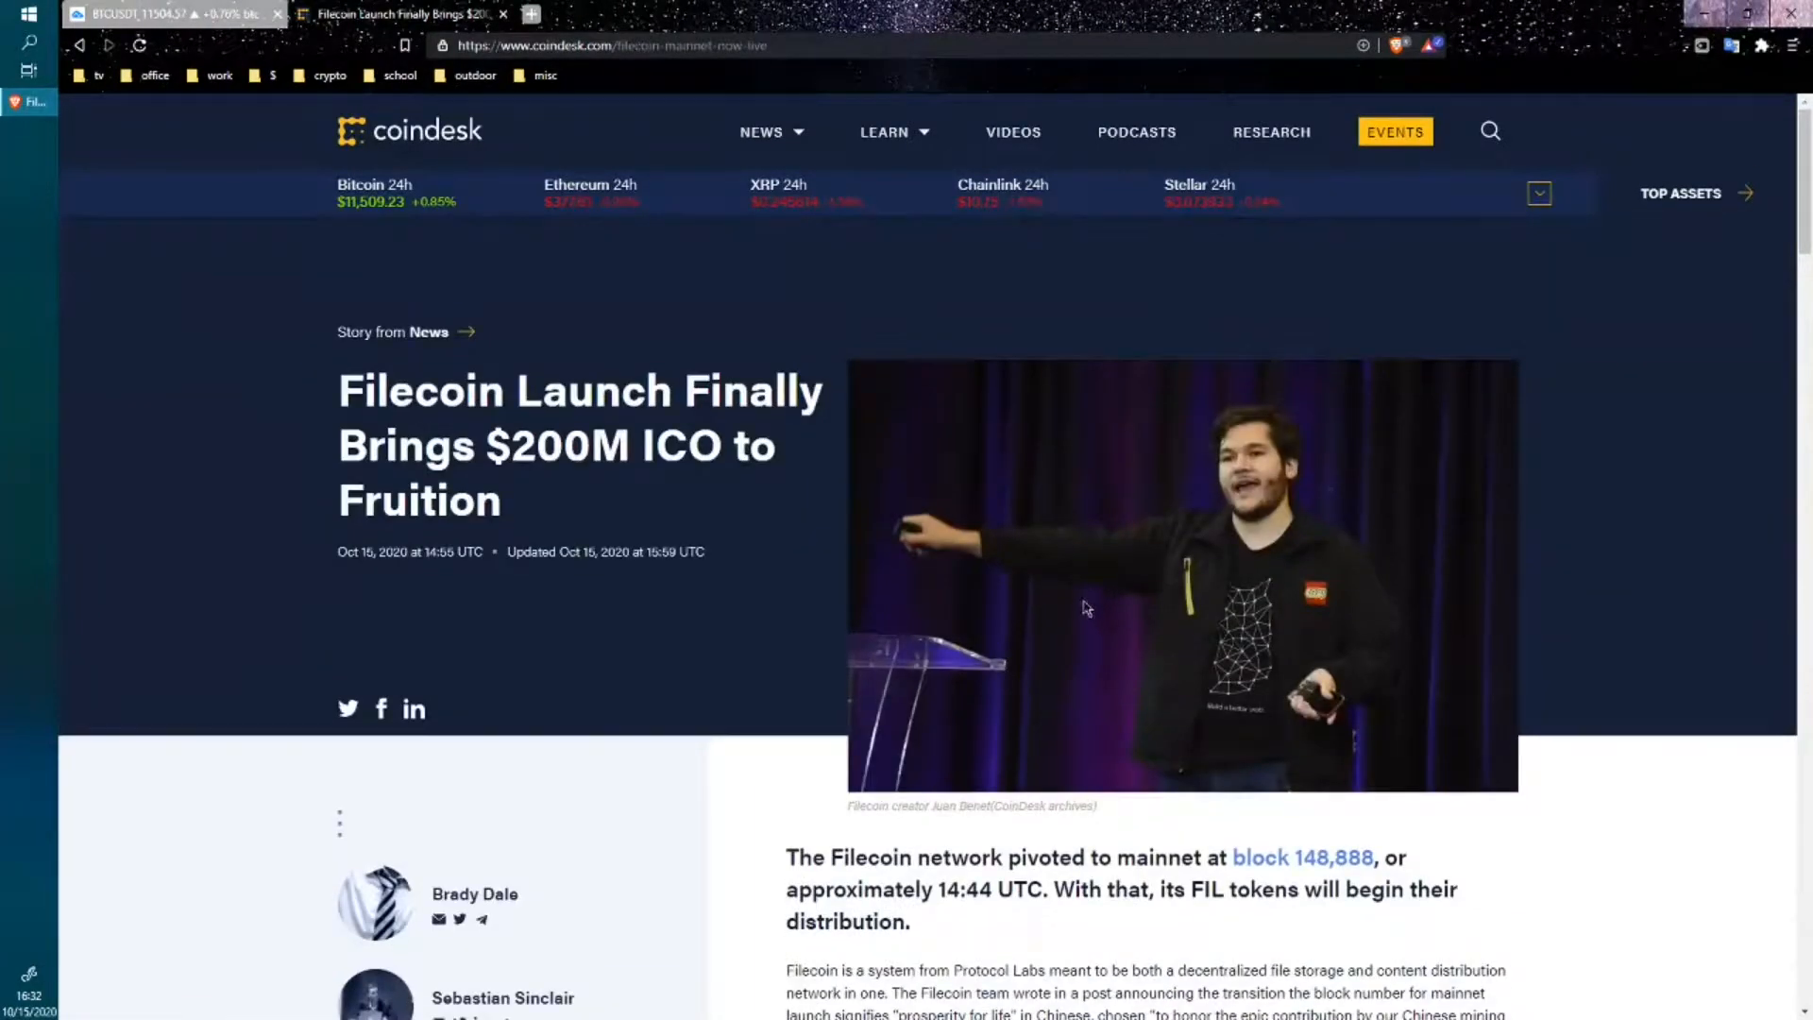
{"action": "mouse_move", "coordinate": [1160, 599]}
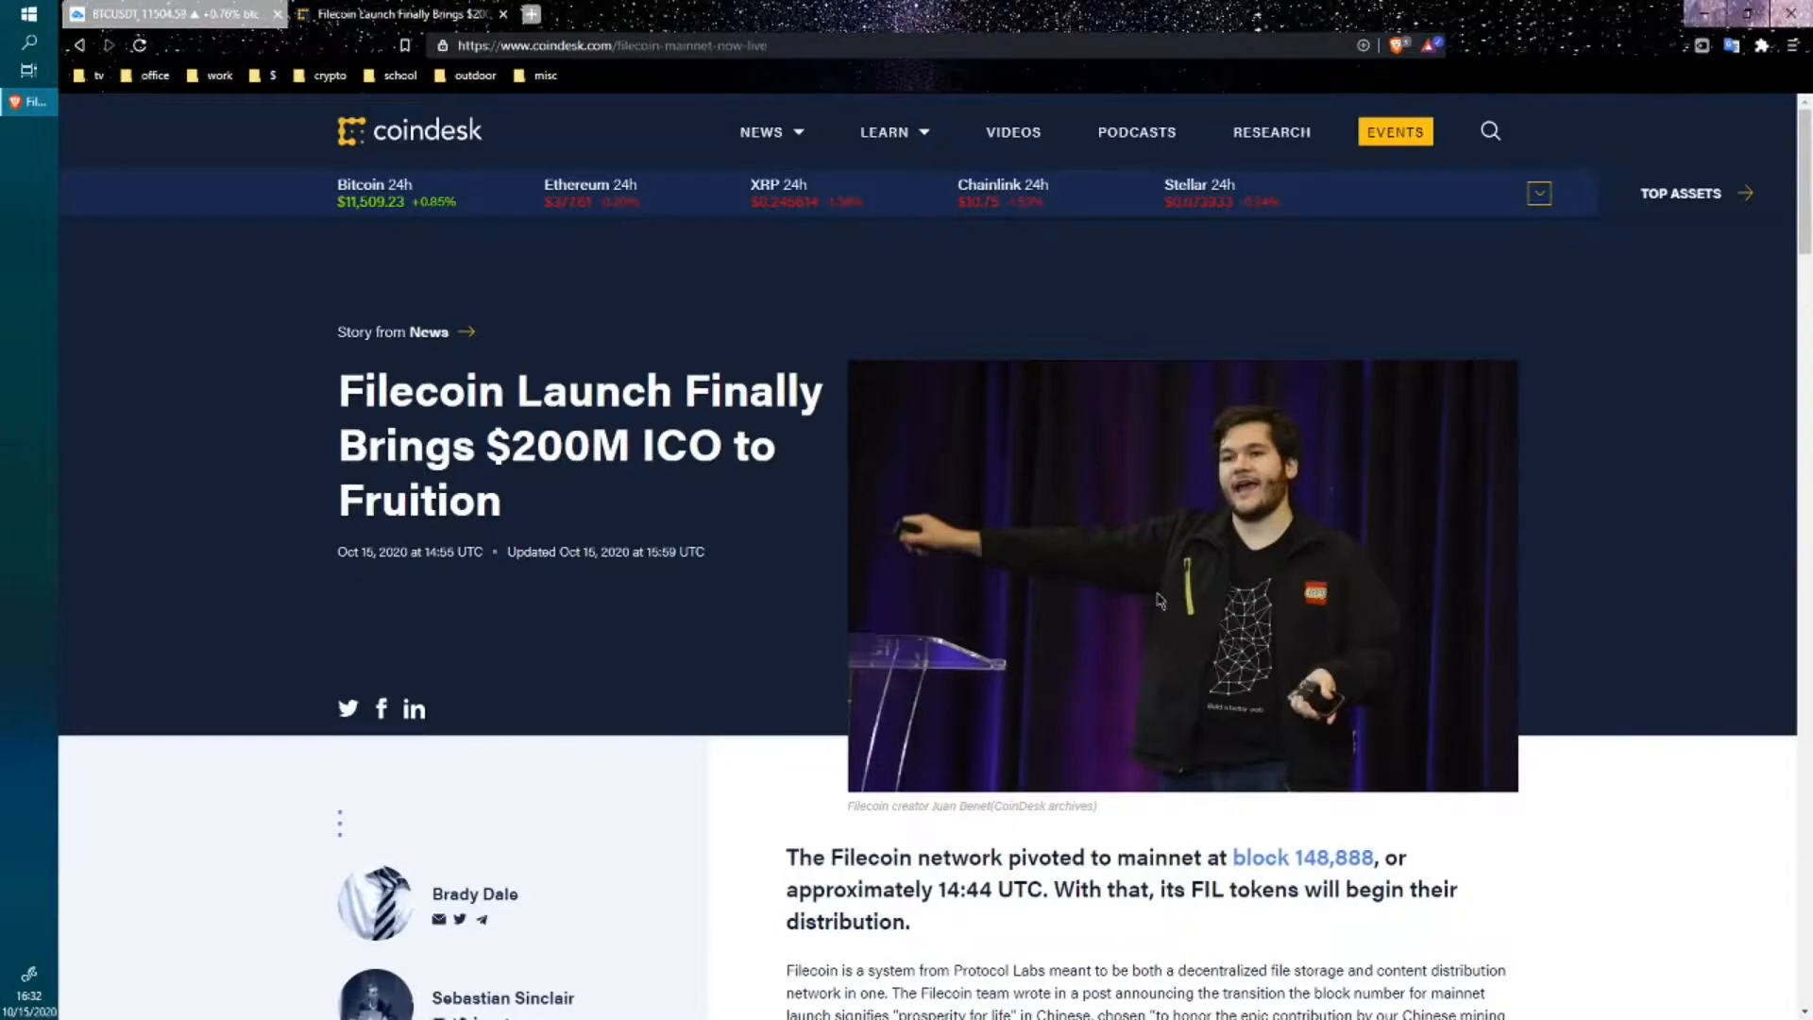
{"action": "mouse_move", "coordinate": [1098, 634]}
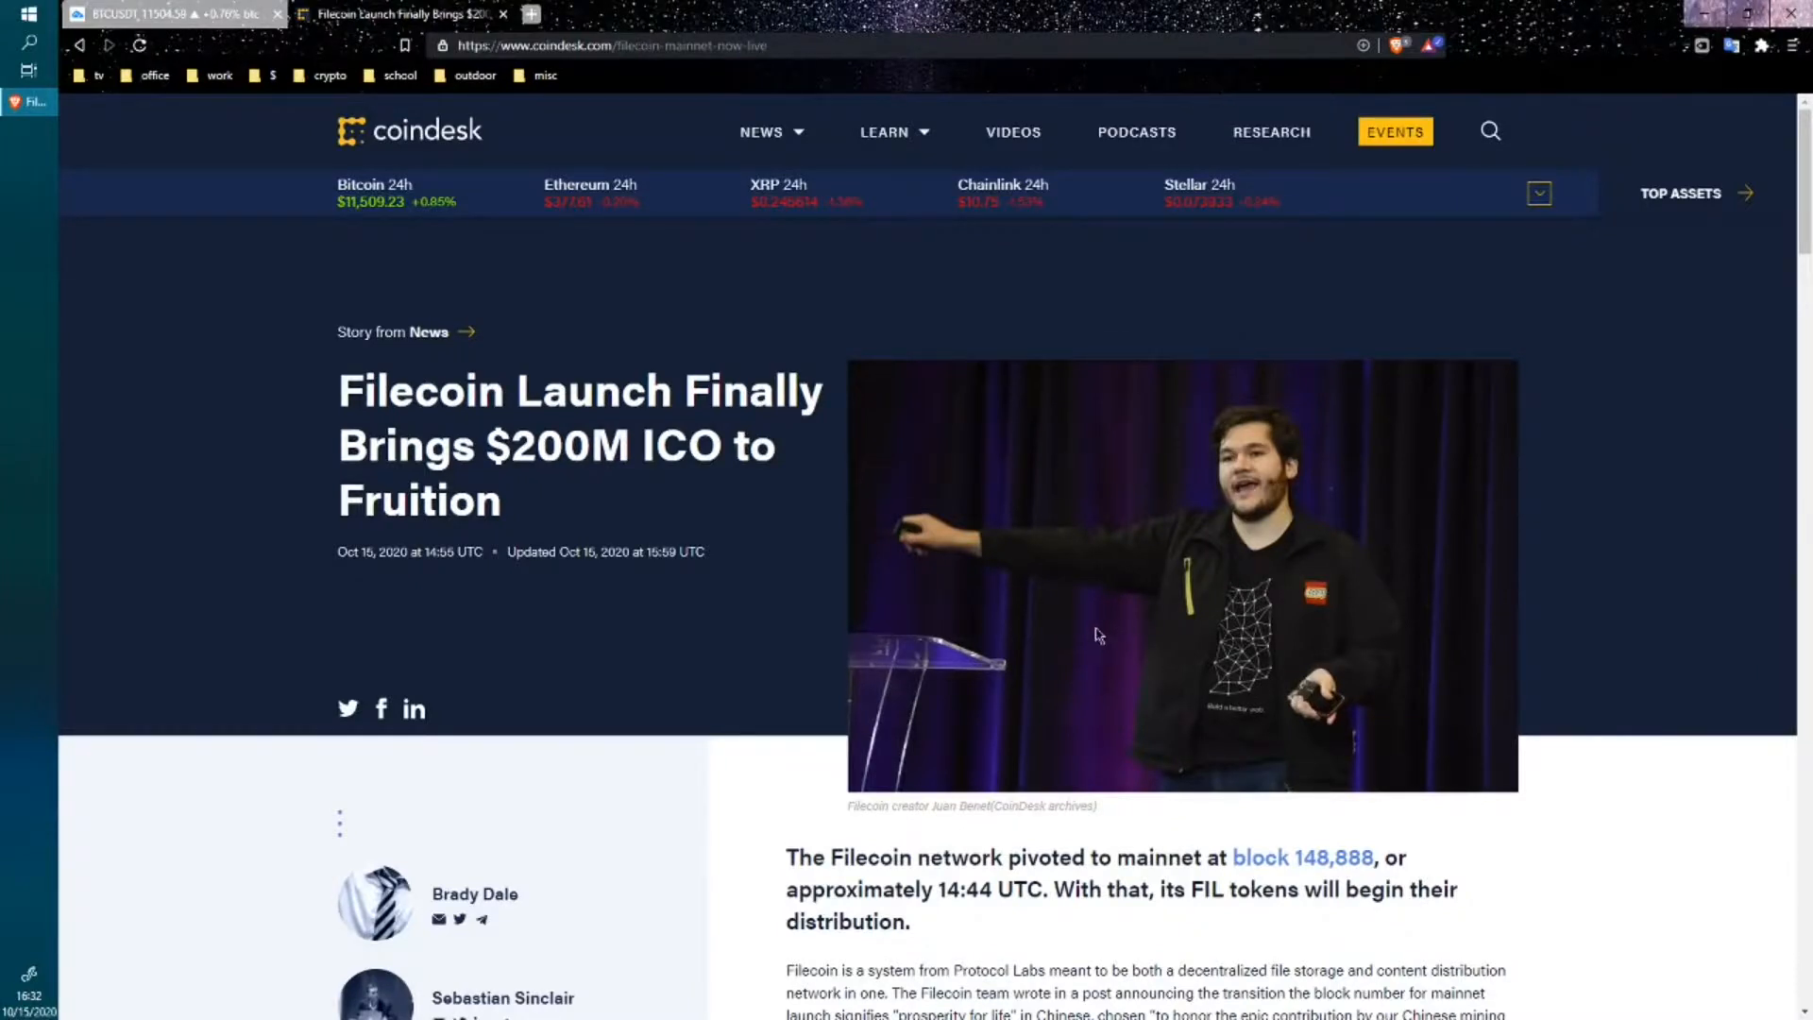
{"action": "mouse_move", "coordinate": [809, 536]}
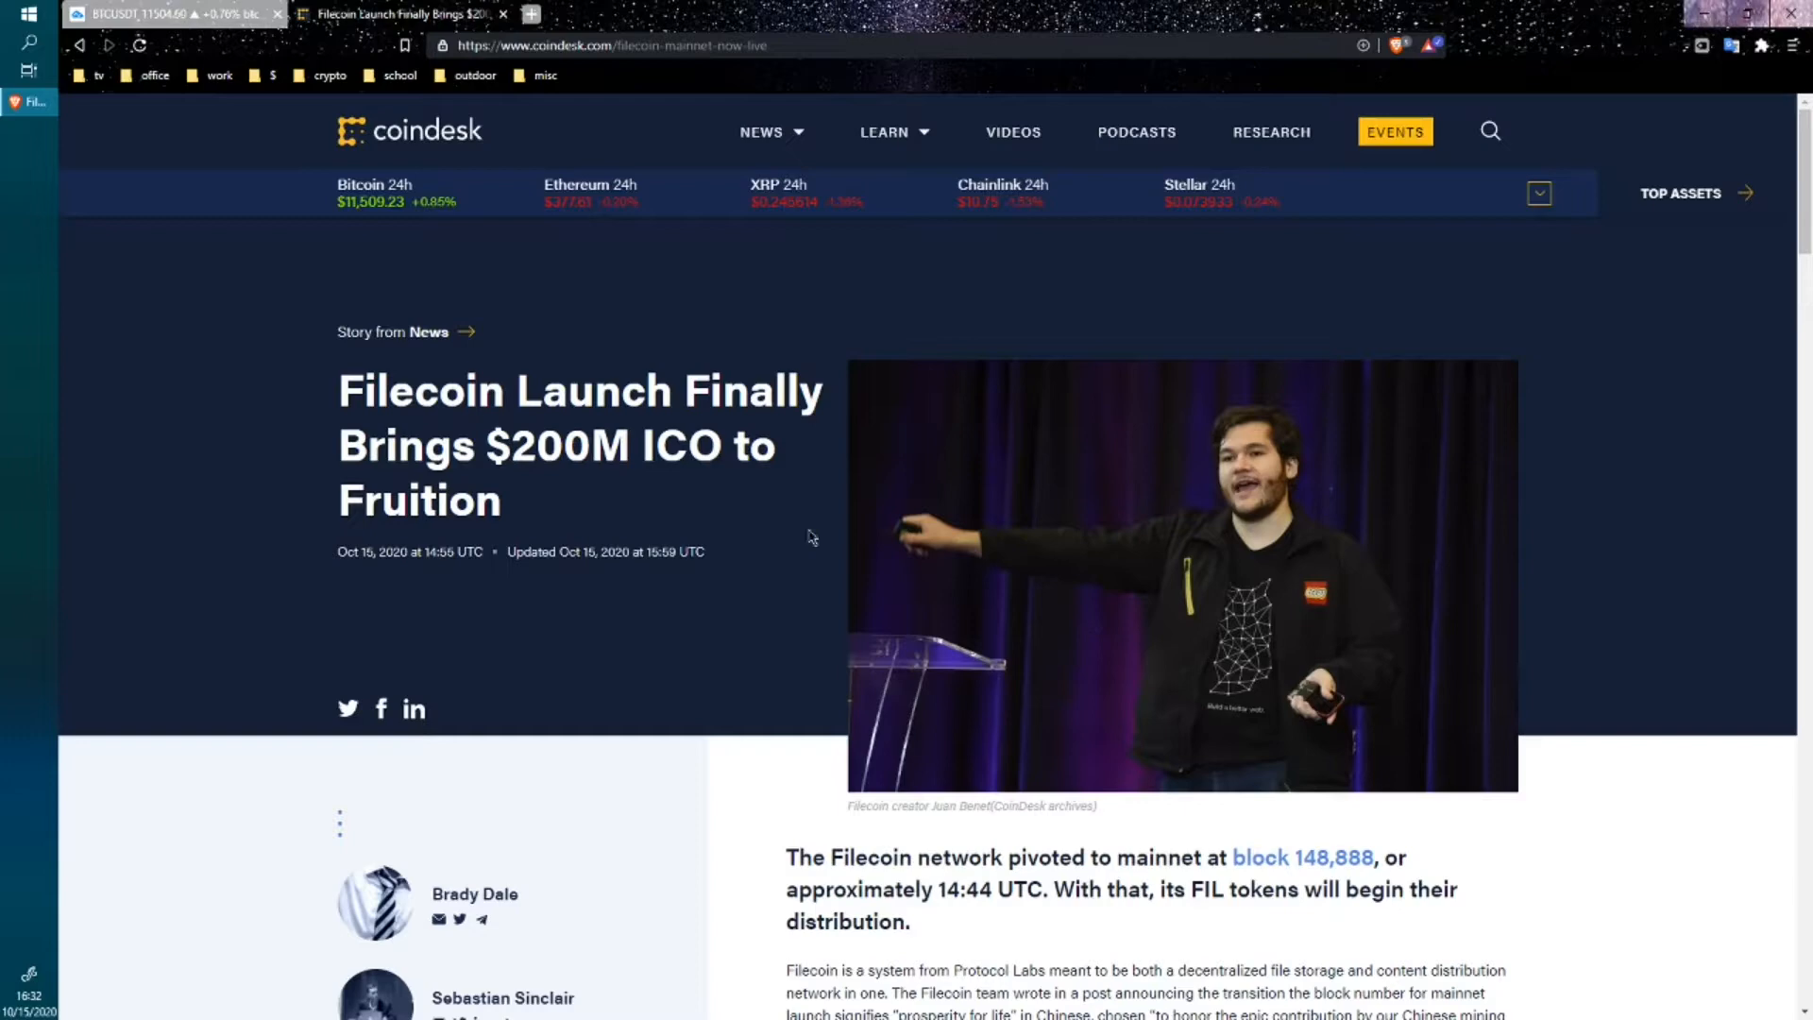
{"action": "left_click", "coordinate": [173, 14]}
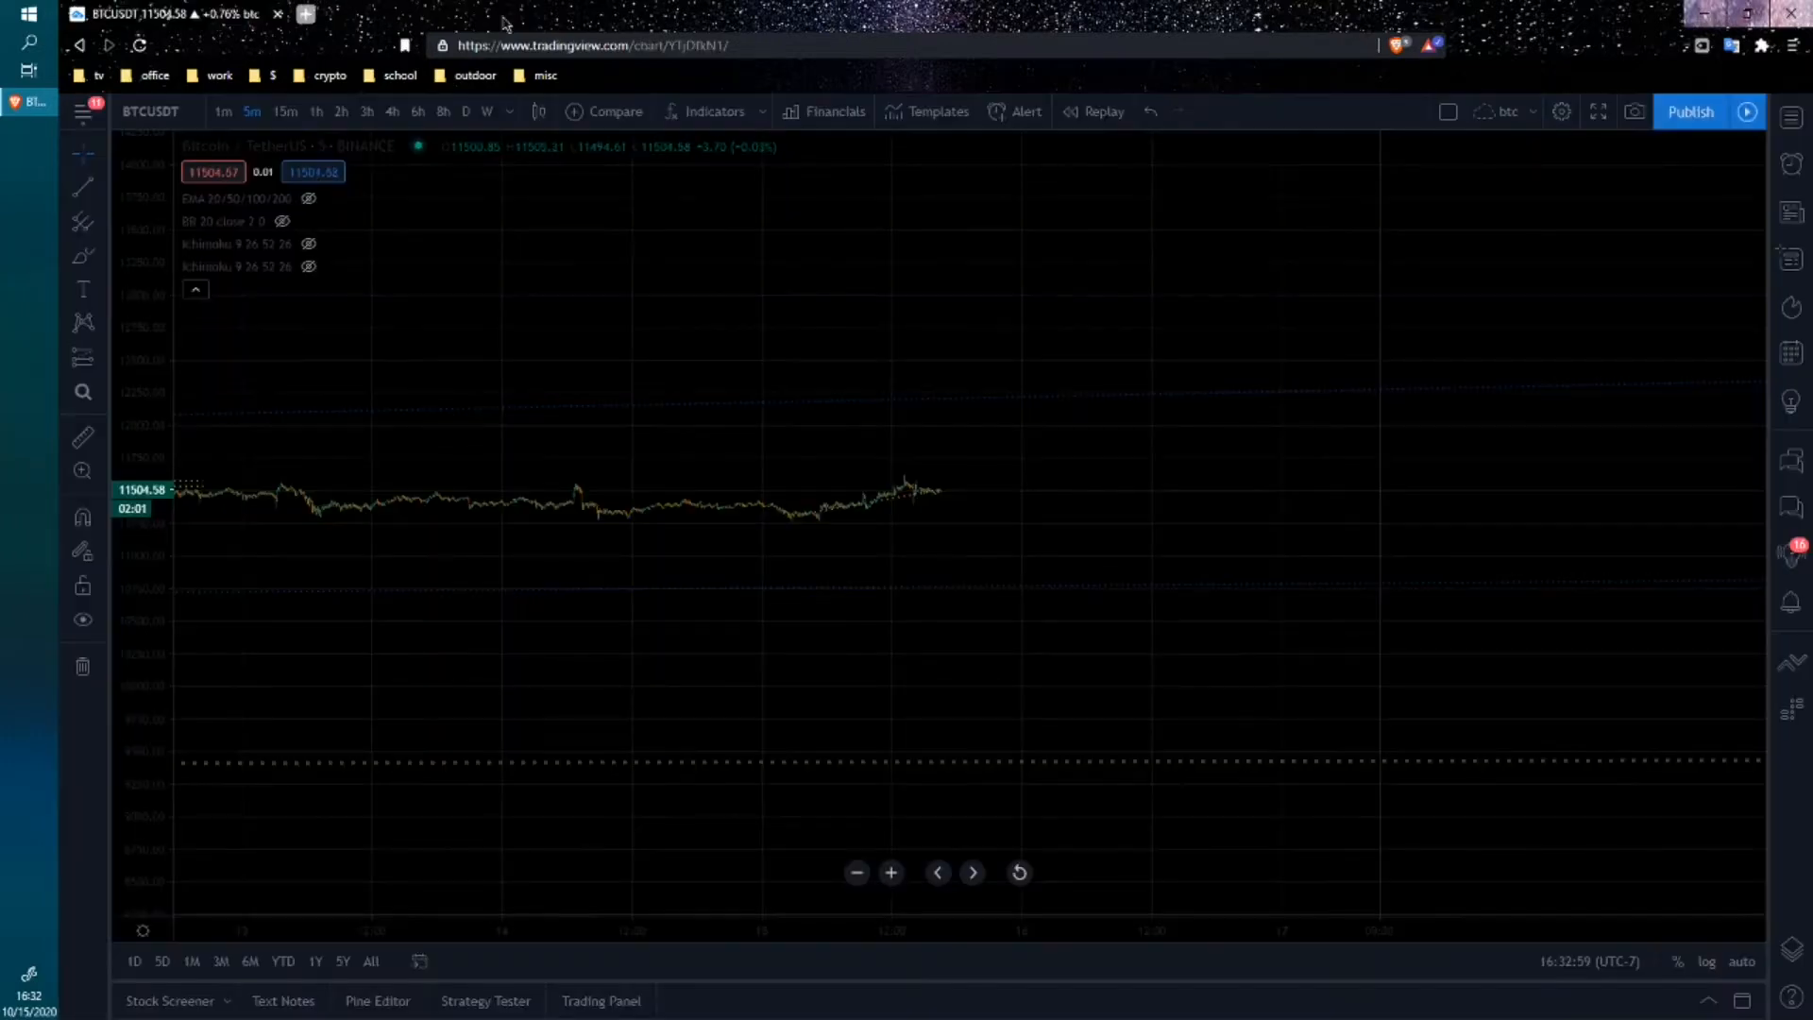